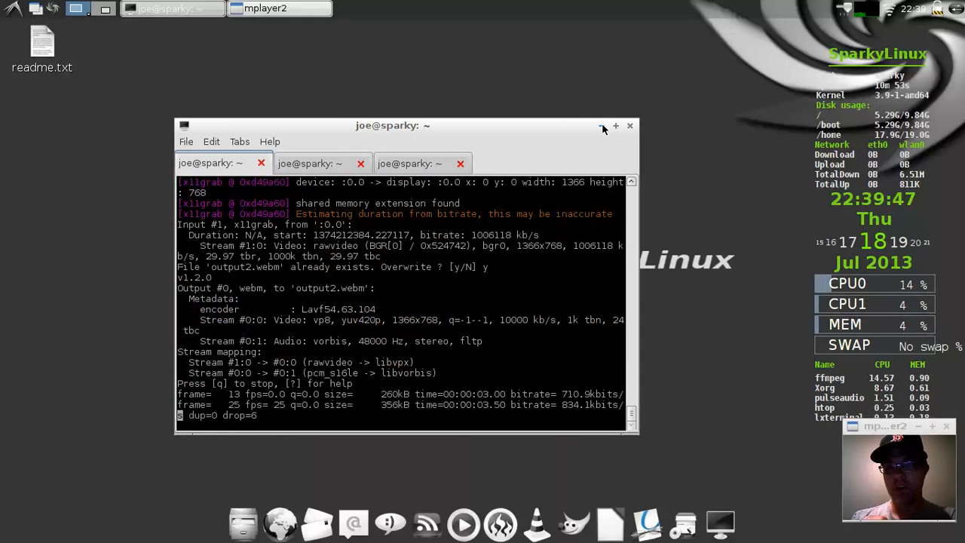
Minimize the LXTerminal window to reveal the plain LXDE desktop.
left_click(615, 125)
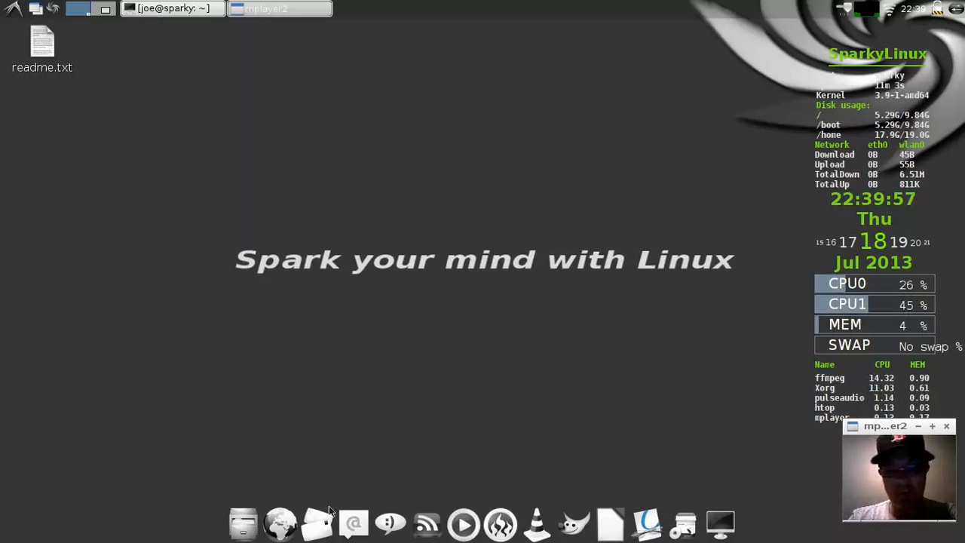
mouse_move(253, 441)
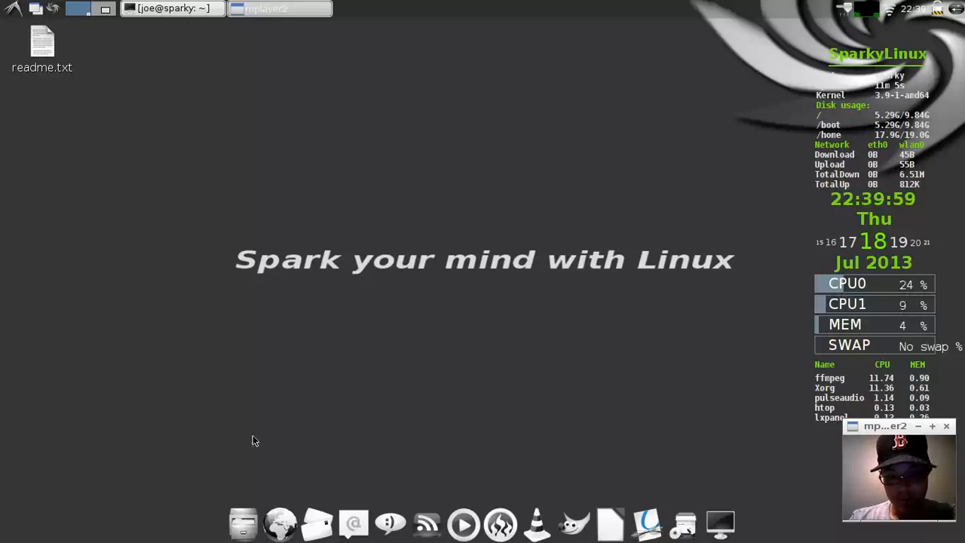
Launch Exaile from the main menu's Sound & Video category.
left_click(10, 9)
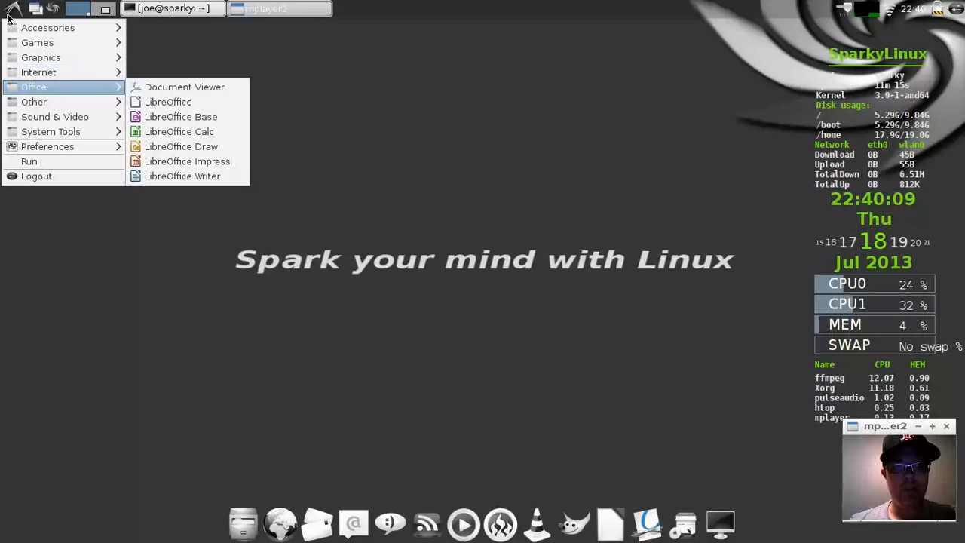
mouse_move(55, 117)
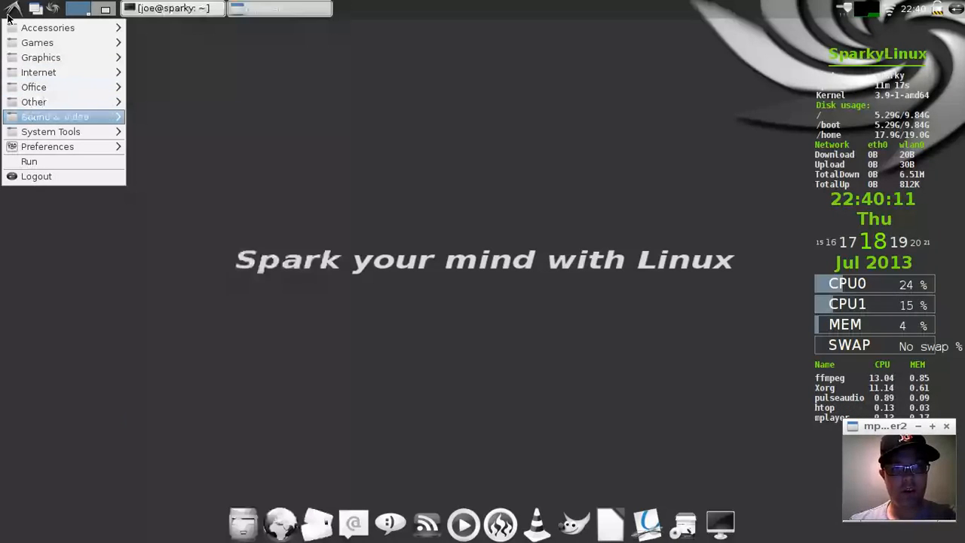
left_click(55, 116)
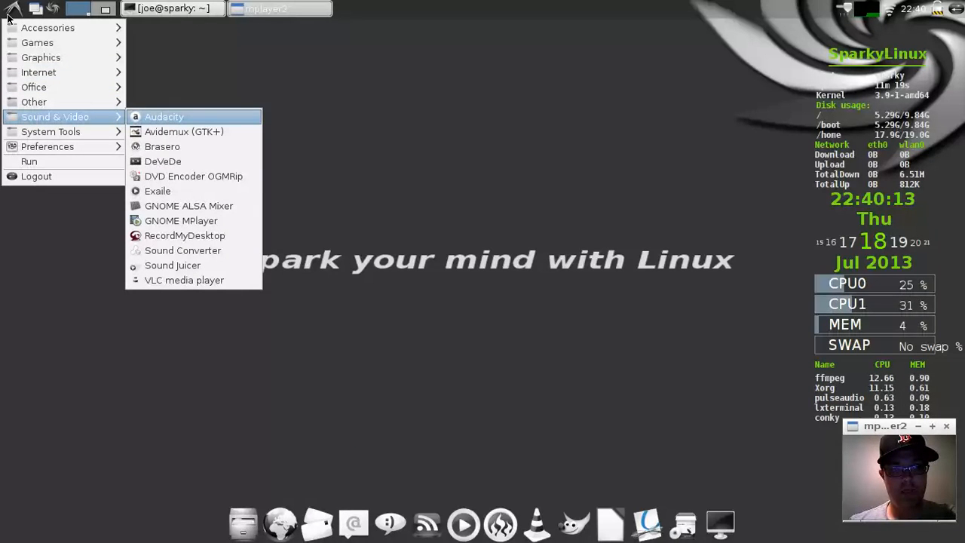
mouse_move(158, 191)
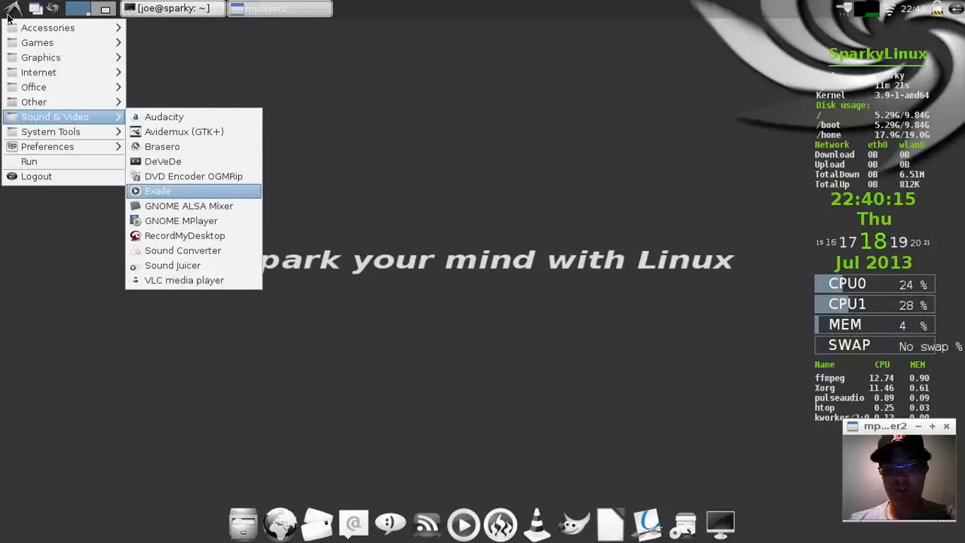
left_click(157, 191)
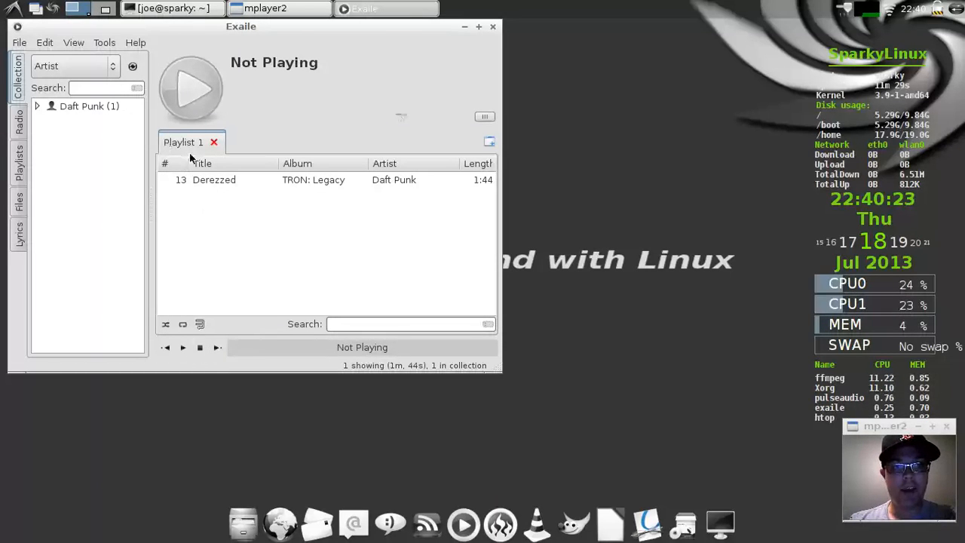
mouse_move(471, 120)
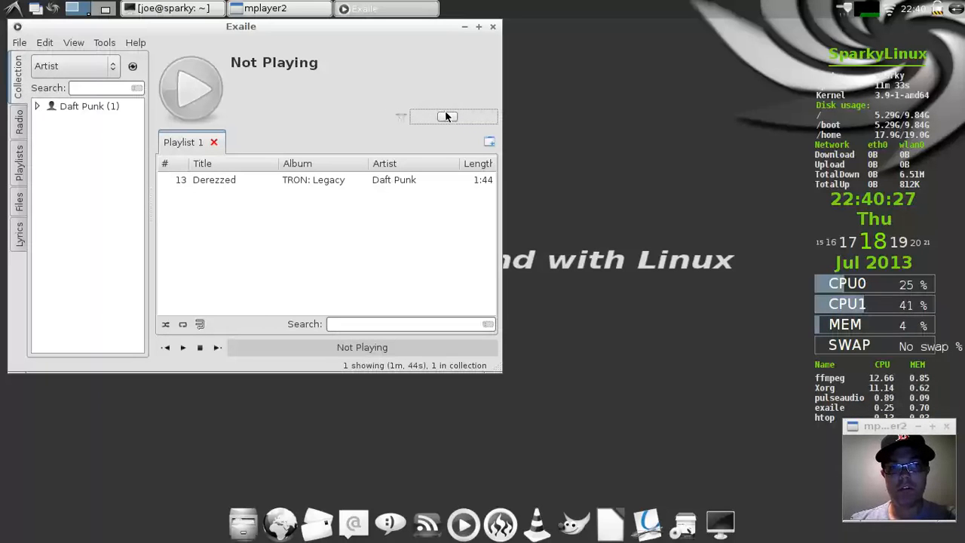
Play Daft Punk's Derezzed from Playlist 1, then close Exaile.
left_click(278, 180)
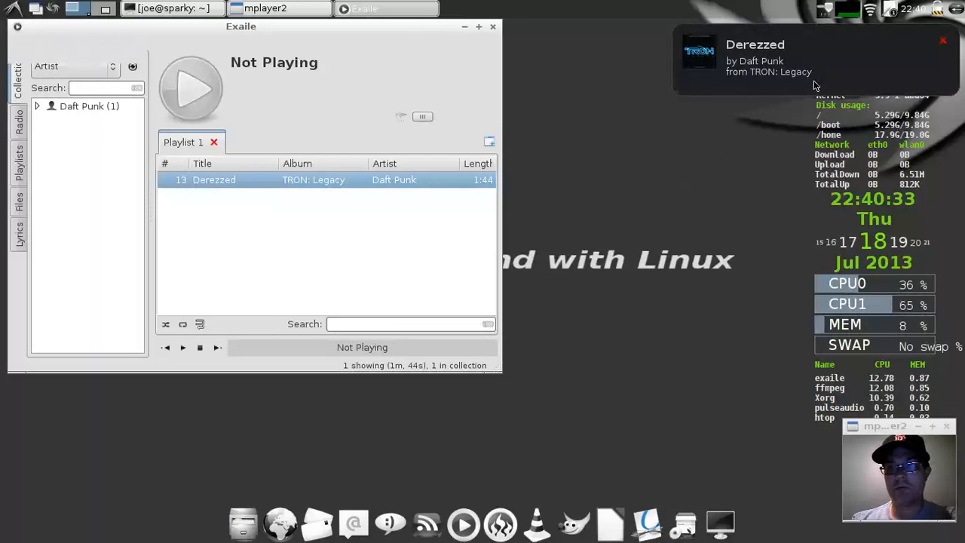
mouse_move(718, 148)
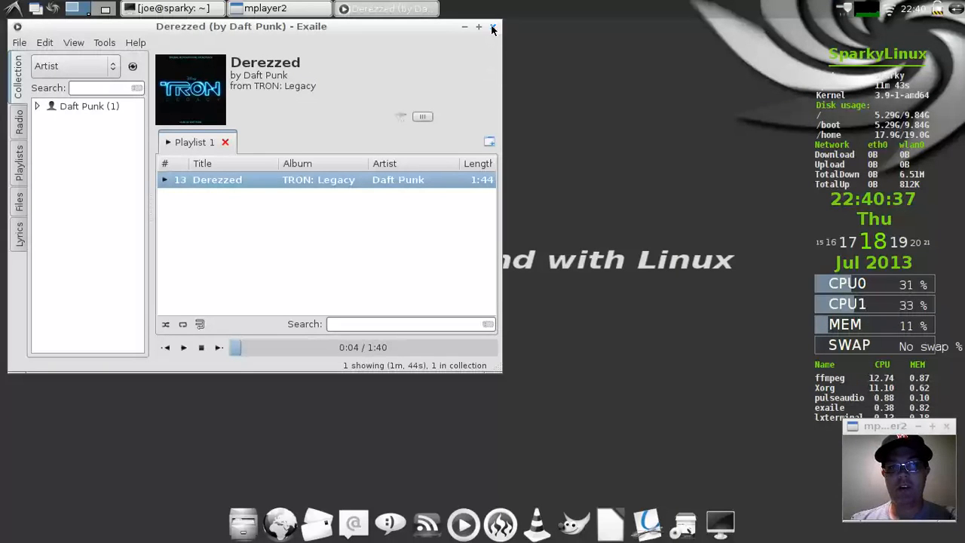
left_click(491, 26)
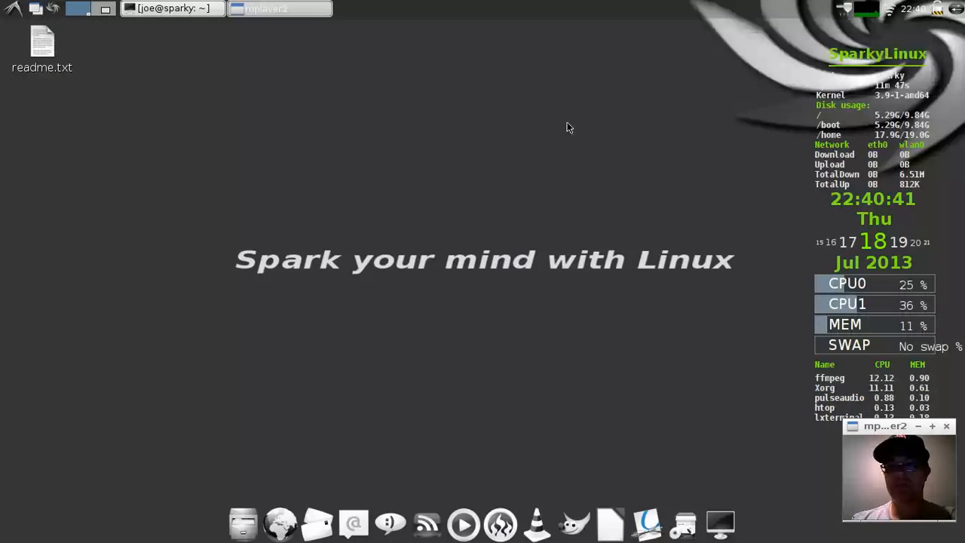
mouse_move(634, 277)
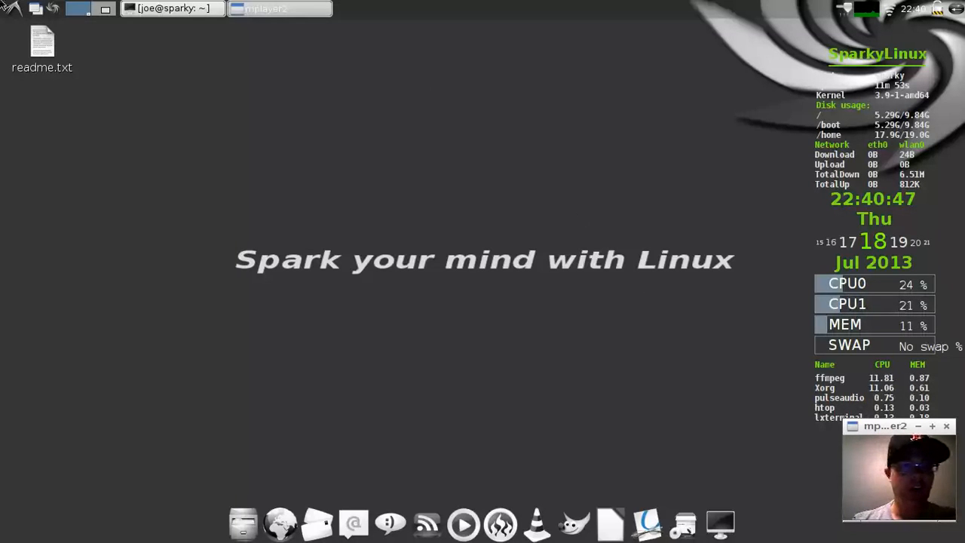
left_click(12, 8)
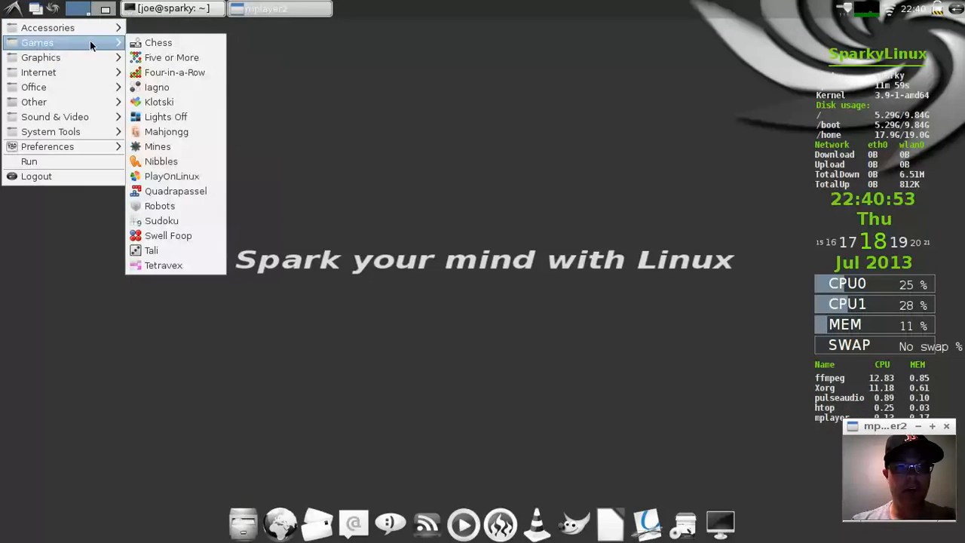
mouse_move(172, 175)
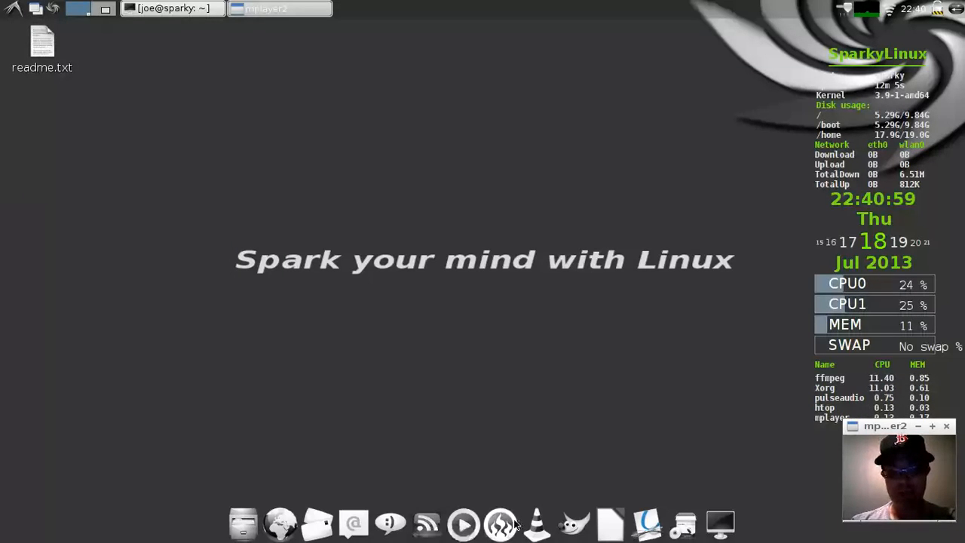
mouse_move(573, 524)
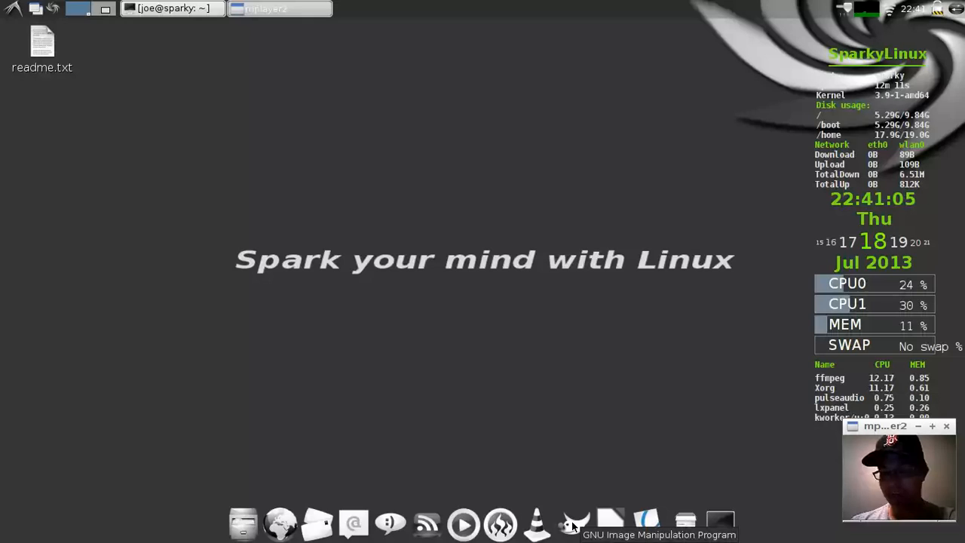
mouse_move(647, 522)
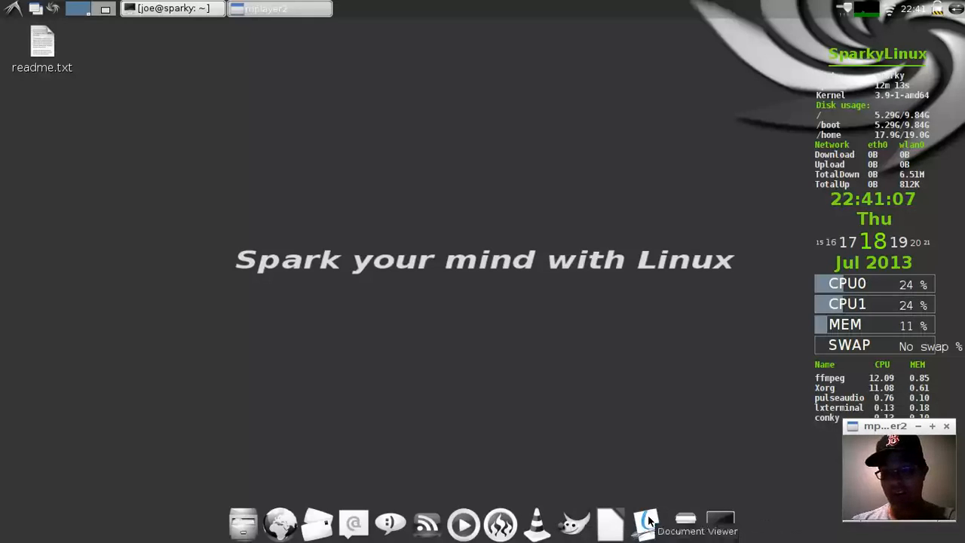
mouse_move(305, 162)
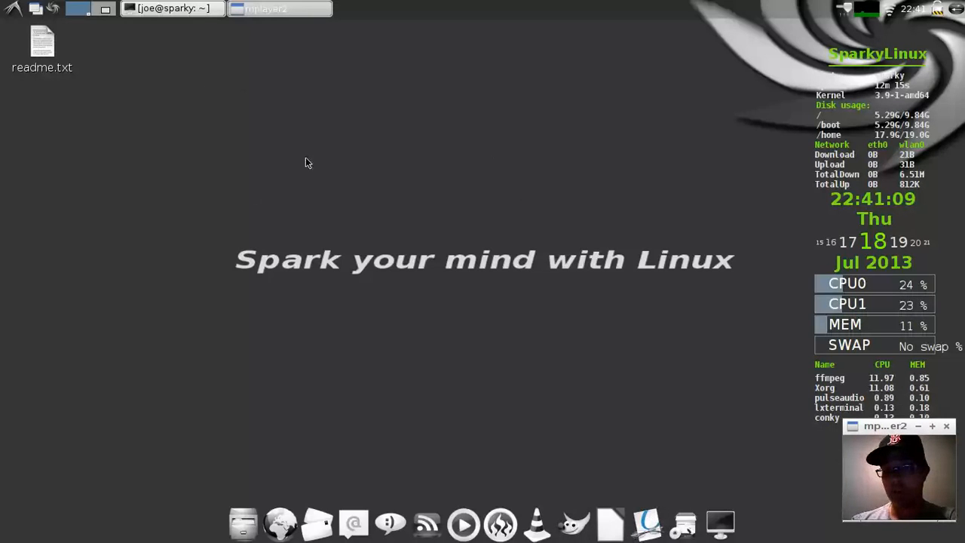
mouse_move(167, 55)
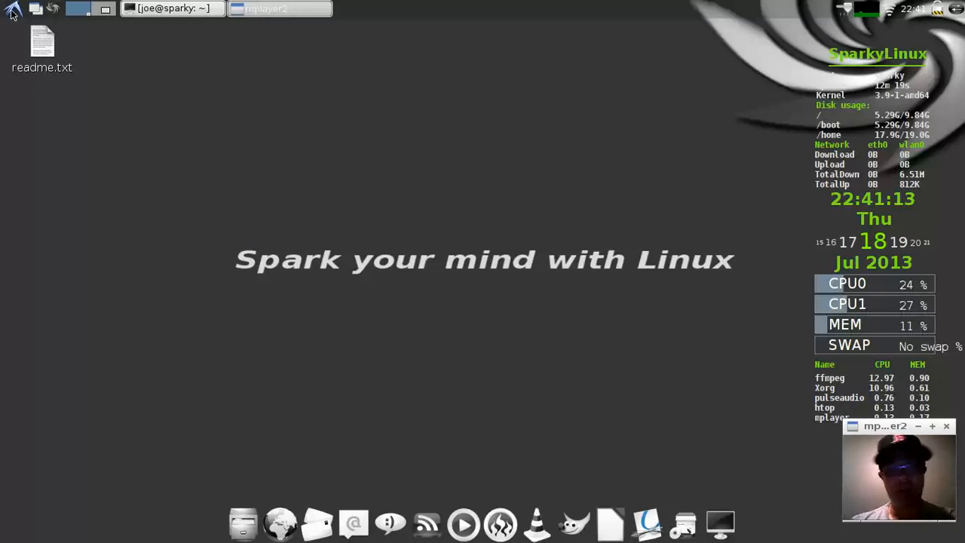
mouse_move(228, 162)
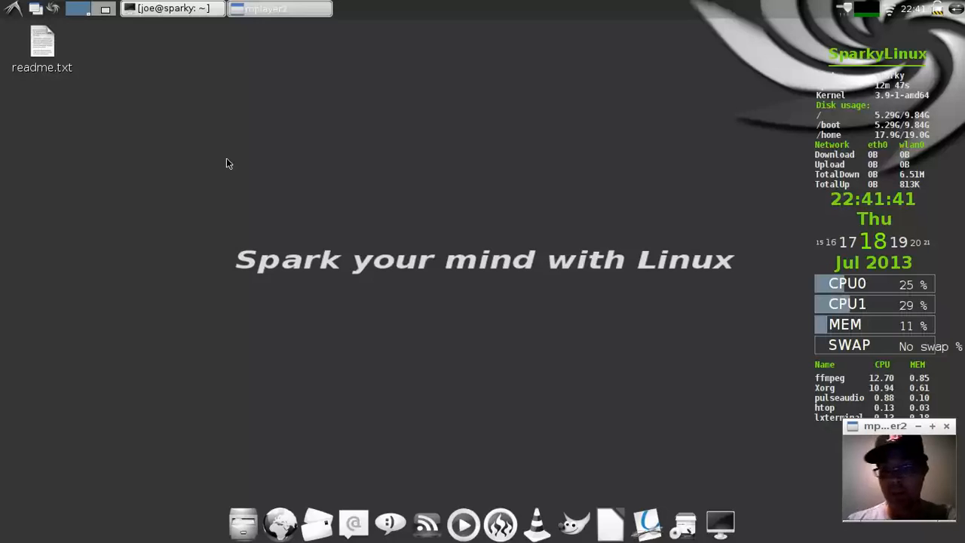
mouse_move(195, 89)
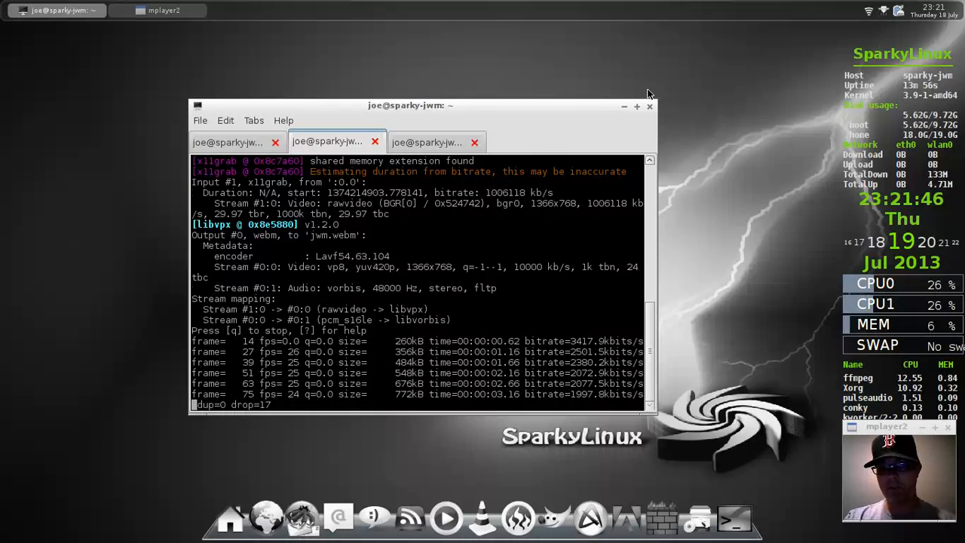
Minimize the ffmpeg terminal to reveal the JWM lightning wallpaper desktop.
left_click(649, 105)
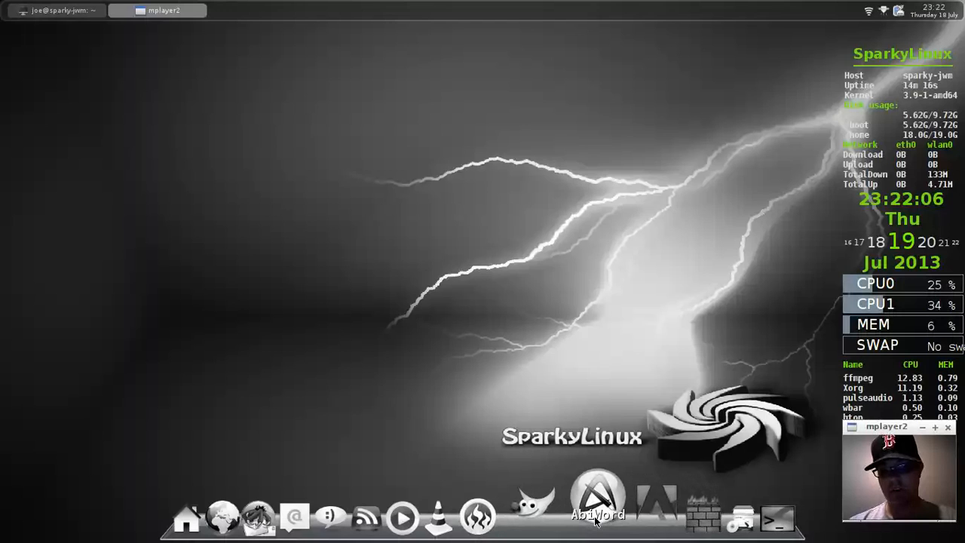
left_click(598, 505)
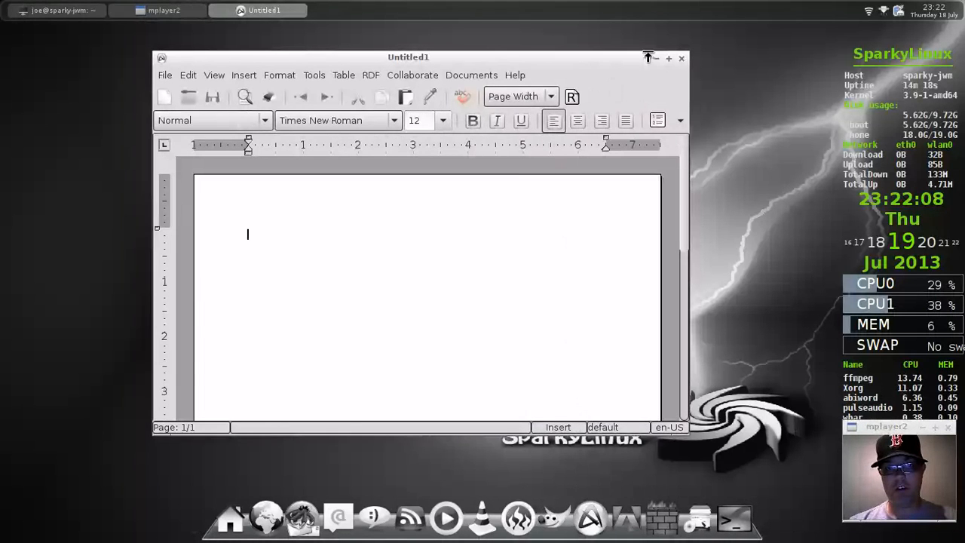
left_click(668, 59)
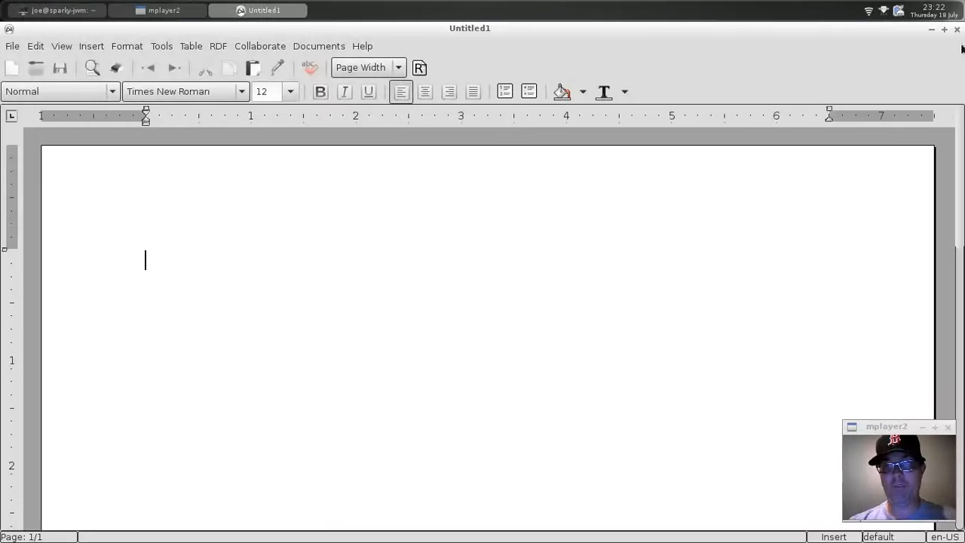
left_click(955, 29)
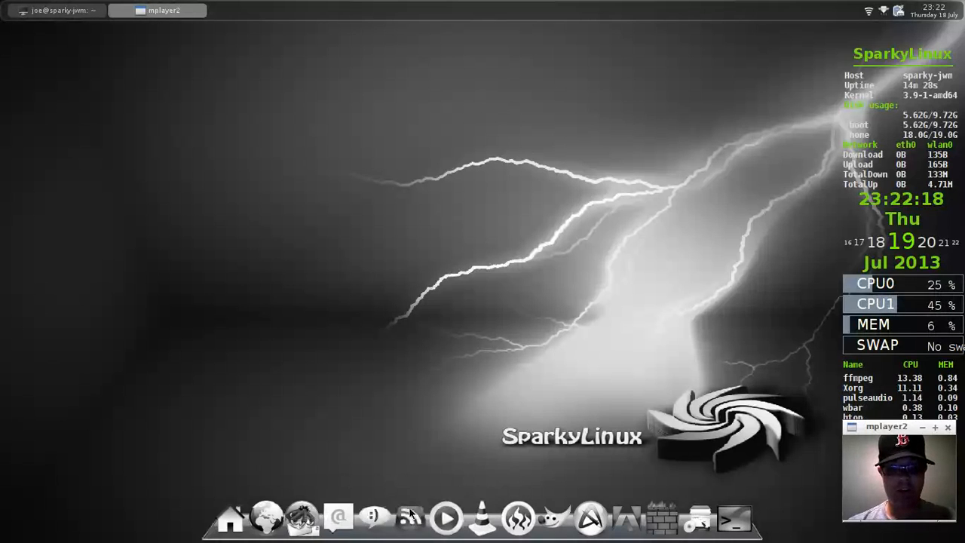
left_click(410, 517)
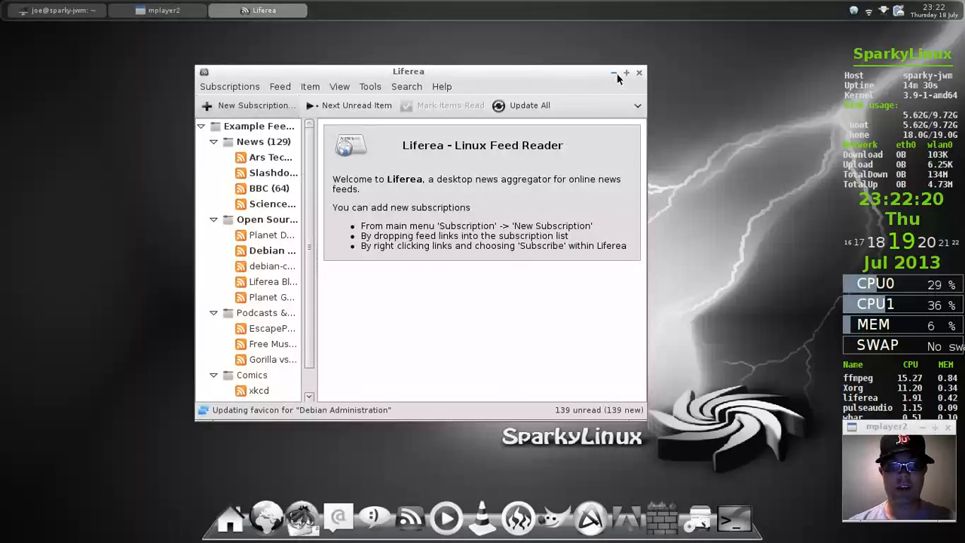
left_click(267, 156)
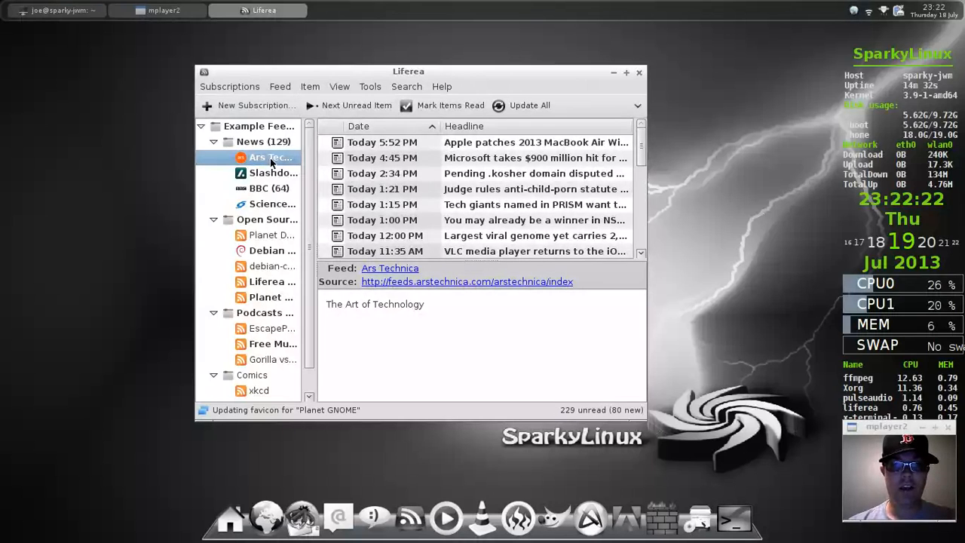
left_click(626, 73)
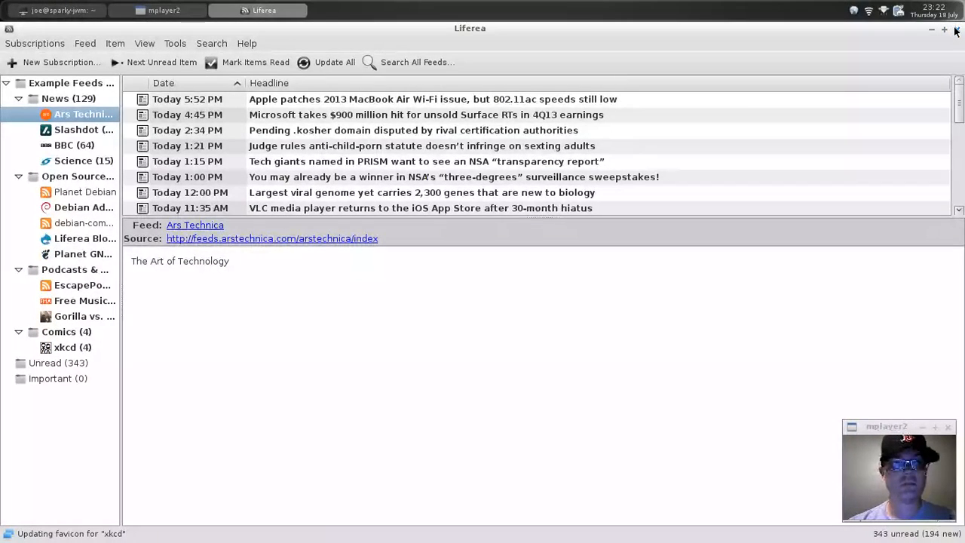
left_click(955, 28)
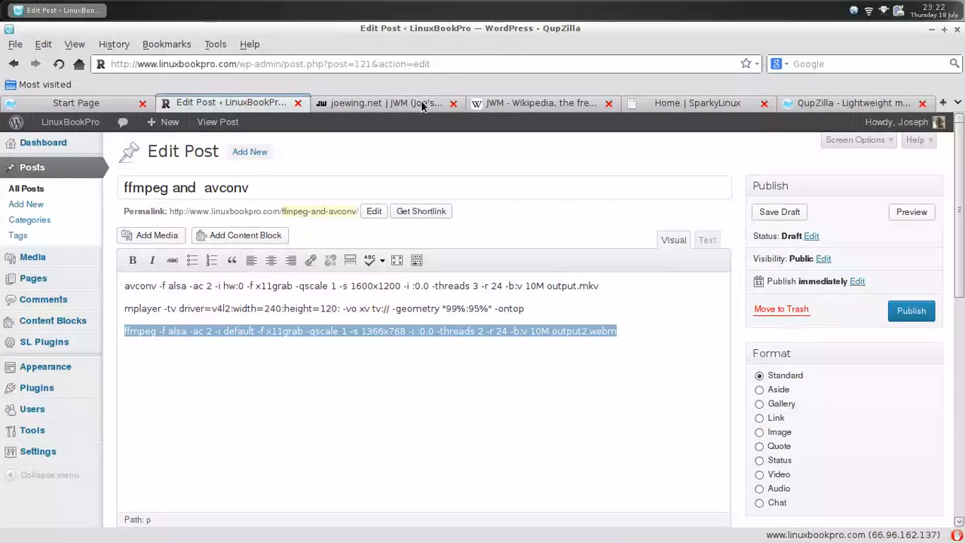
Step through the JWM project, SparkyLinux homepage and QupZilla project tabs.
left_click(387, 103)
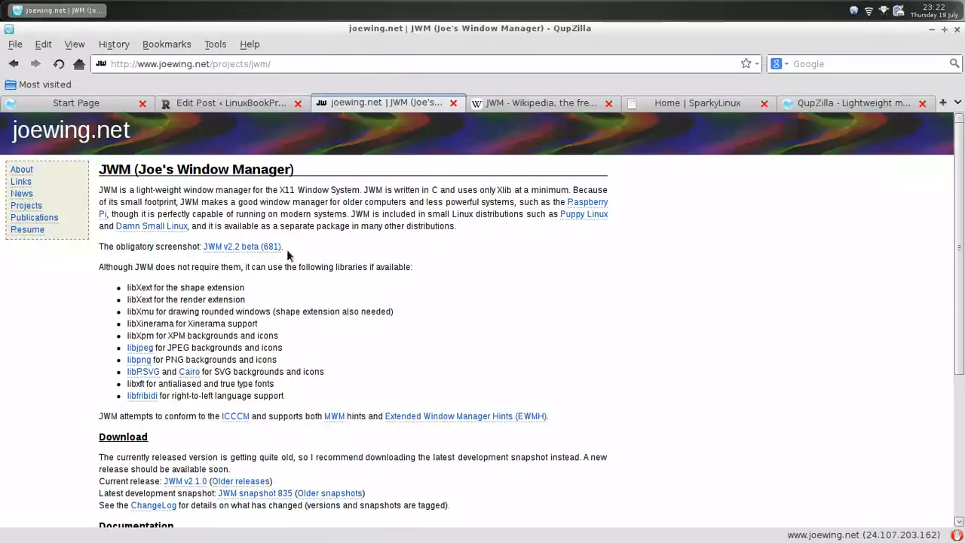
mouse_move(354, 225)
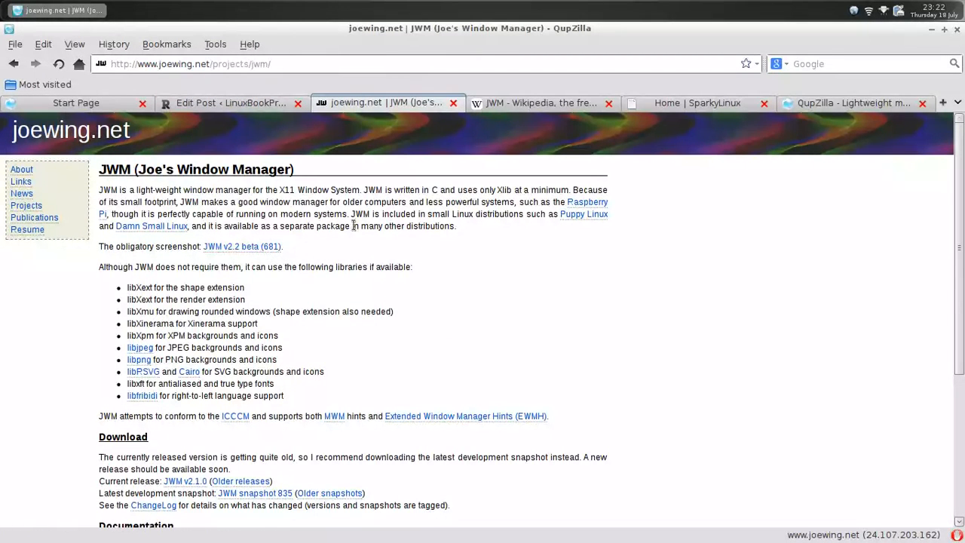
left_click(539, 102)
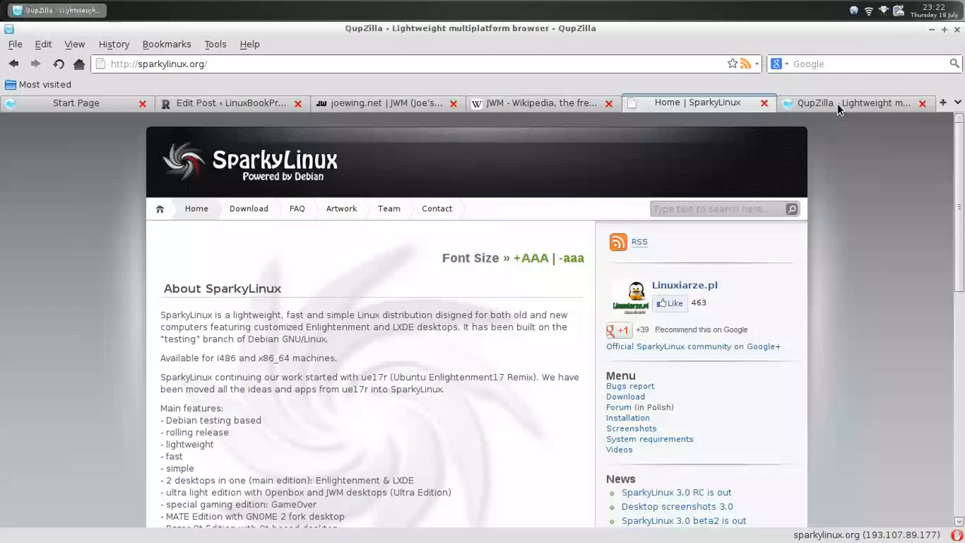
left_click(852, 102)
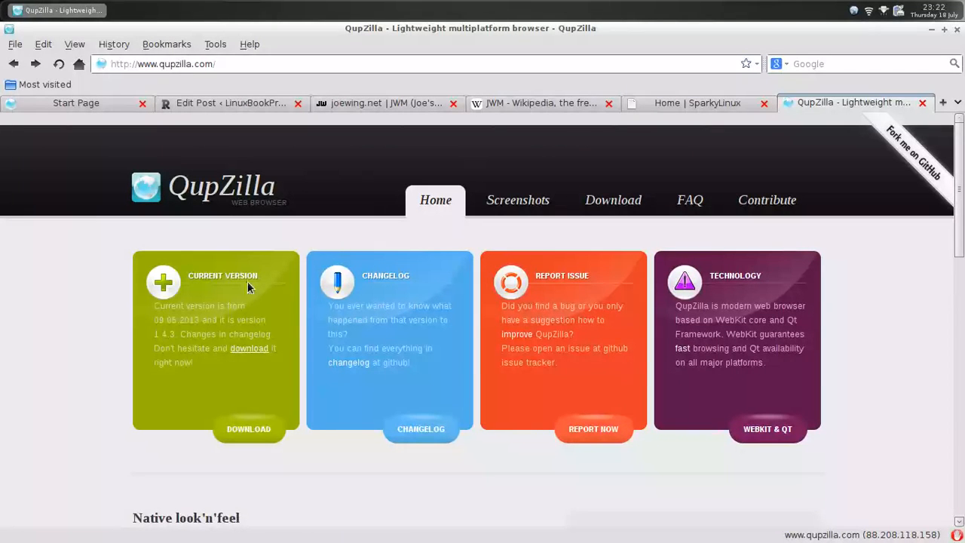
mouse_move(955, 46)
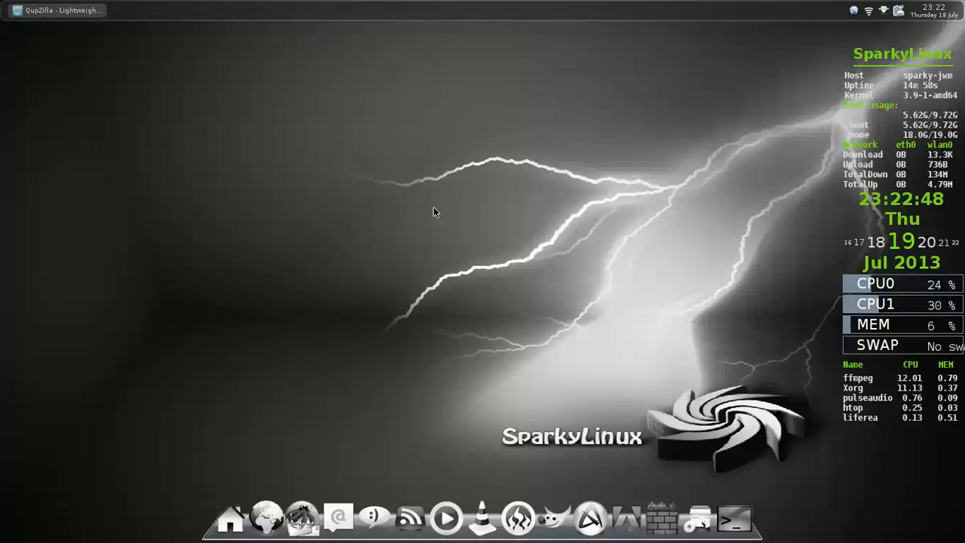
Browse the JWM desktop menu's Games, Graphics, Internet, Sound & Video and Weather entries.
right_click(434, 213)
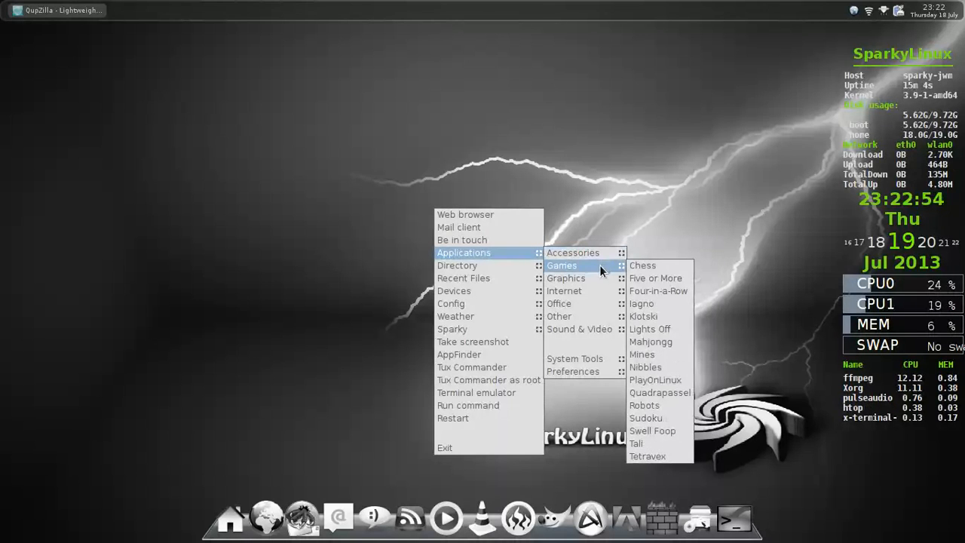
mouse_move(462, 240)
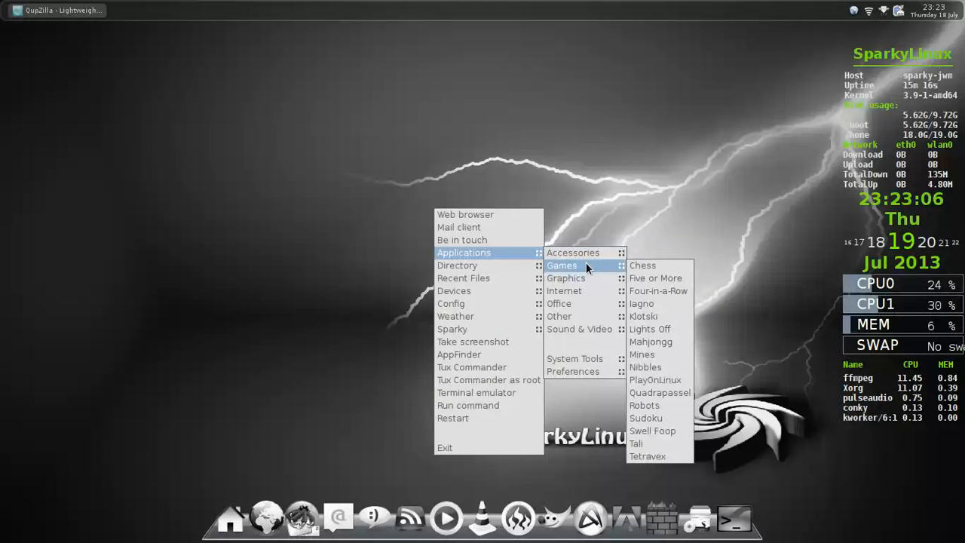
mouse_move(575, 285)
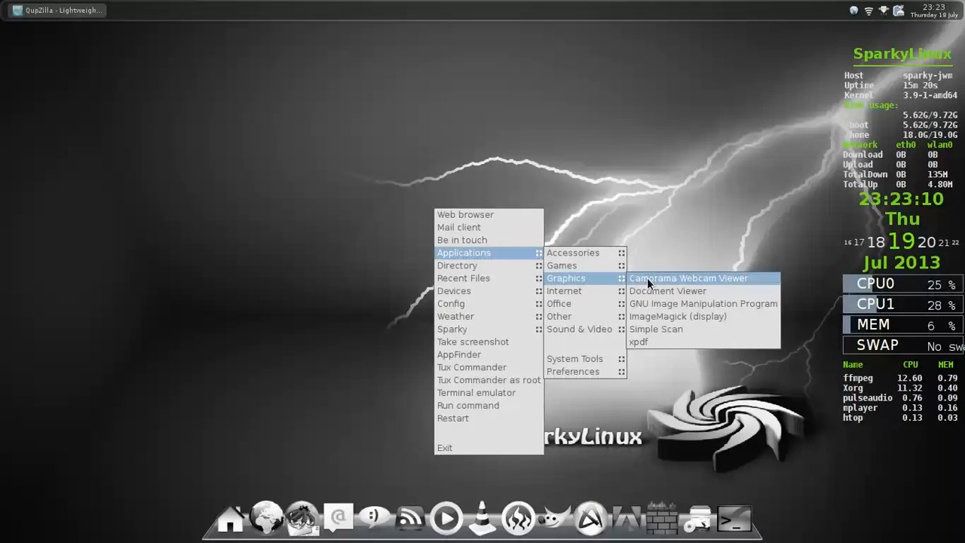
mouse_move(564, 290)
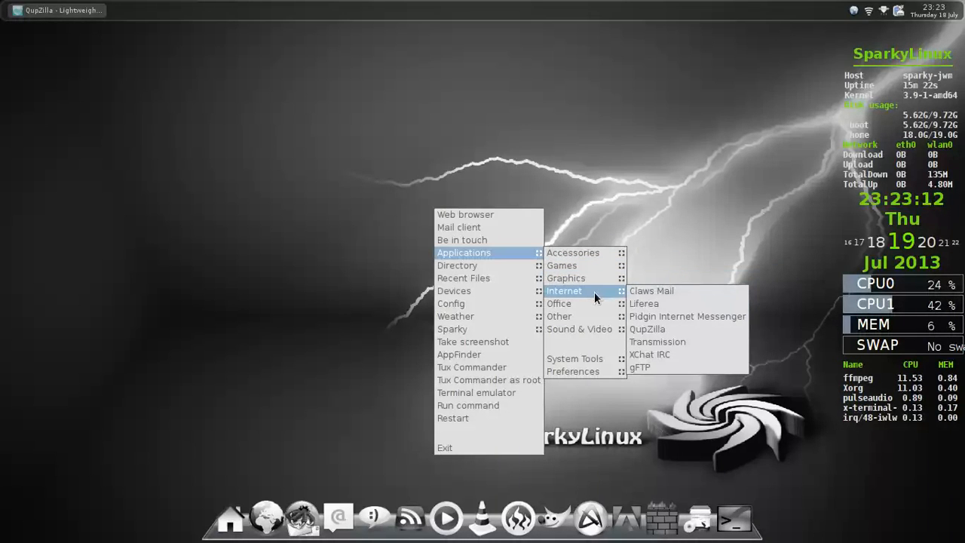
mouse_move(644, 303)
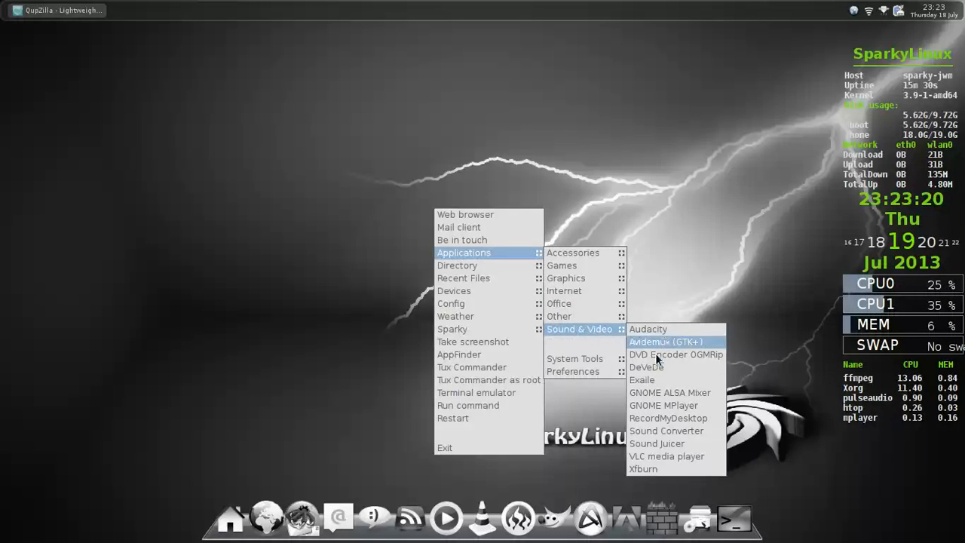
mouse_move(661, 393)
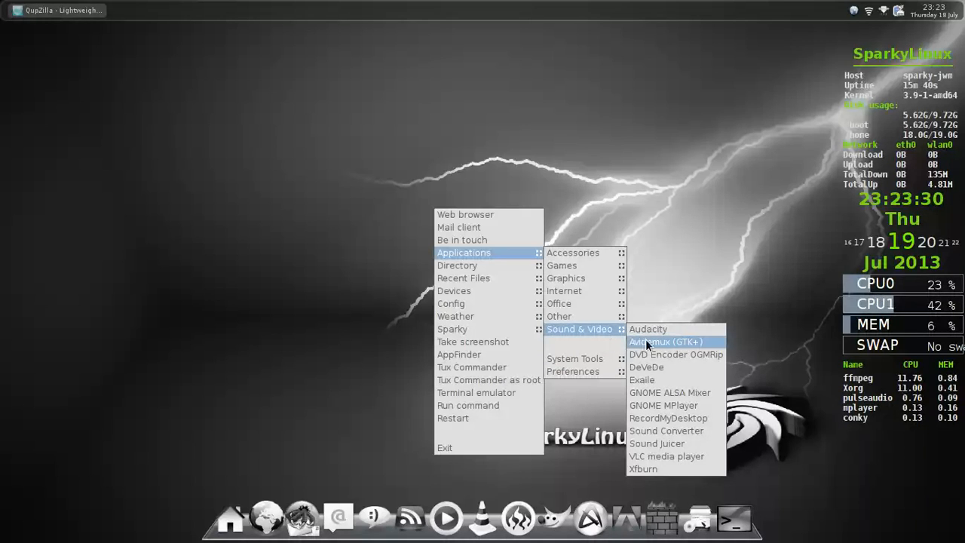
mouse_move(648, 329)
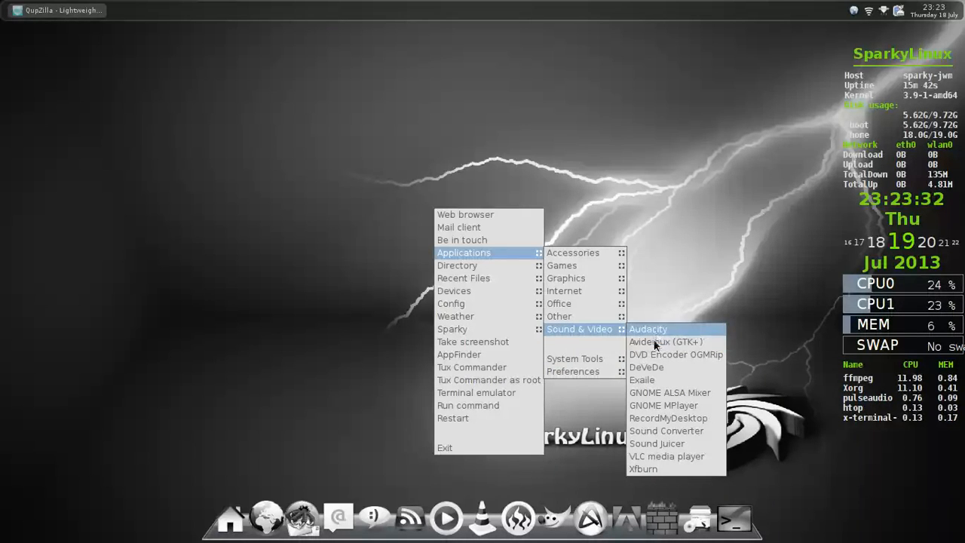
mouse_move(661, 405)
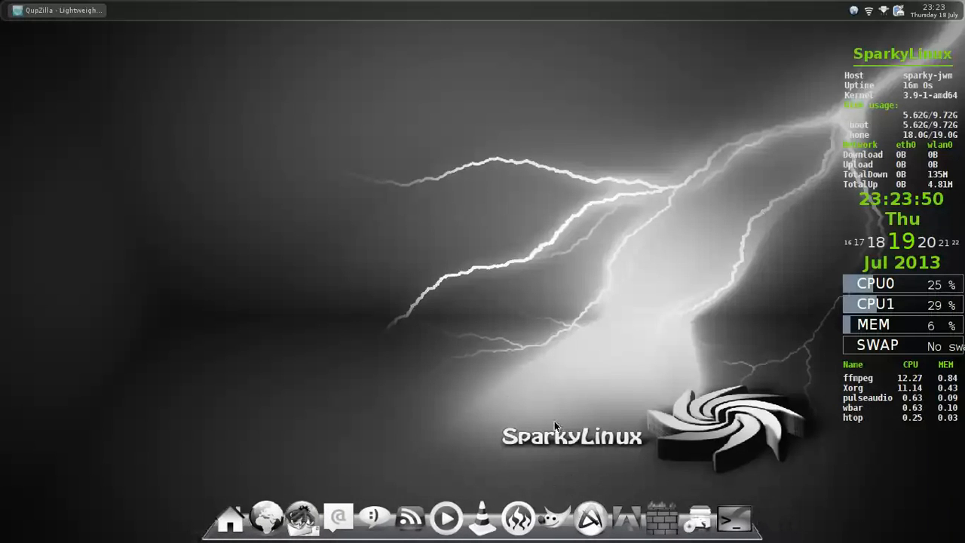
right_click(554, 425)
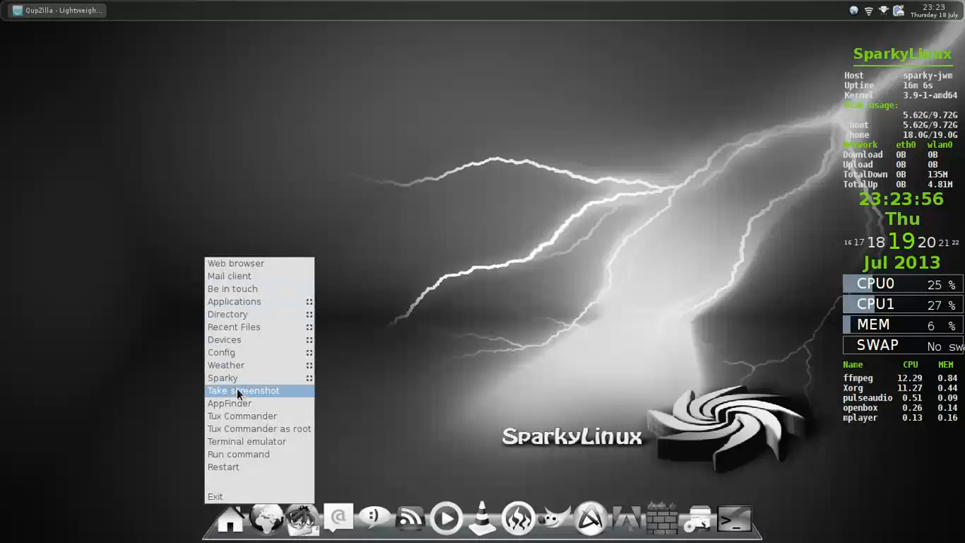
mouse_move(239, 454)
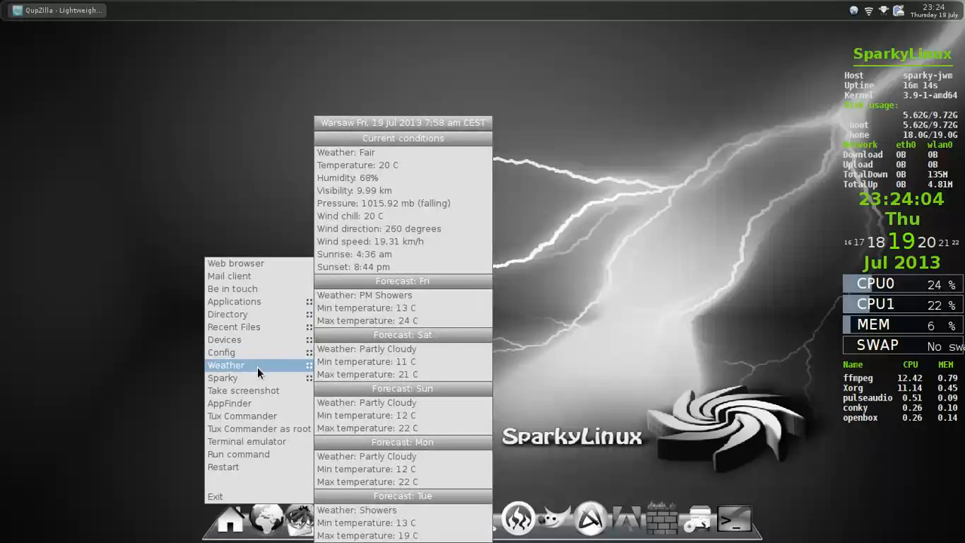
mouse_move(264, 369)
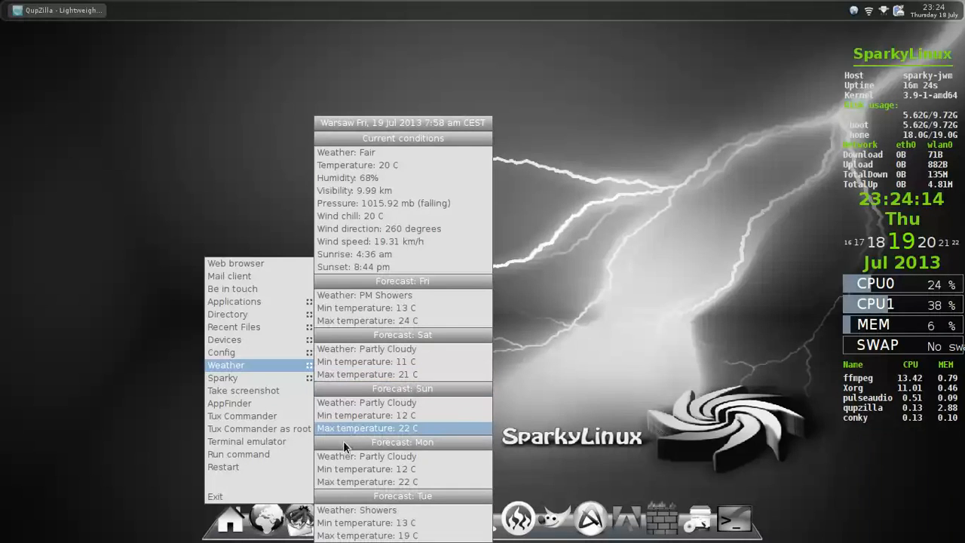
mouse_move(241, 415)
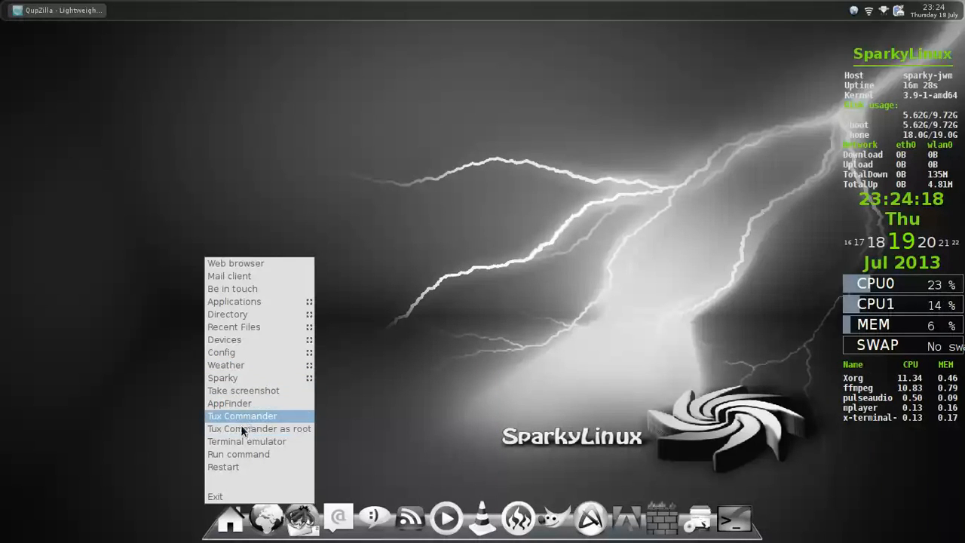
Launch and close Tux Commander, then restore the terminal's ffmpeg and htop tabs.
left_click(242, 416)
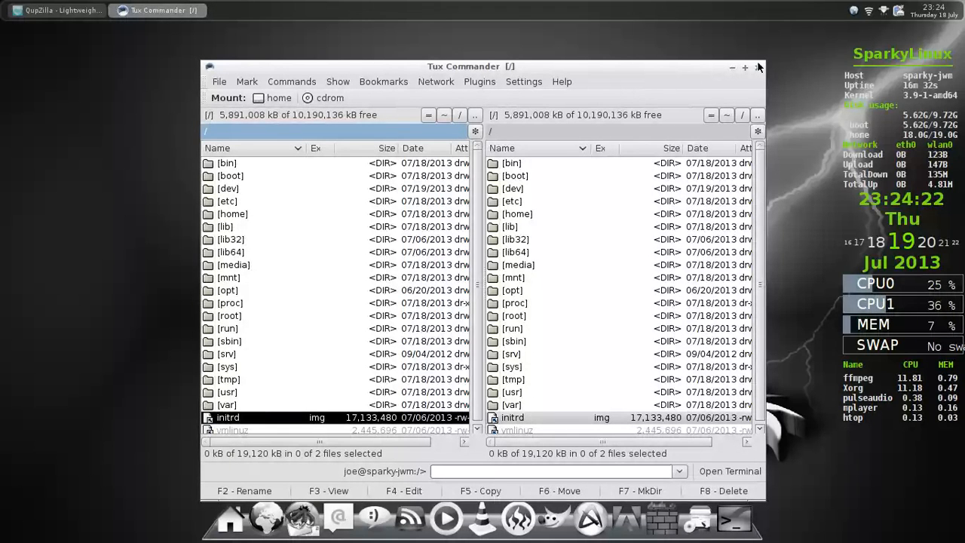
left_click(759, 67)
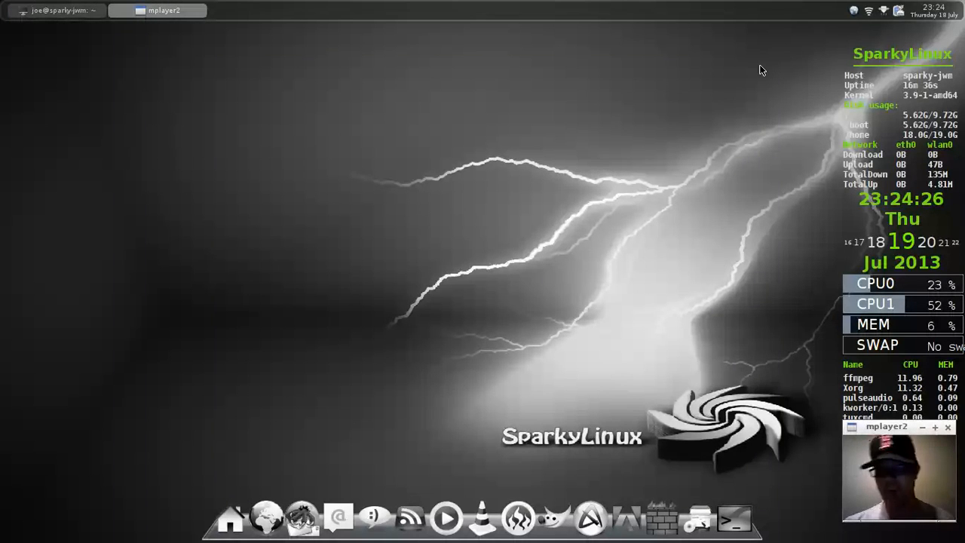
mouse_move(594, 175)
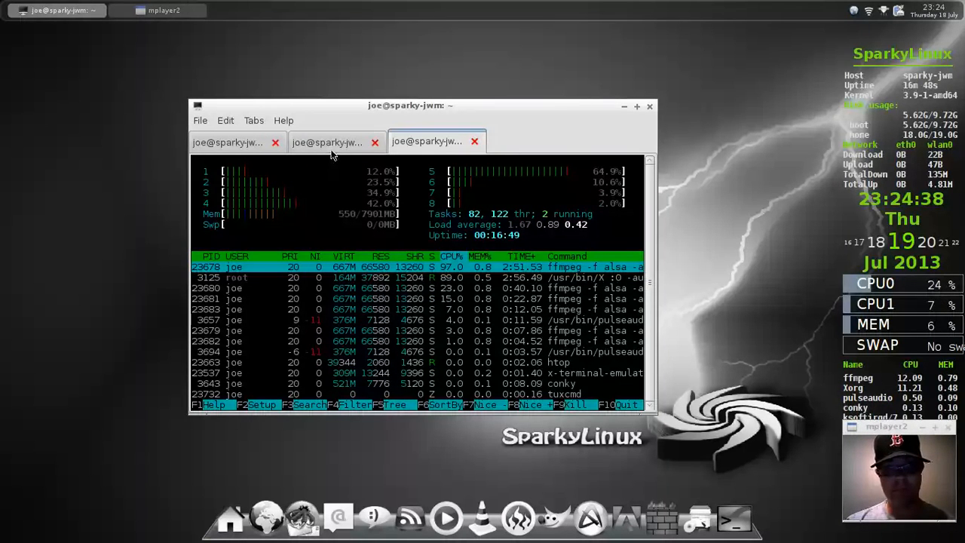
left_click(327, 142)
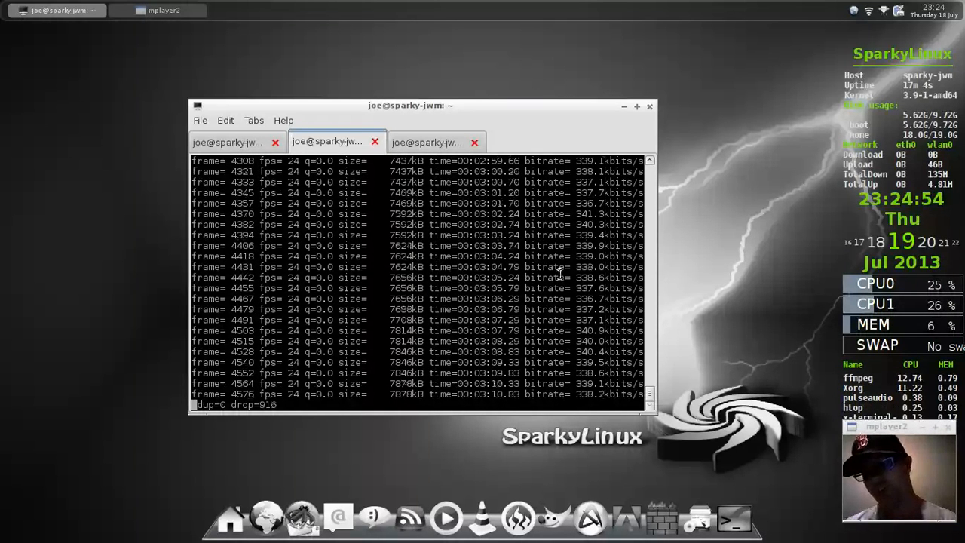
left_click(426, 142)
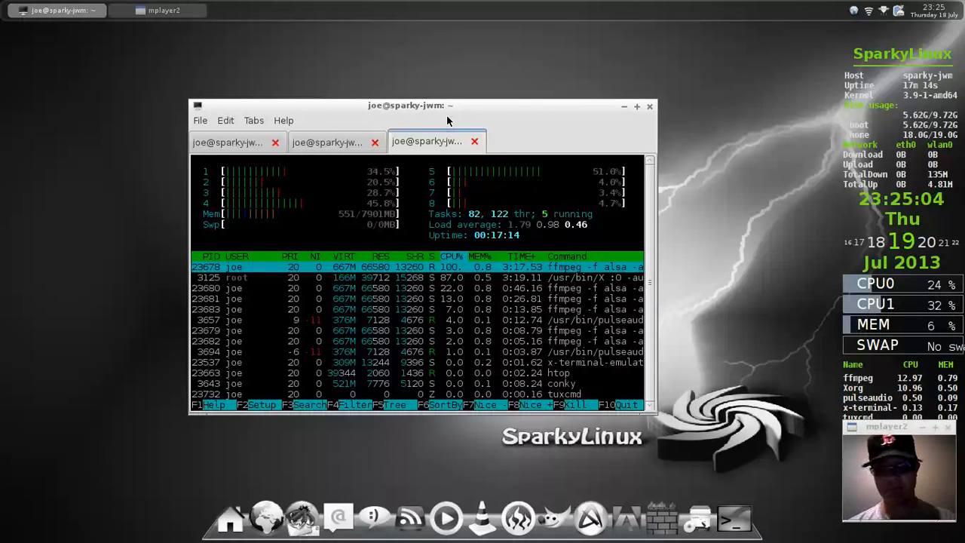
mouse_move(562, 516)
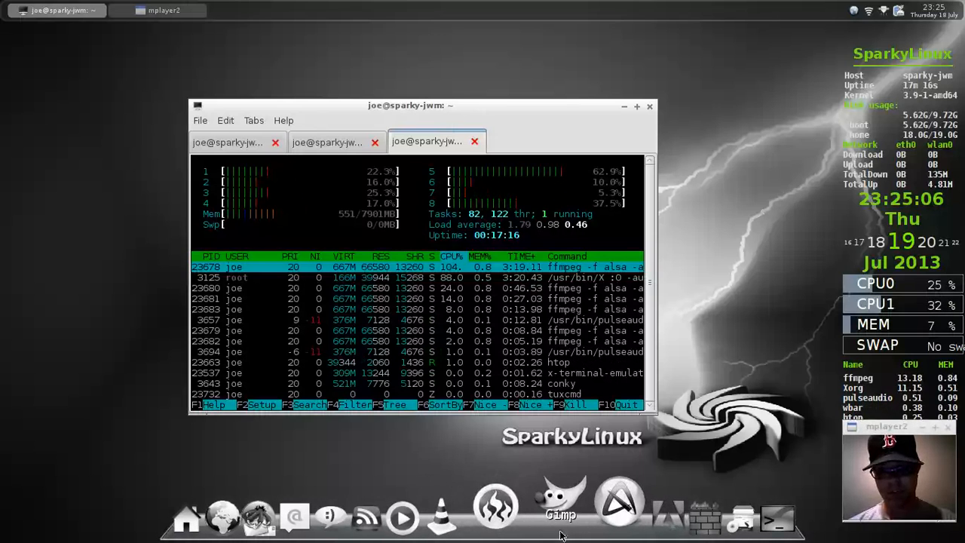
left_click(561, 501)
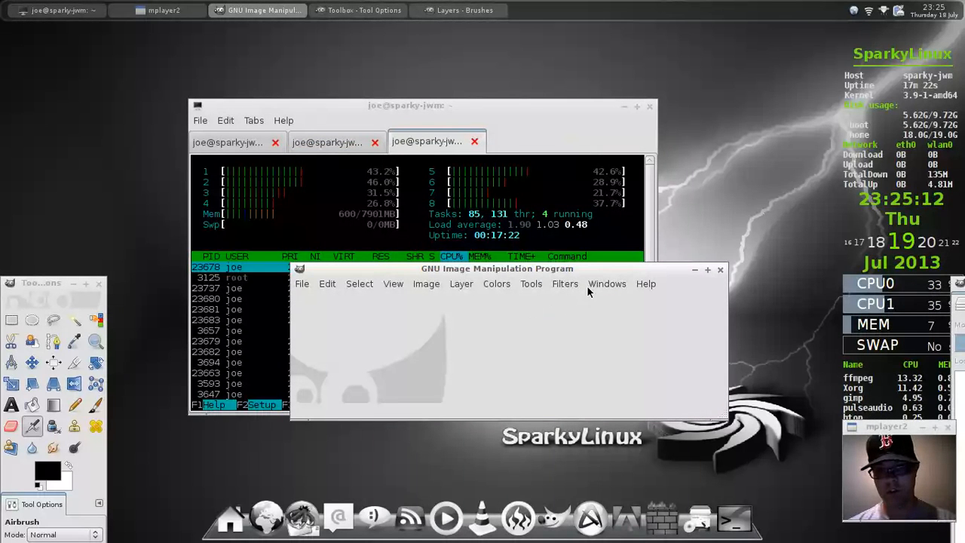
left_click(607, 284)
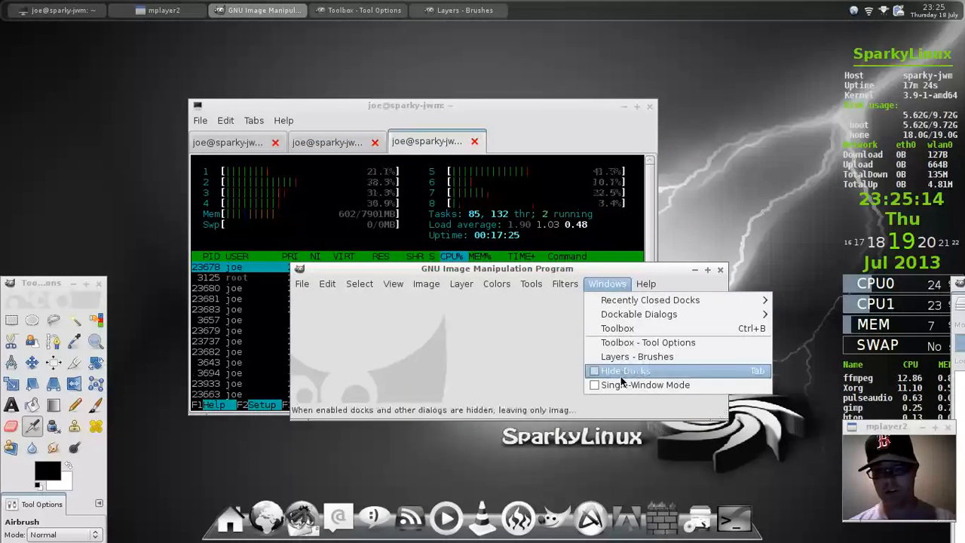
left_click(644, 384)
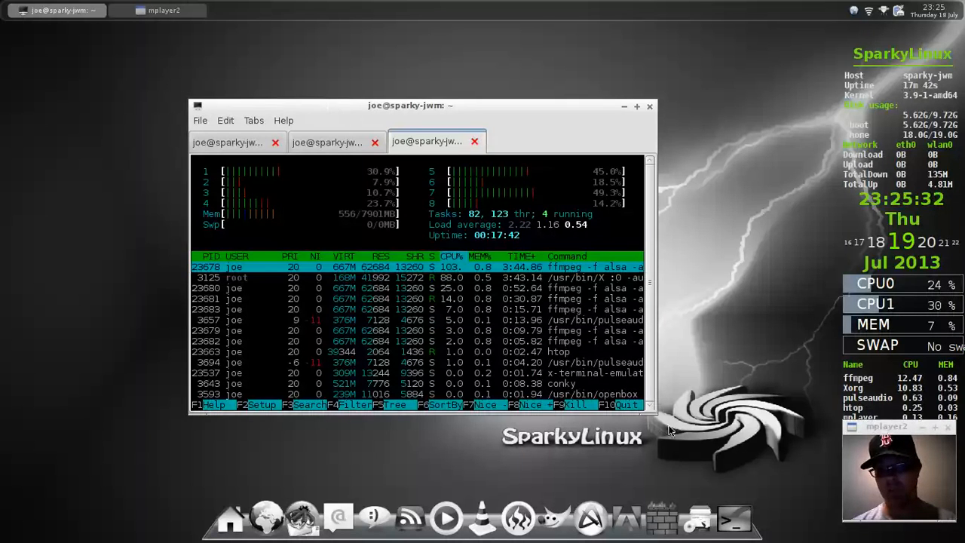
right_click(671, 430)
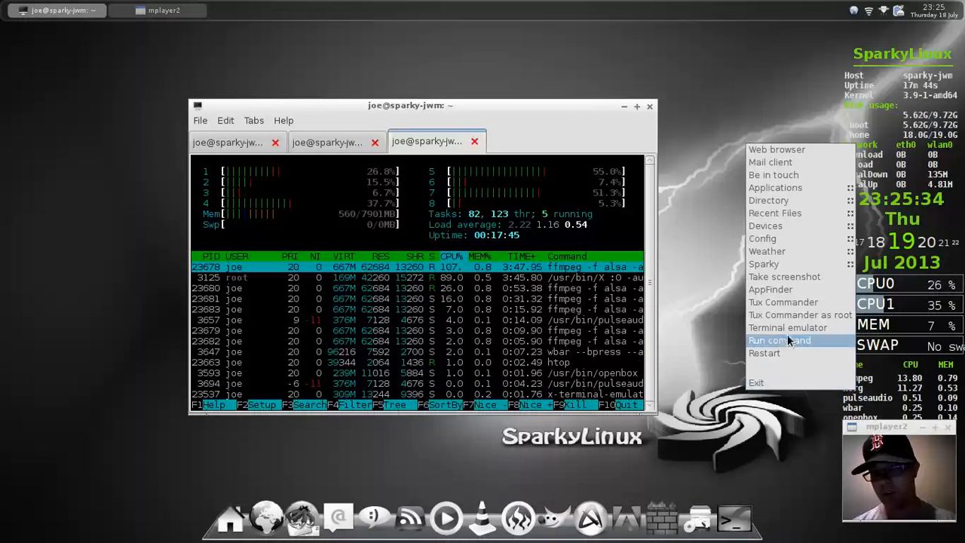
mouse_move(782, 302)
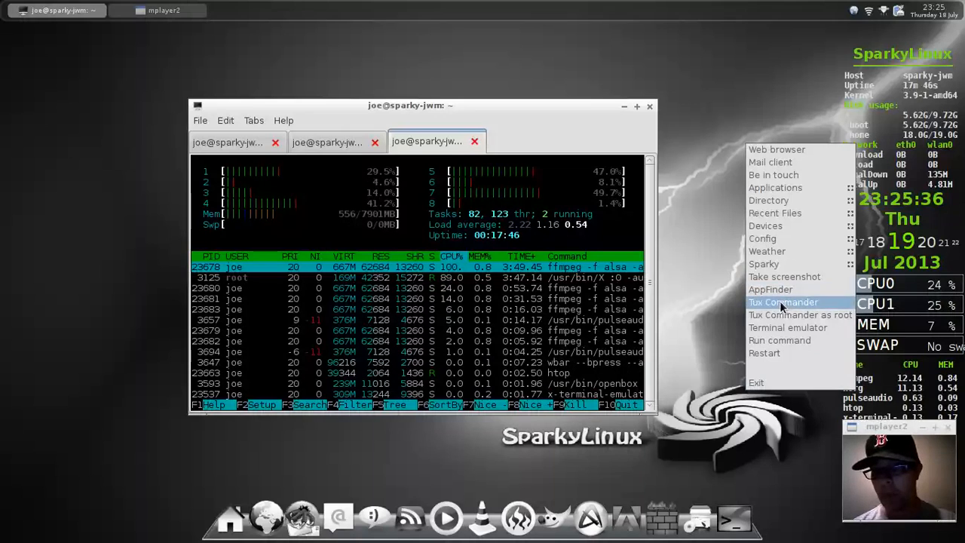
mouse_move(771, 289)
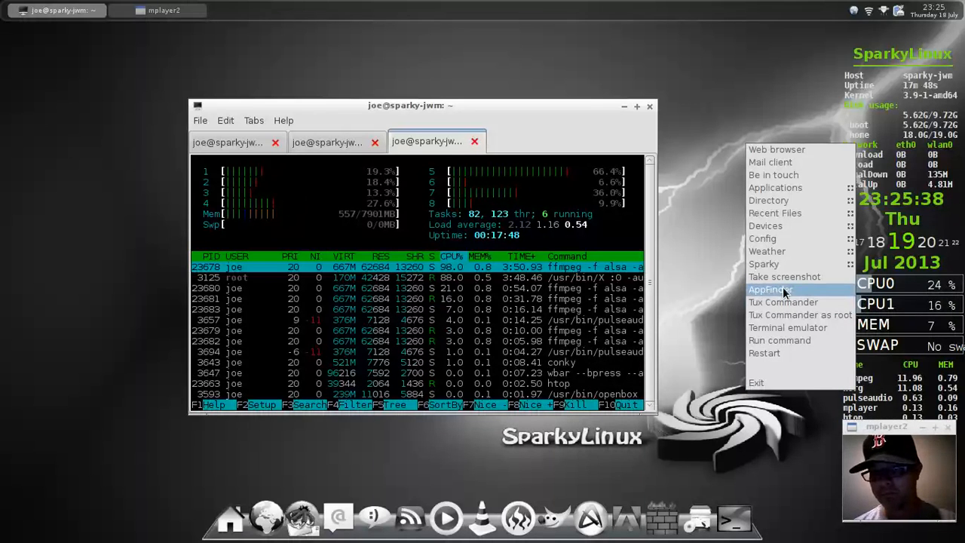
mouse_move(780, 340)
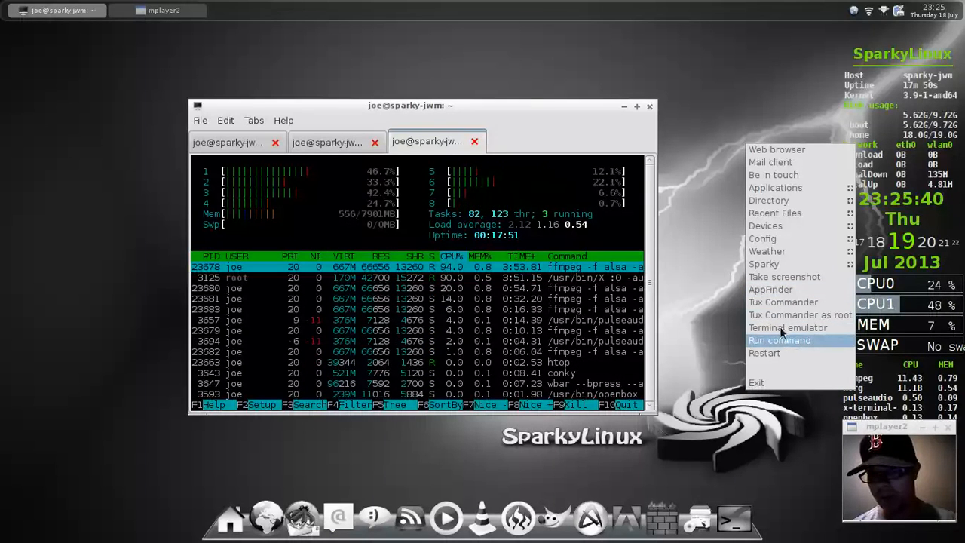
mouse_move(784, 277)
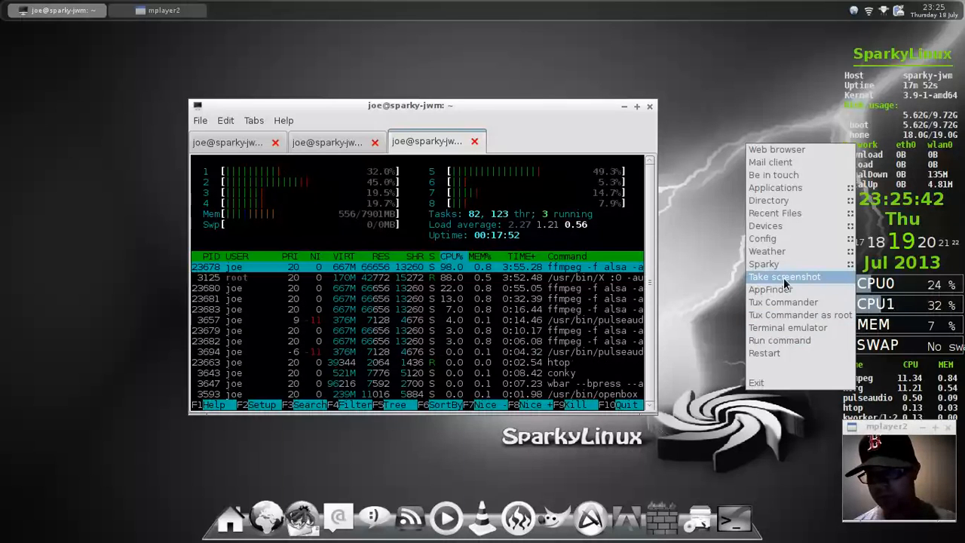
left_click(784, 276)
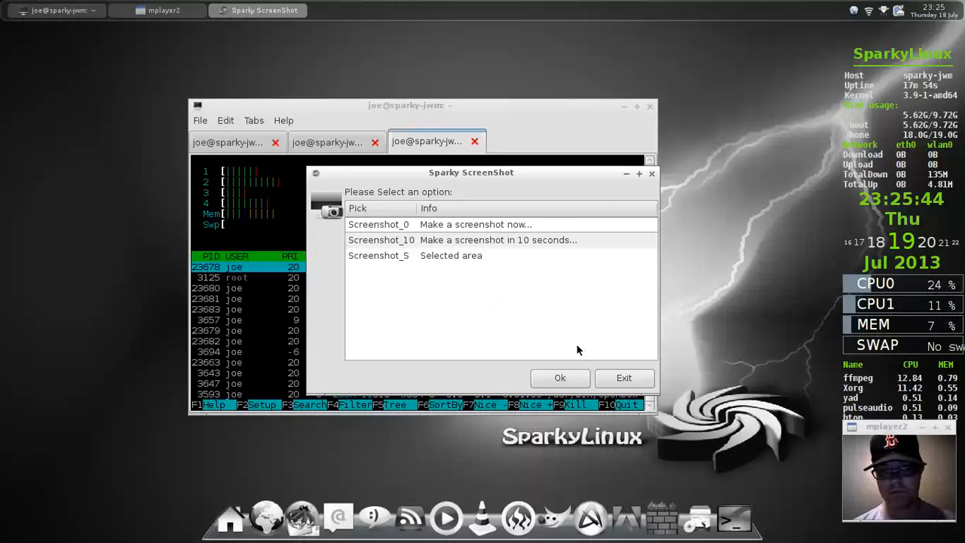
left_click(624, 377)
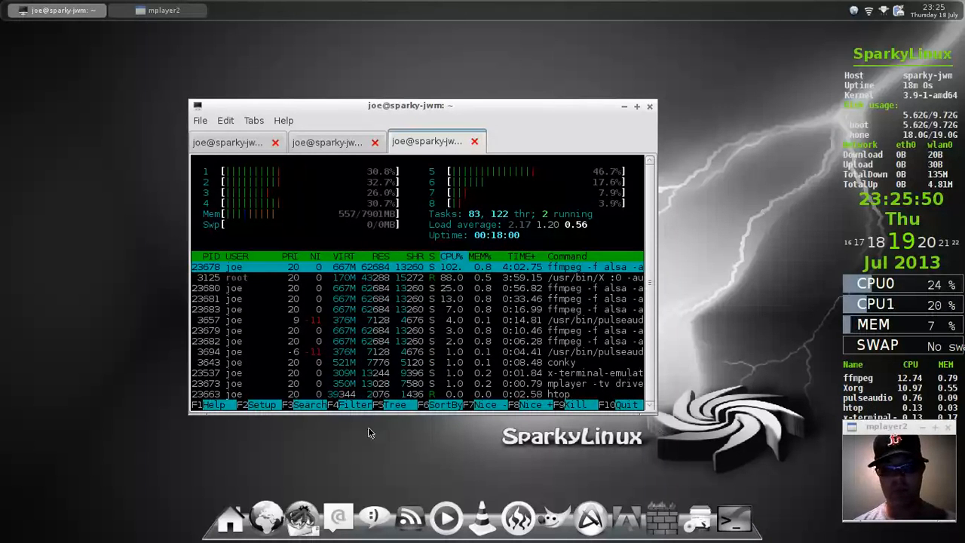
Browse into the empty Pictures folder in PCManFM, then close the file manager.
left_click(230, 518)
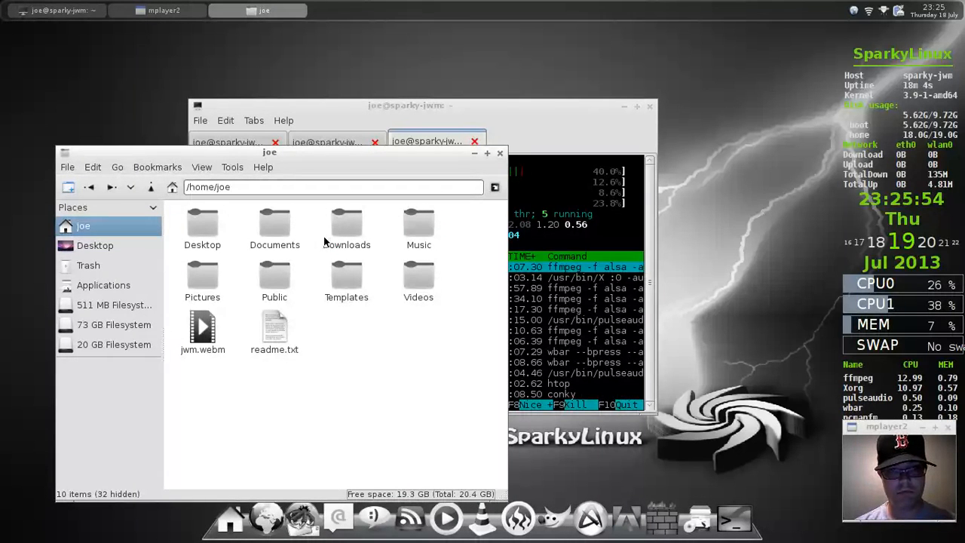
left_click(274, 277)
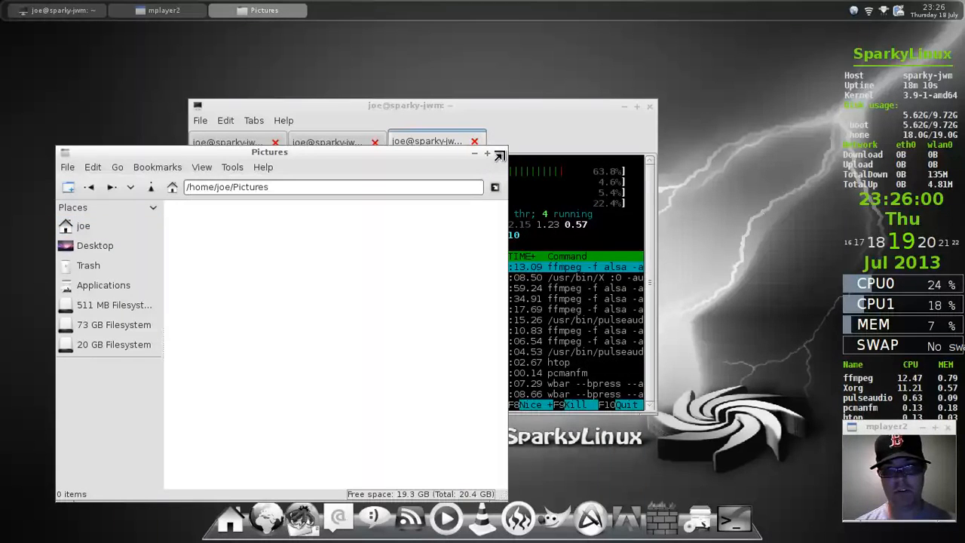
left_click(498, 156)
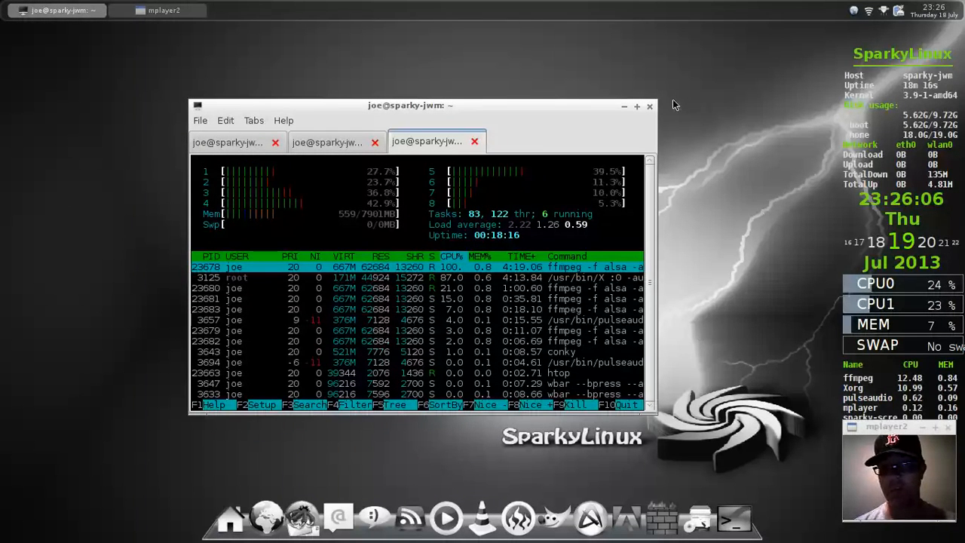
right_click(772, 158)
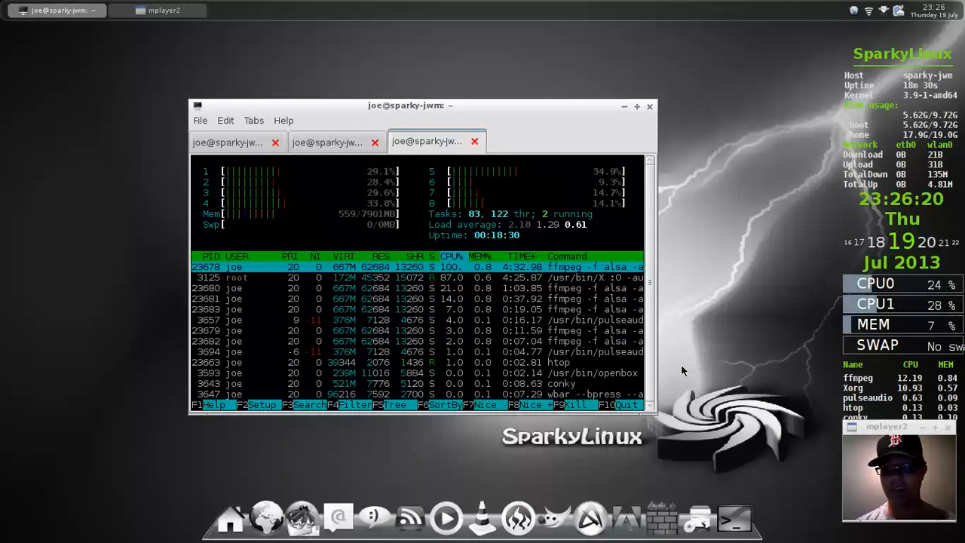
mouse_move(509, 254)
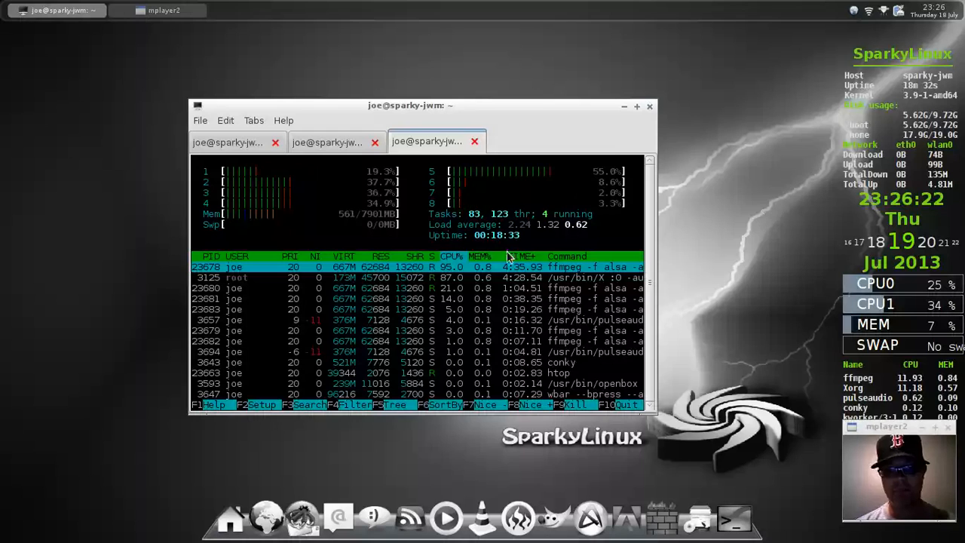
left_click(326, 142)
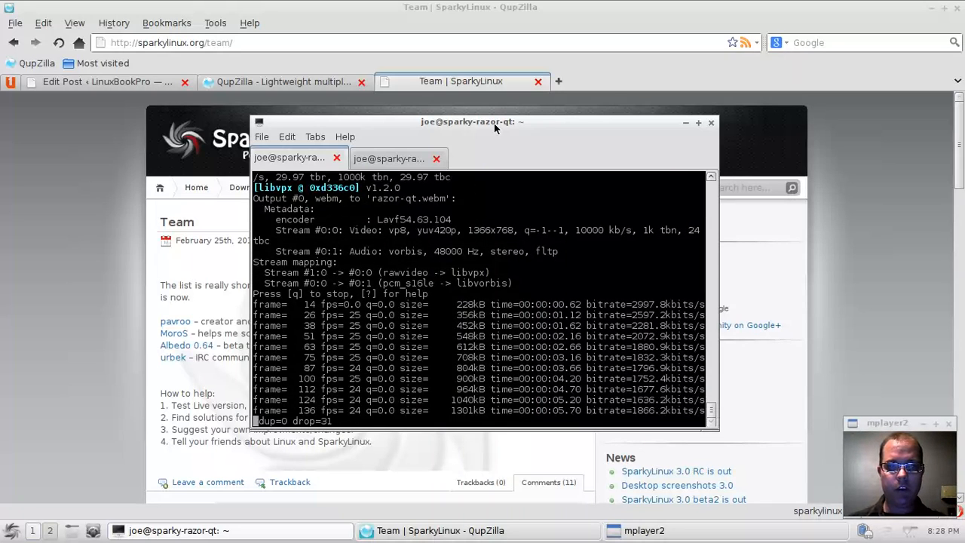
Reposition the terminal, run htop in a new tab, and hide it behind QupZilla.
left_click_drag(468, 122, 461, 104)
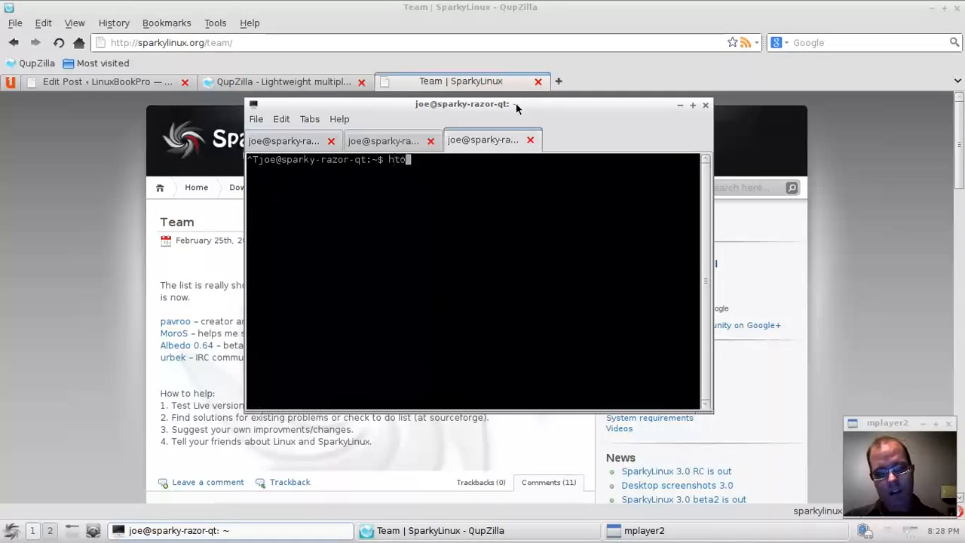
key("Return")
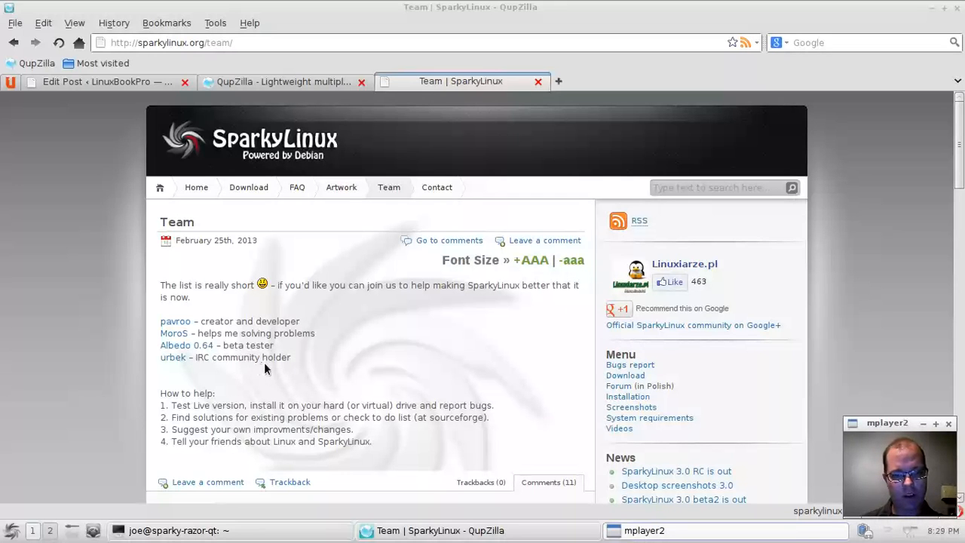
mouse_move(267, 240)
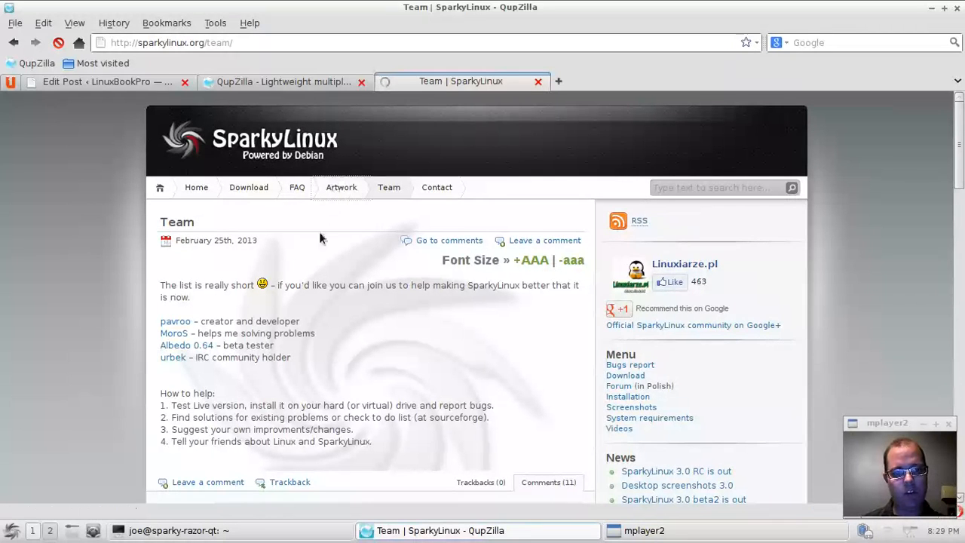
Navigate from the Team page to Artwork and the SparkyLinux home page's About section.
left_click(341, 187)
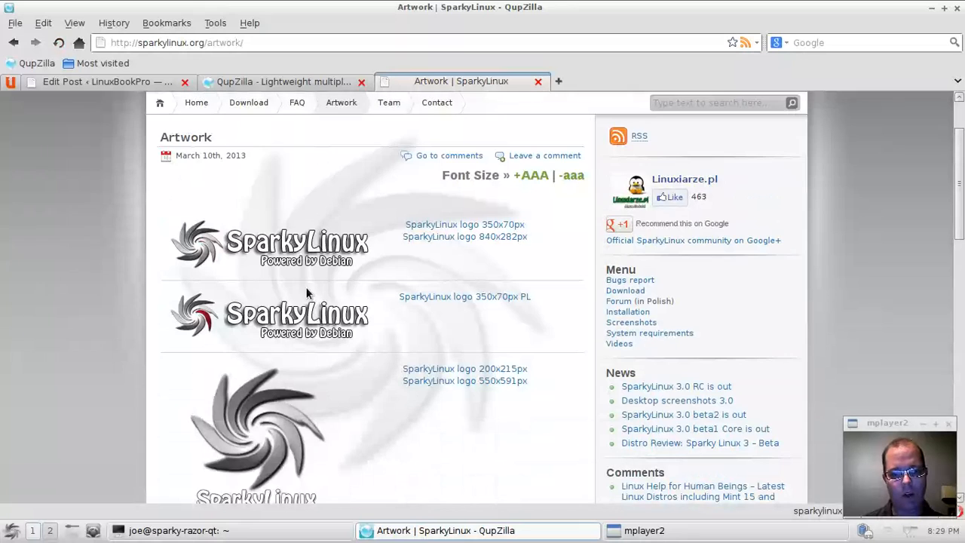
scroll("up", 3)
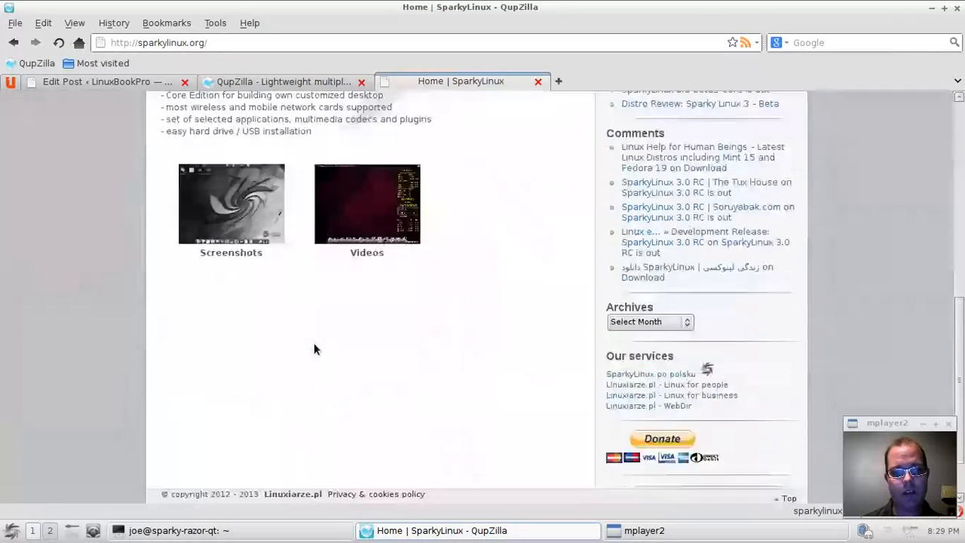
scroll("up", 3)
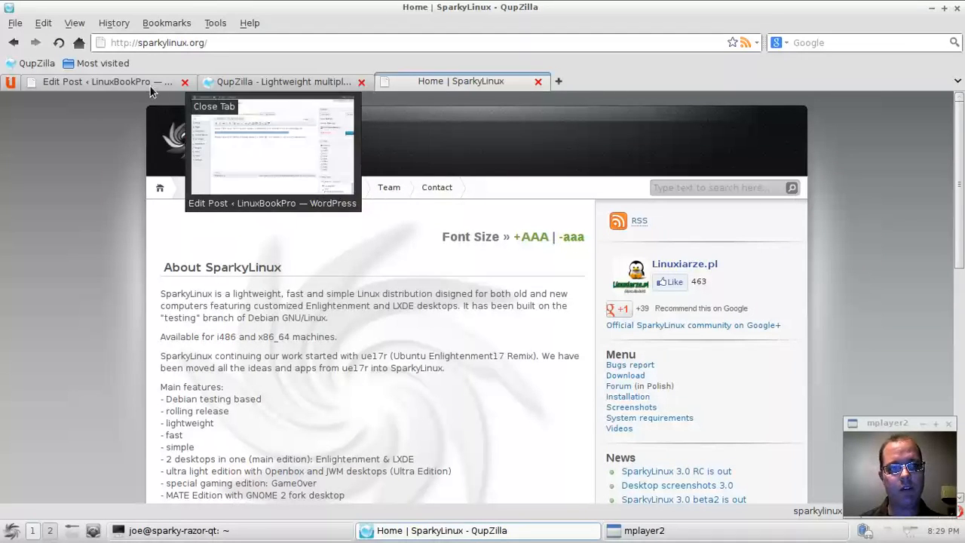
mouse_move(279, 81)
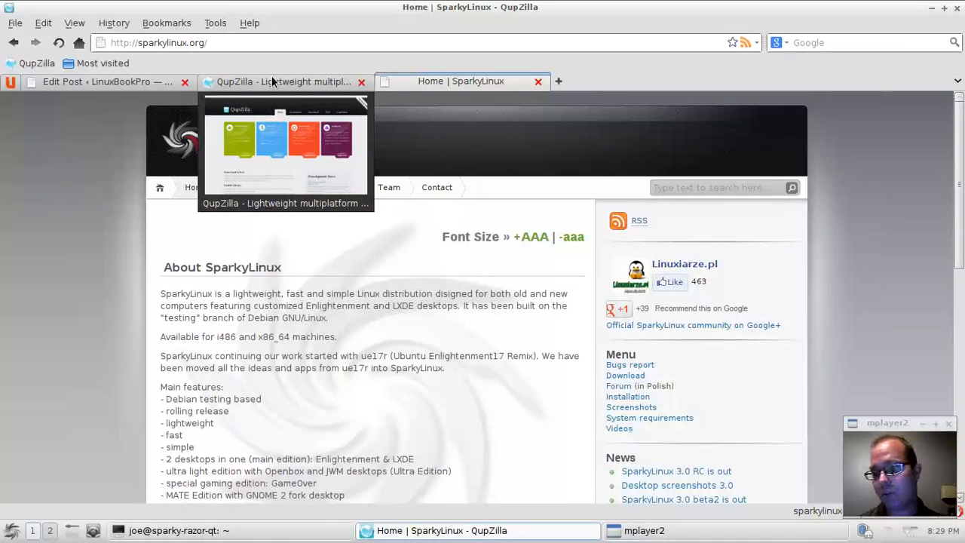
mouse_move(436, 187)
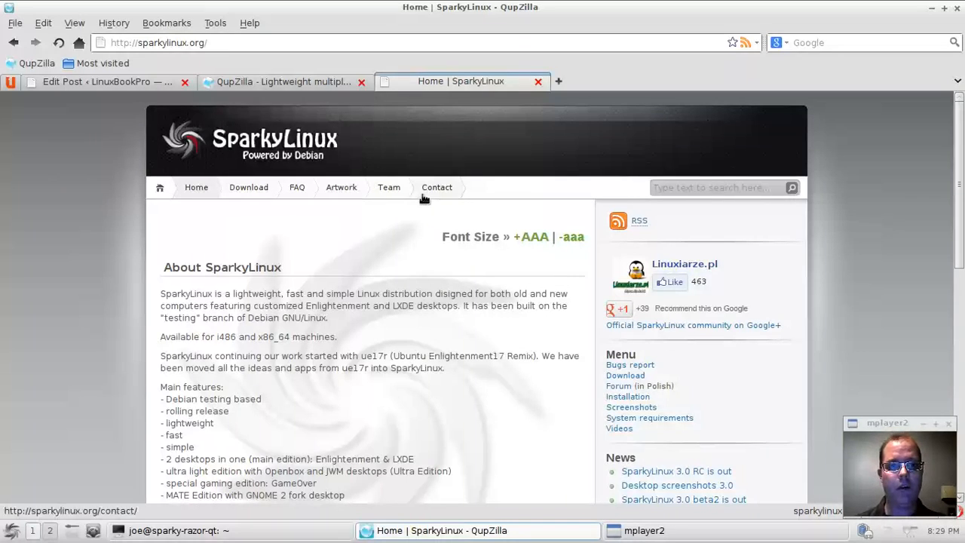
mouse_move(412, 246)
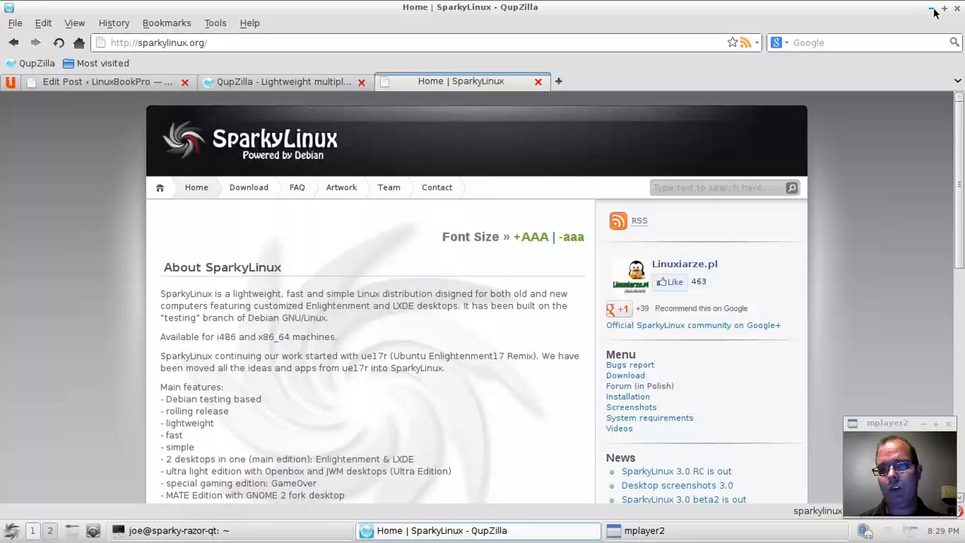
Minimize QupZilla and browse the application menu categories including Debian.
left_click(931, 8)
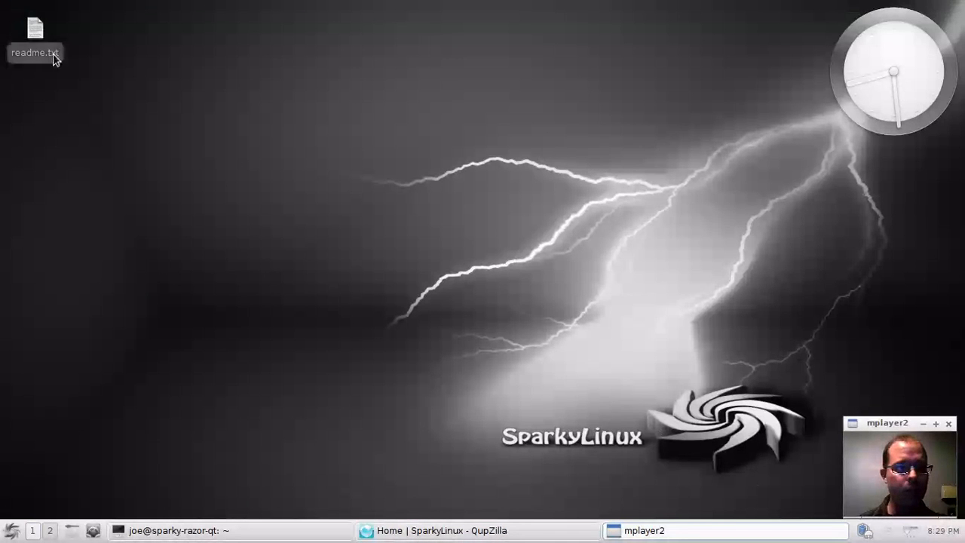
left_click(13, 530)
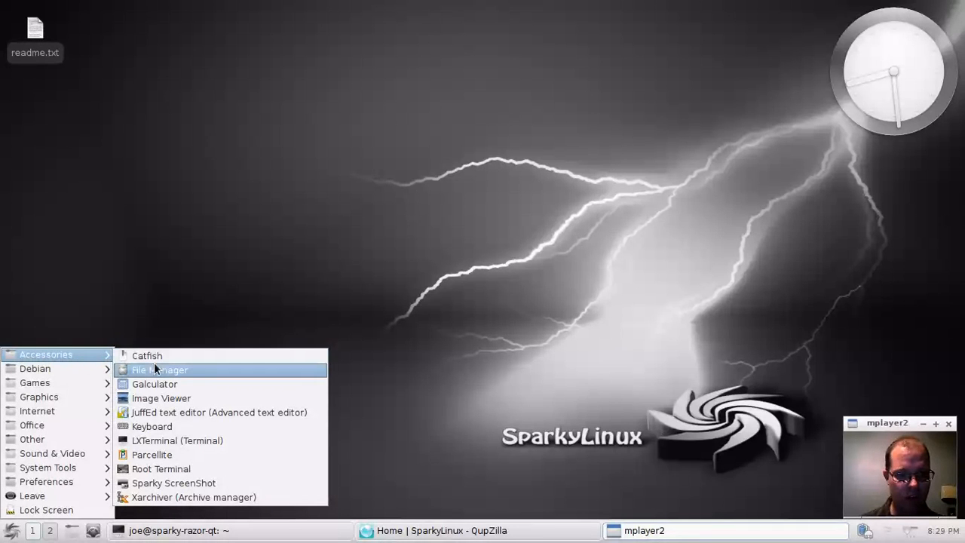
mouse_move(34, 369)
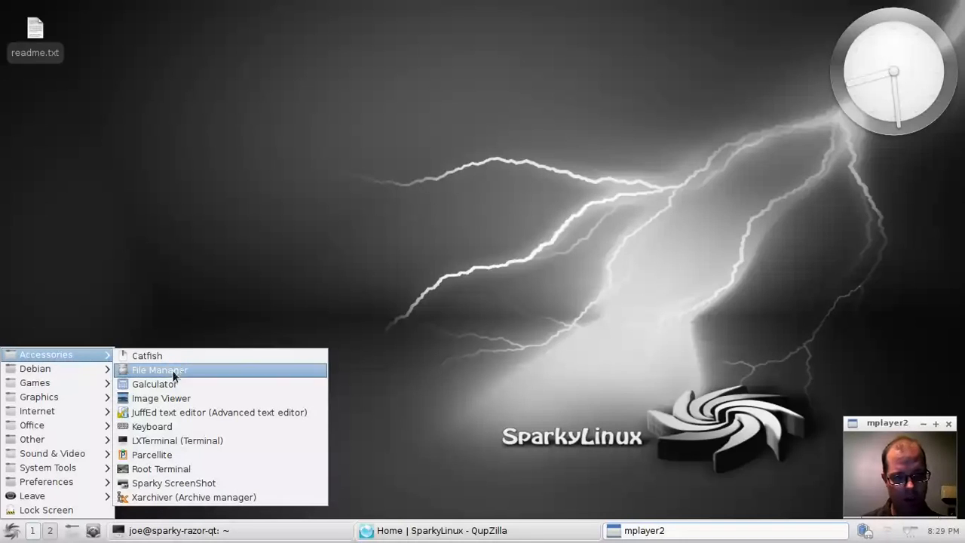
mouse_move(160, 398)
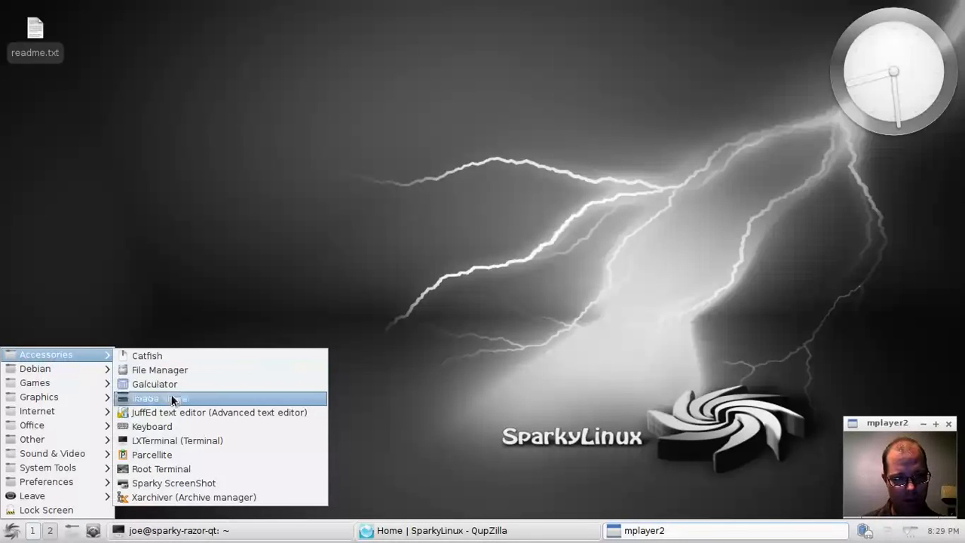
mouse_move(152, 426)
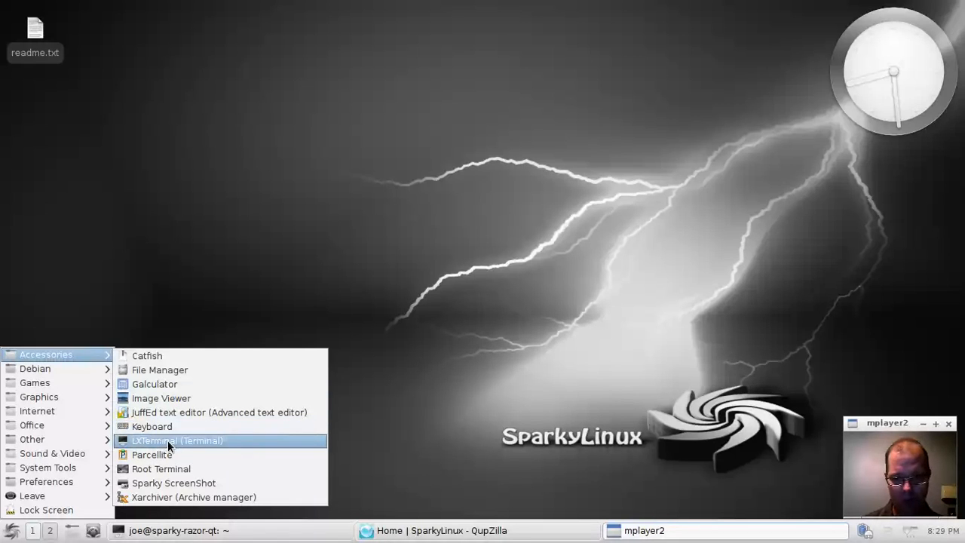
mouse_move(35, 369)
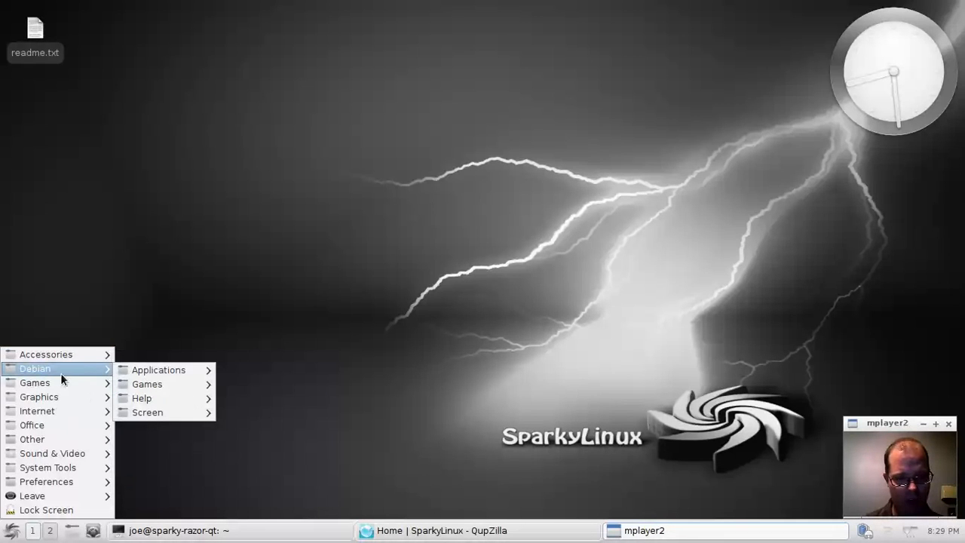
left_click(158, 369)
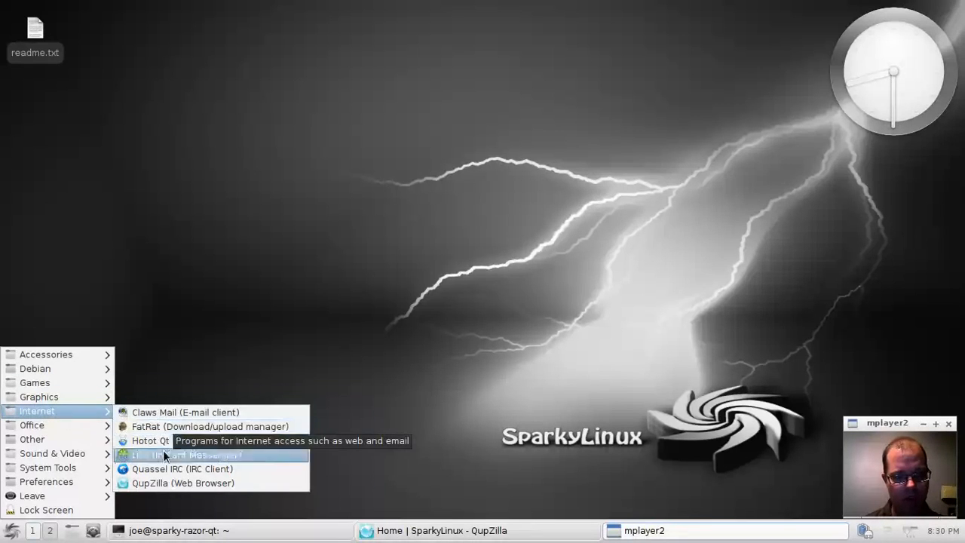
mouse_move(181, 468)
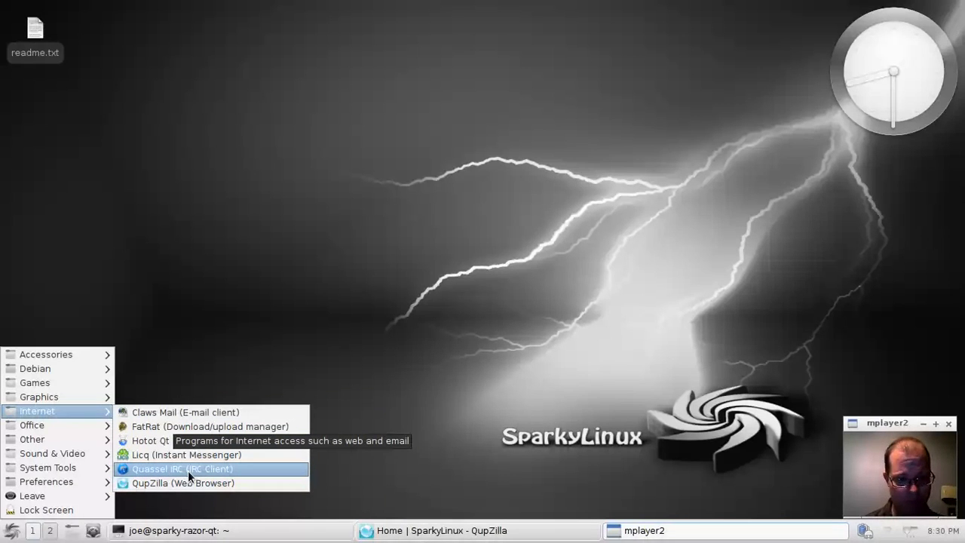
mouse_move(186, 455)
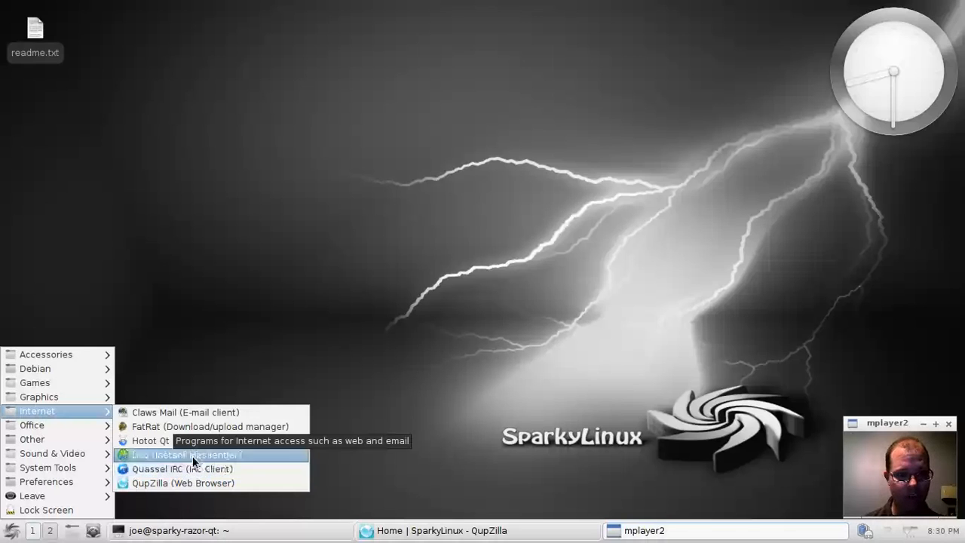
mouse_move(49, 453)
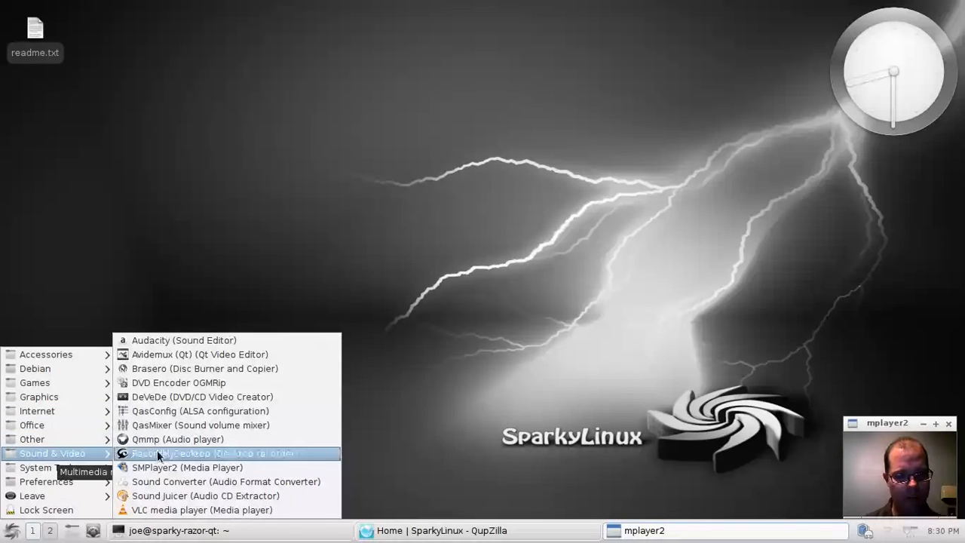
mouse_move(196, 481)
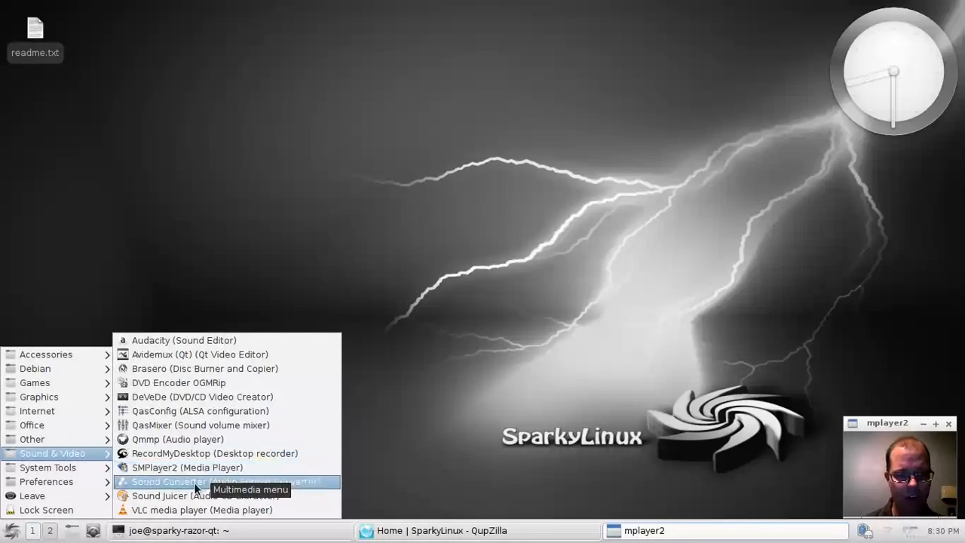
mouse_move(185, 438)
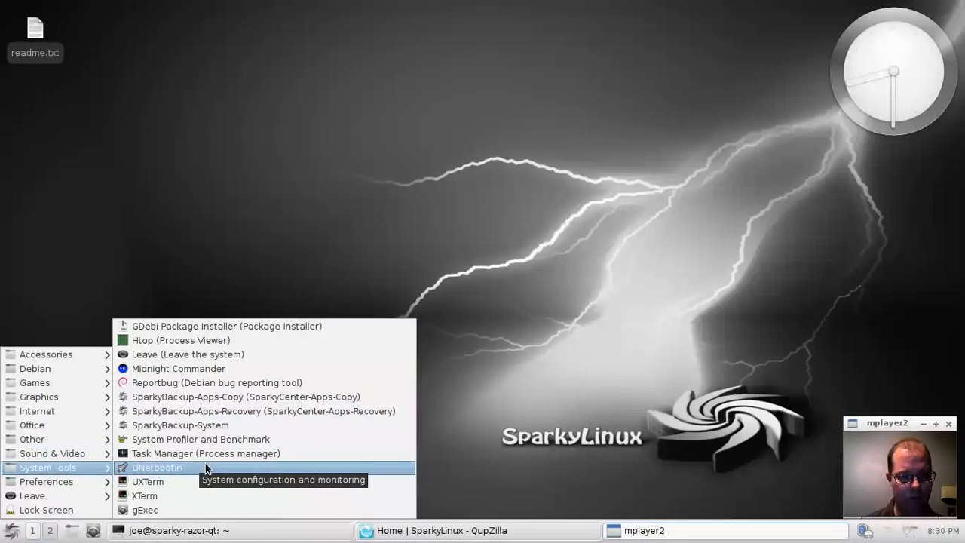
mouse_move(245, 397)
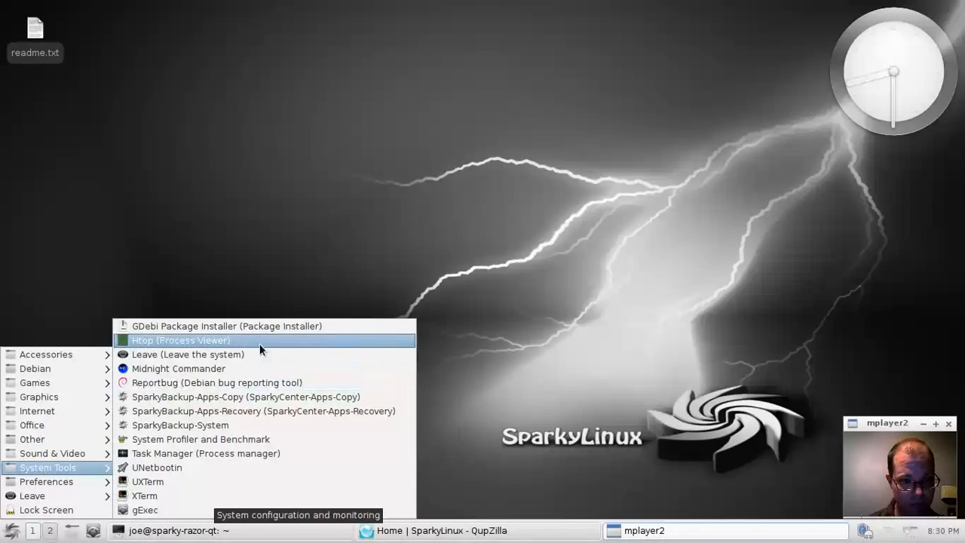
mouse_move(263, 411)
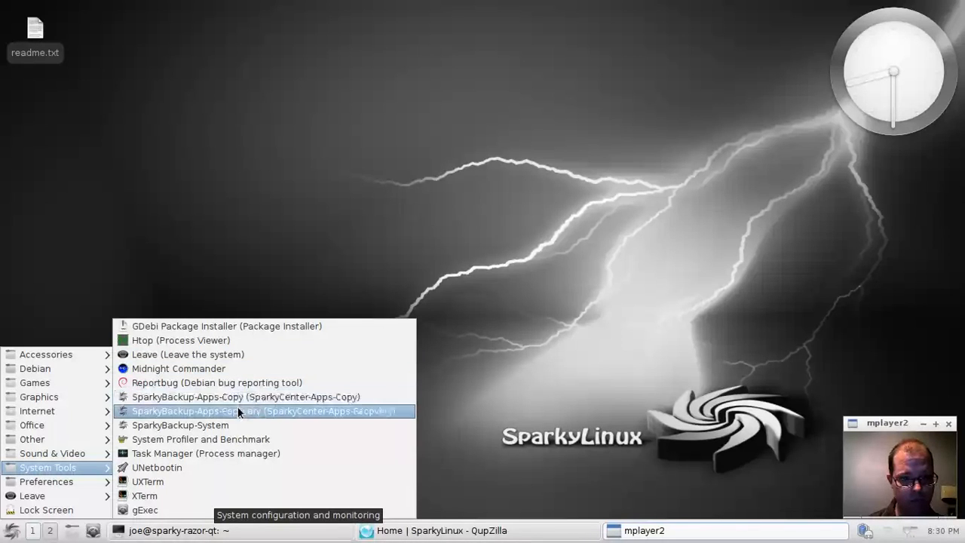
mouse_move(253, 397)
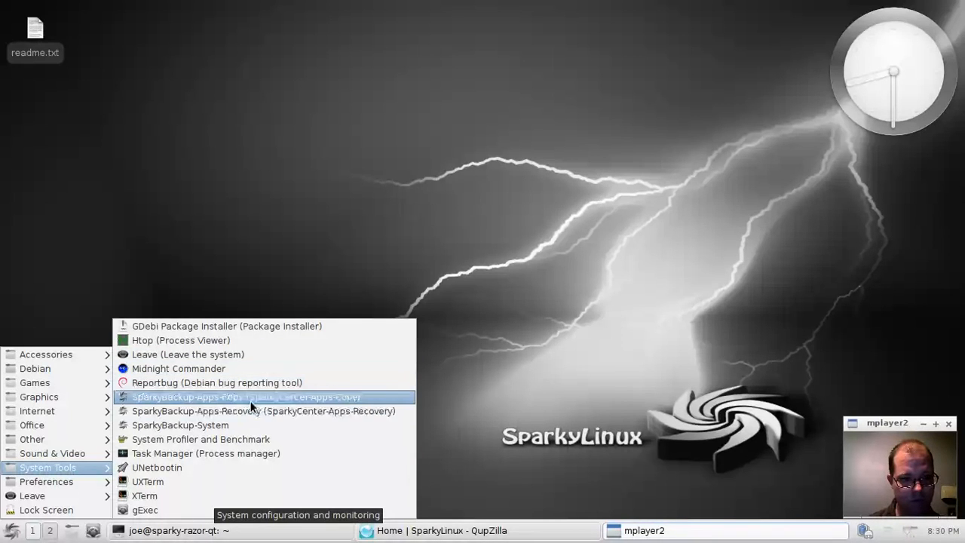
Launch SparkyBackup-Apps-Copy, authenticate with the admin password, review its options and close it.
left_click(244, 396)
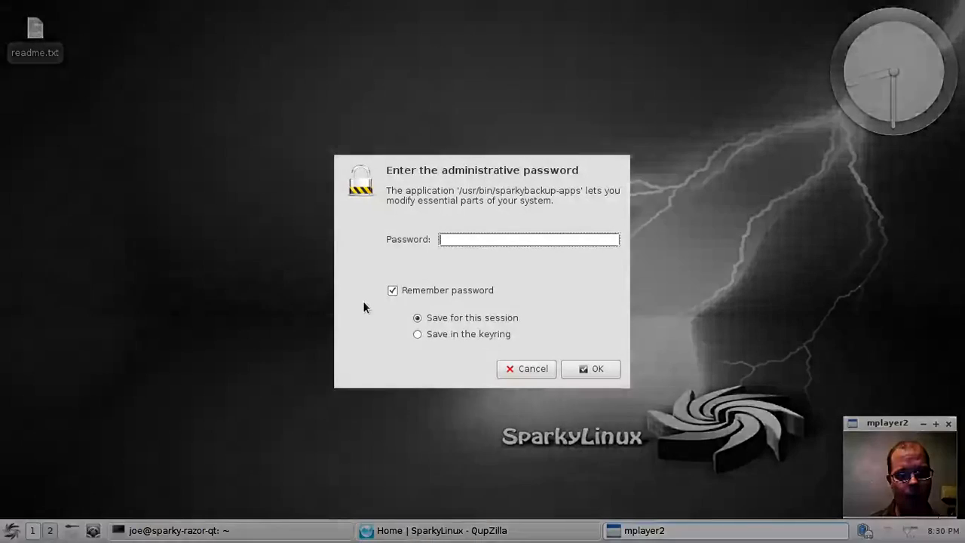
type("●")
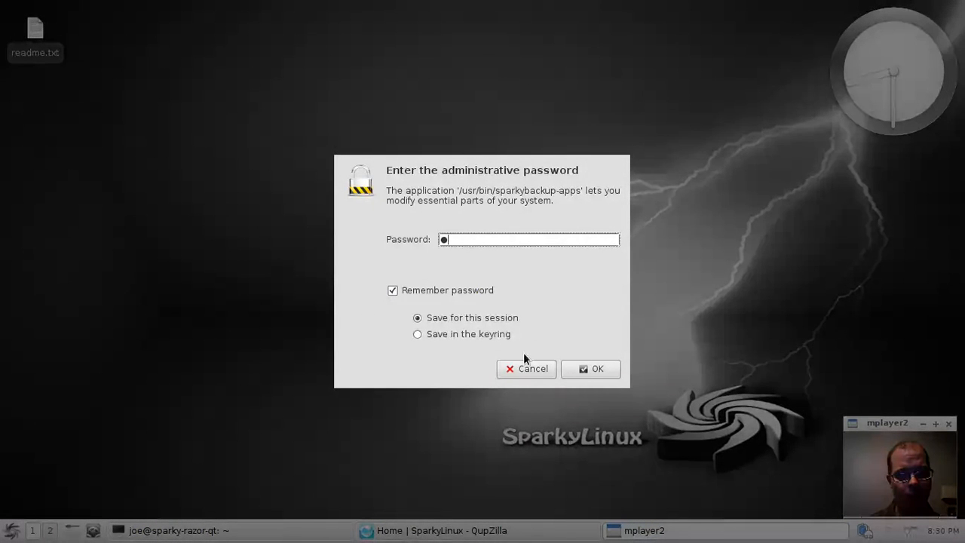
type("password")
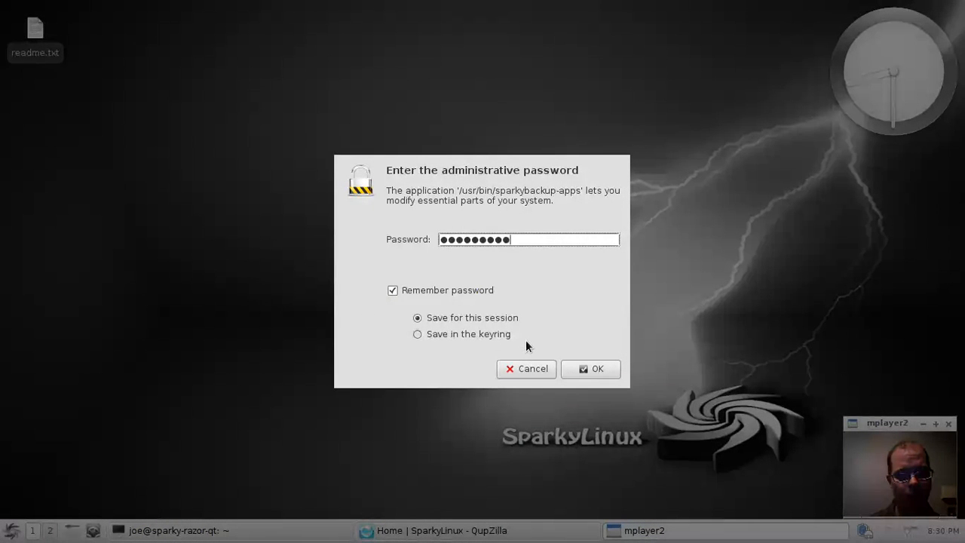
left_click(590, 369)
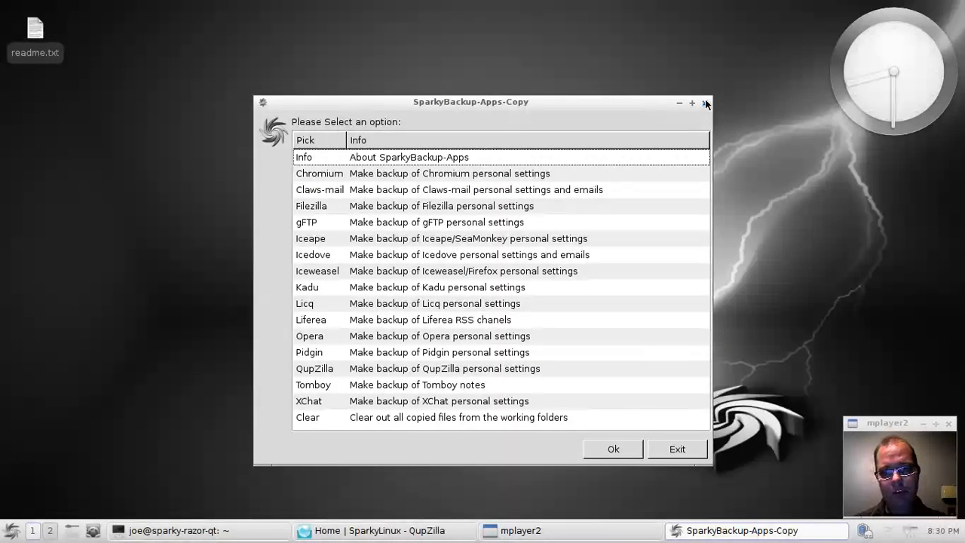
left_click(706, 102)
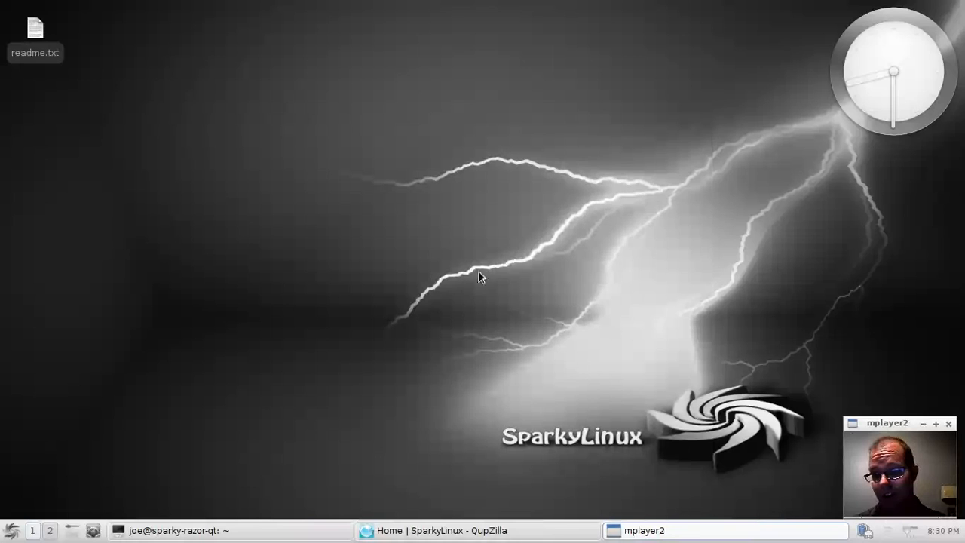
Show the Razor-qt settings submenu under Preferences in the application menu.
left_click(12, 530)
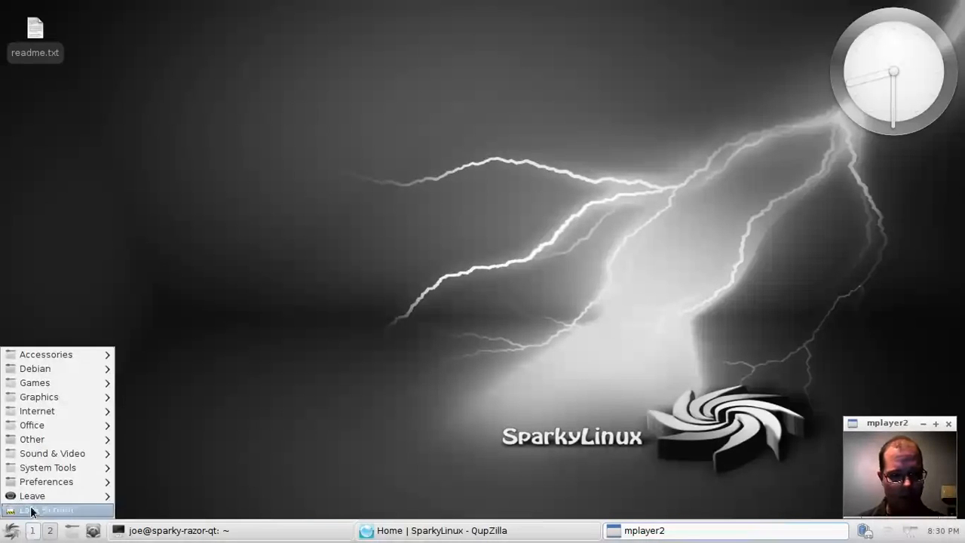
left_click(46, 481)
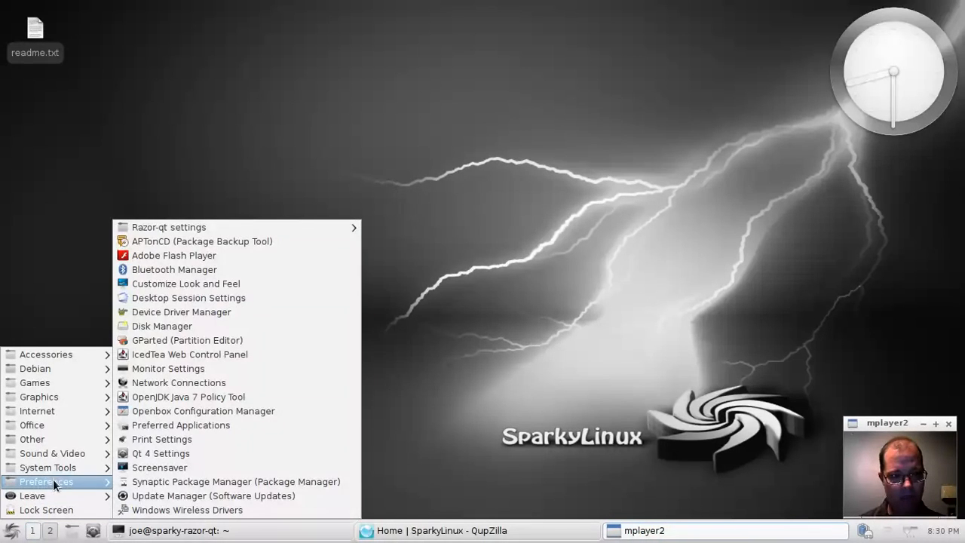
left_click(48, 466)
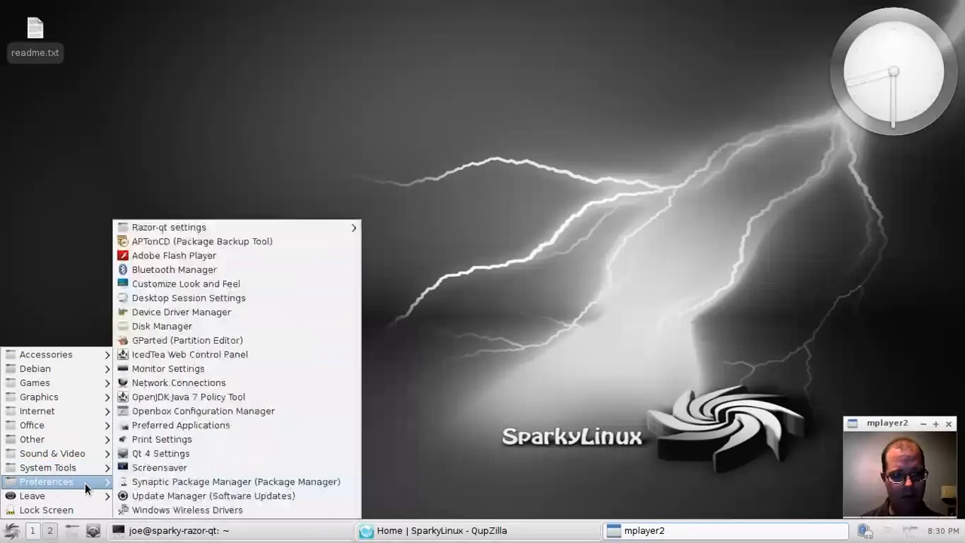
mouse_move(202, 242)
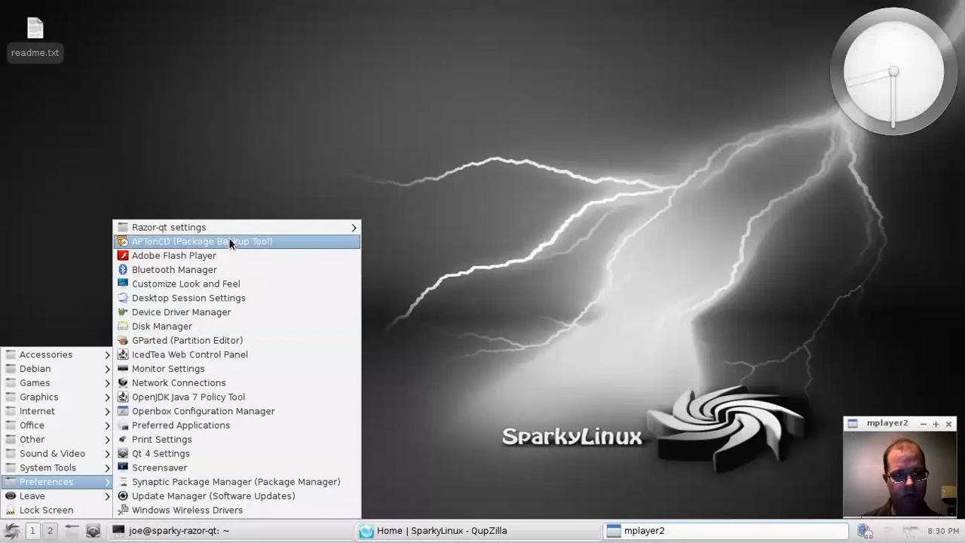
mouse_move(169, 227)
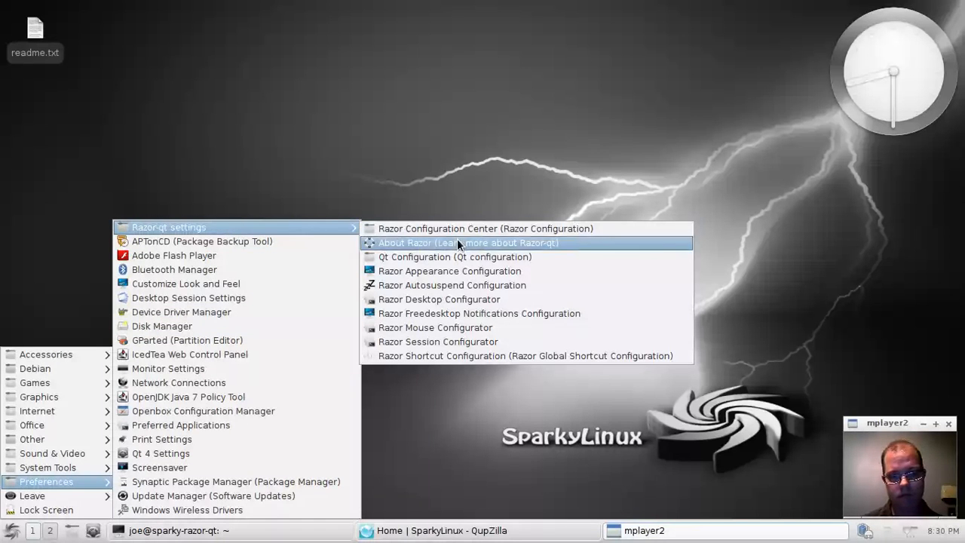
Pick the Noir Crystal icon theme, try another Razor theme, restore sparky and close Appearance settings.
left_click(450, 270)
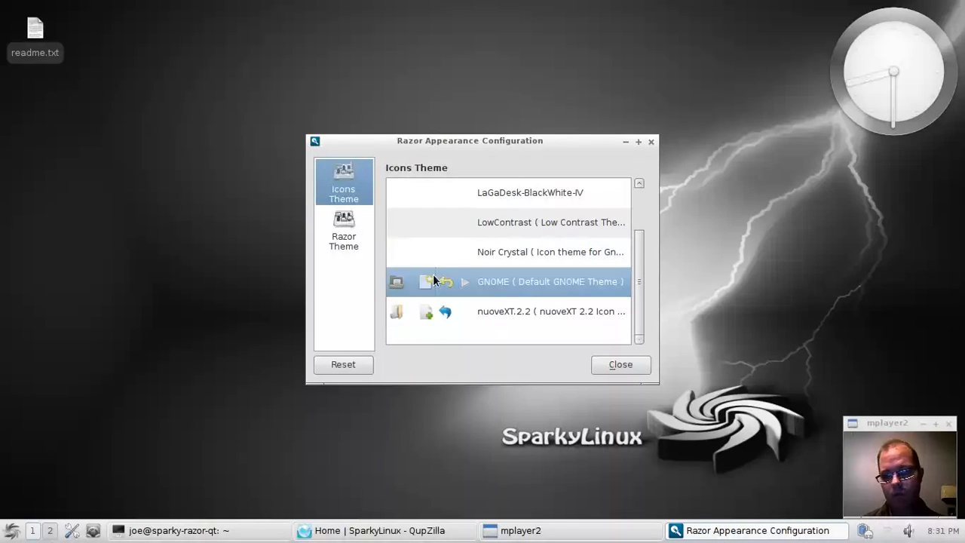
left_click(550, 251)
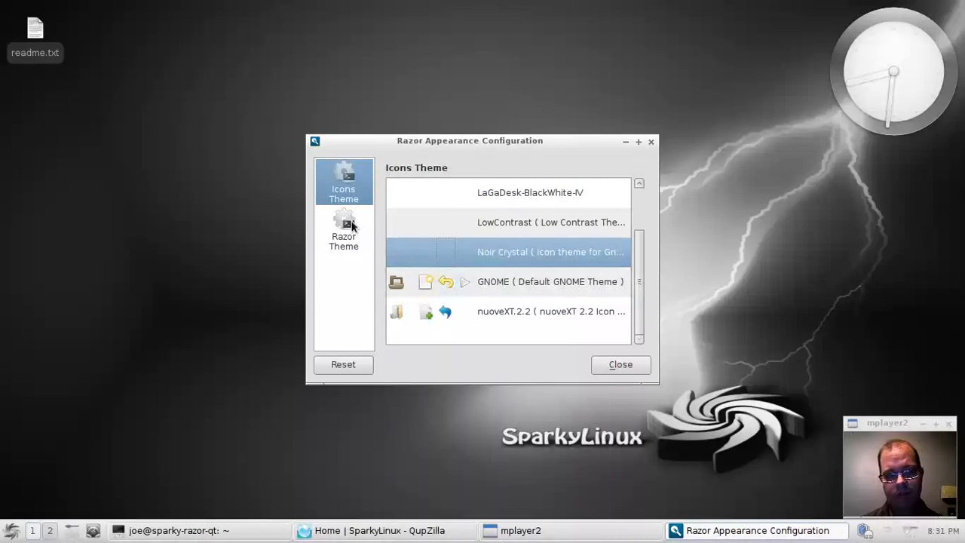
left_click(343, 230)
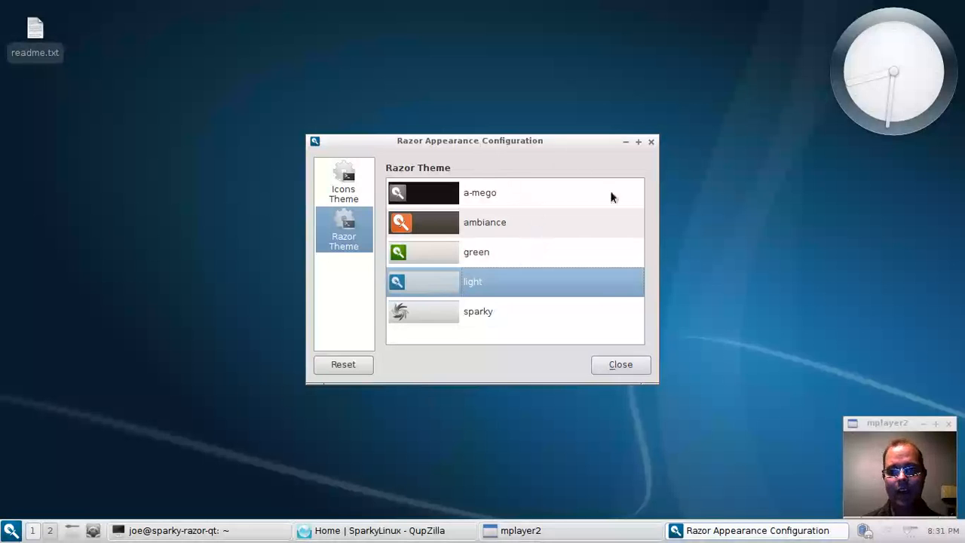
left_click(485, 222)
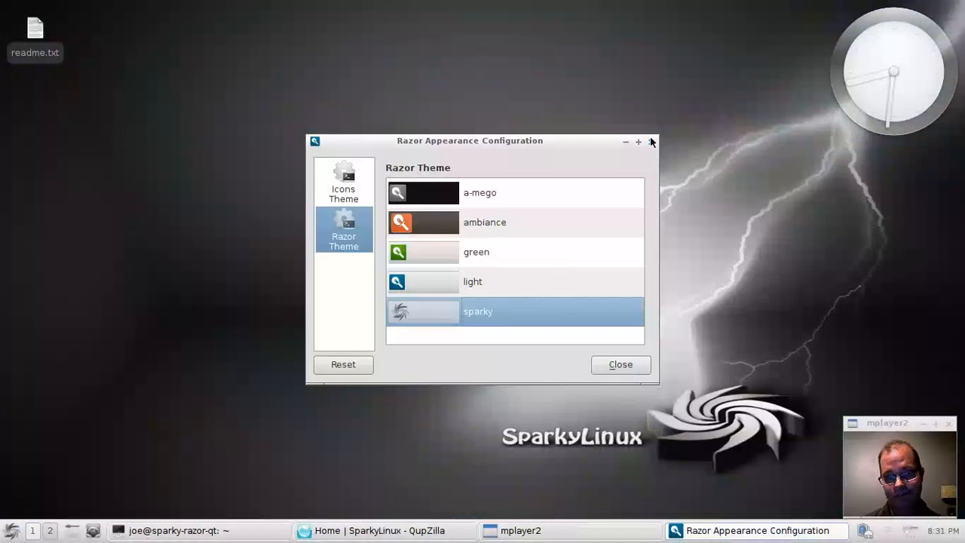
left_click(652, 140)
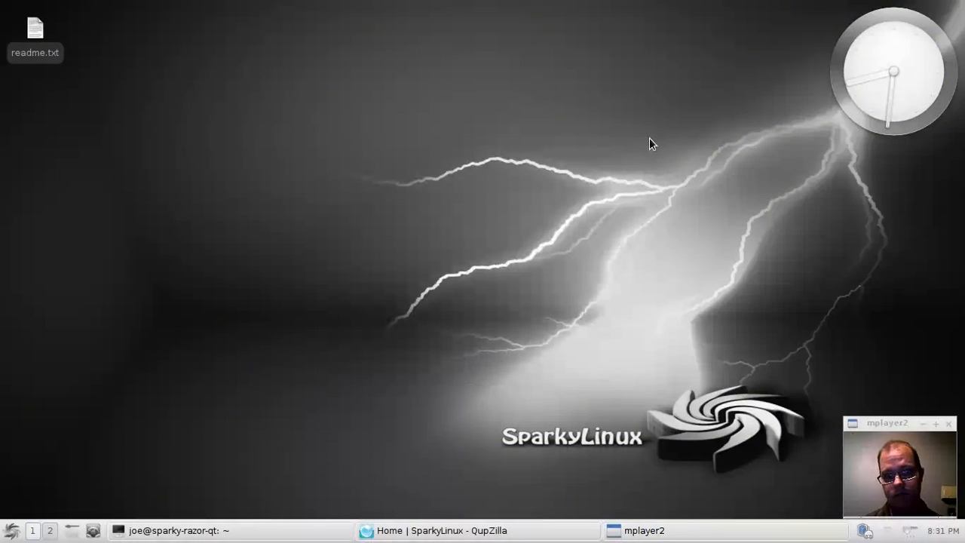
Browse the desktop right-click menu, then the application menu's Accessories and System Tools.
right_click(652, 144)
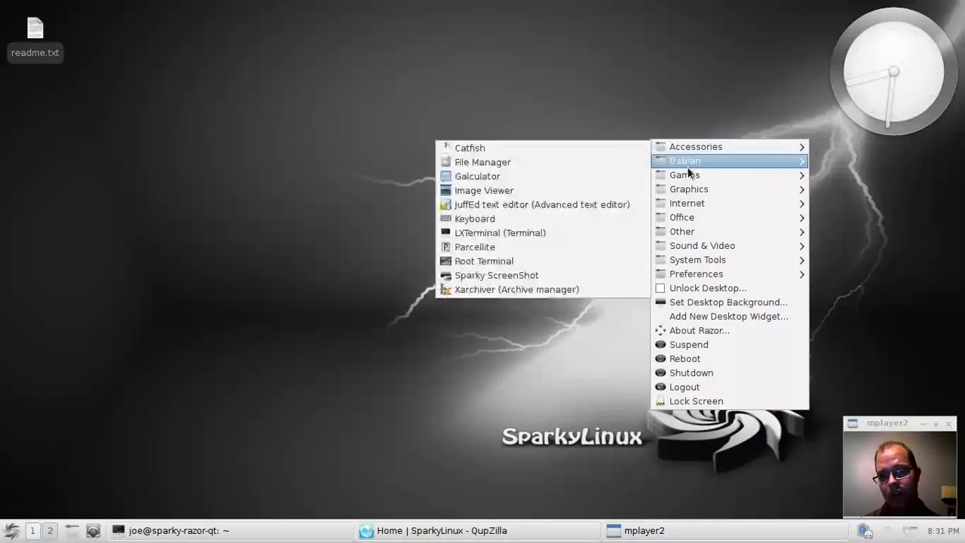
mouse_move(687, 202)
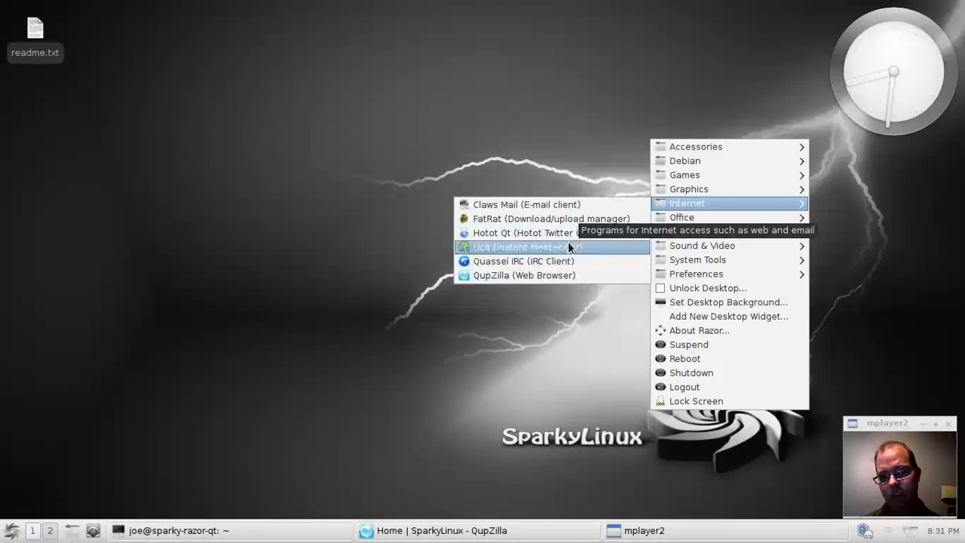
mouse_move(701, 245)
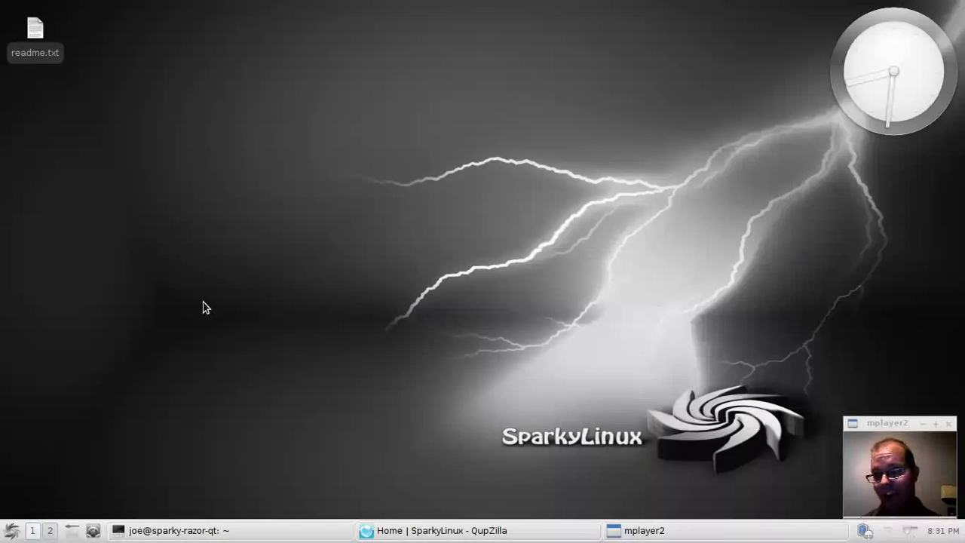
mouse_move(141, 424)
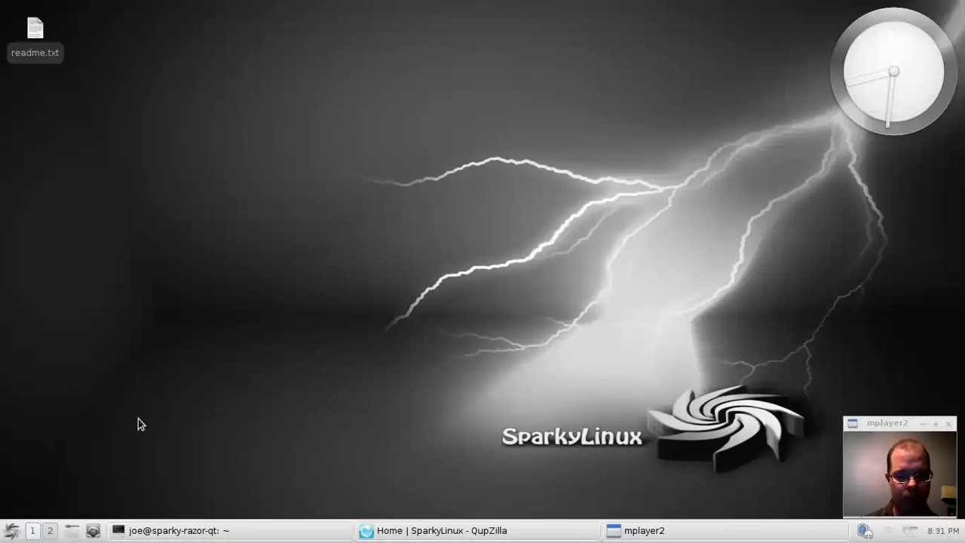
left_click(13, 530)
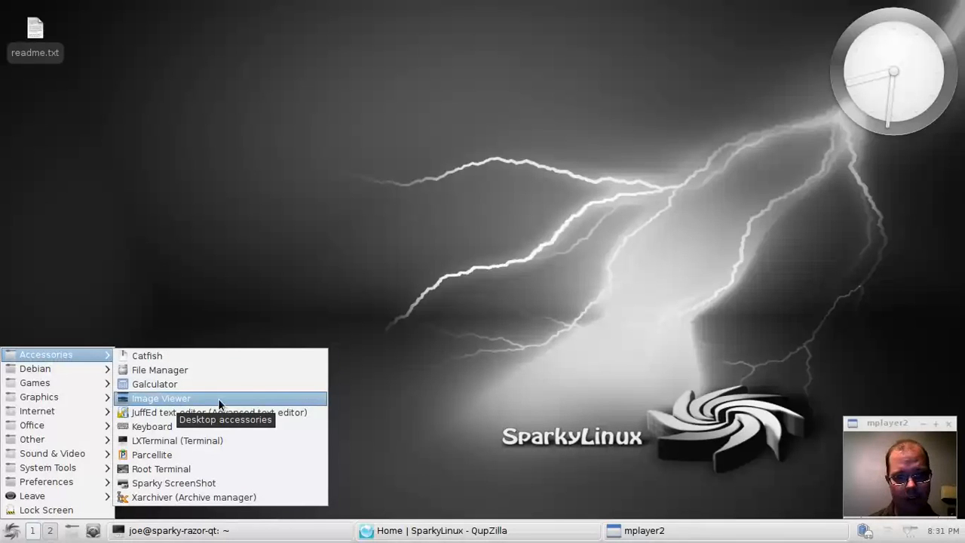
mouse_move(151, 454)
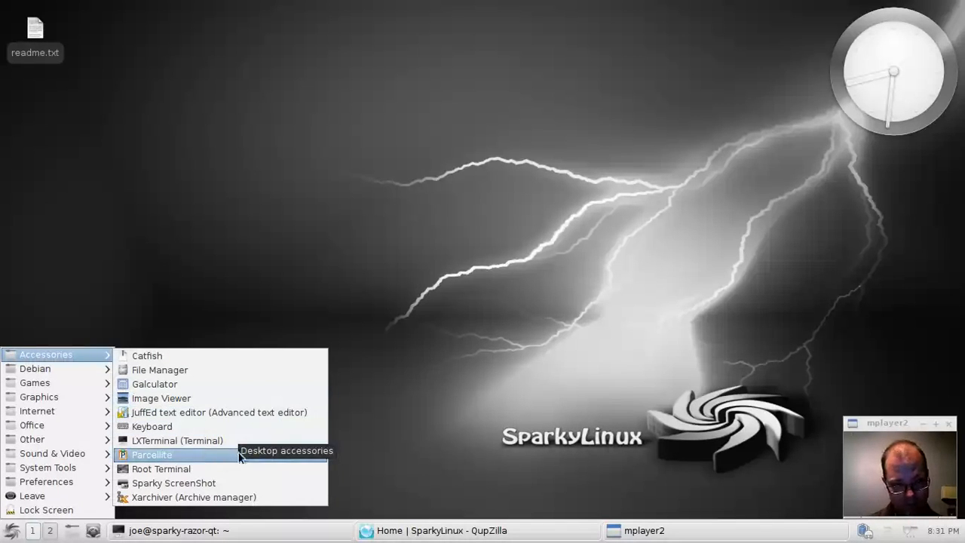
mouse_move(151, 426)
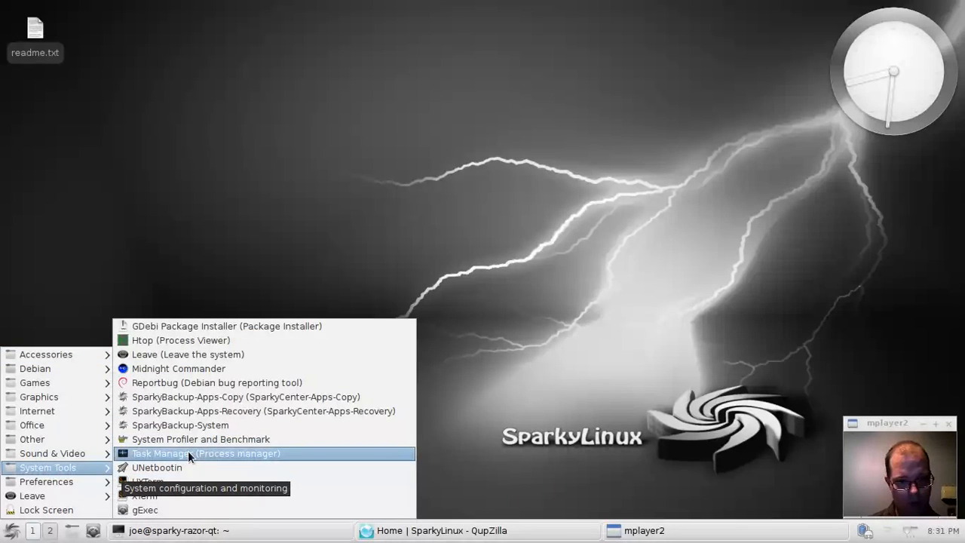
left_click(205, 453)
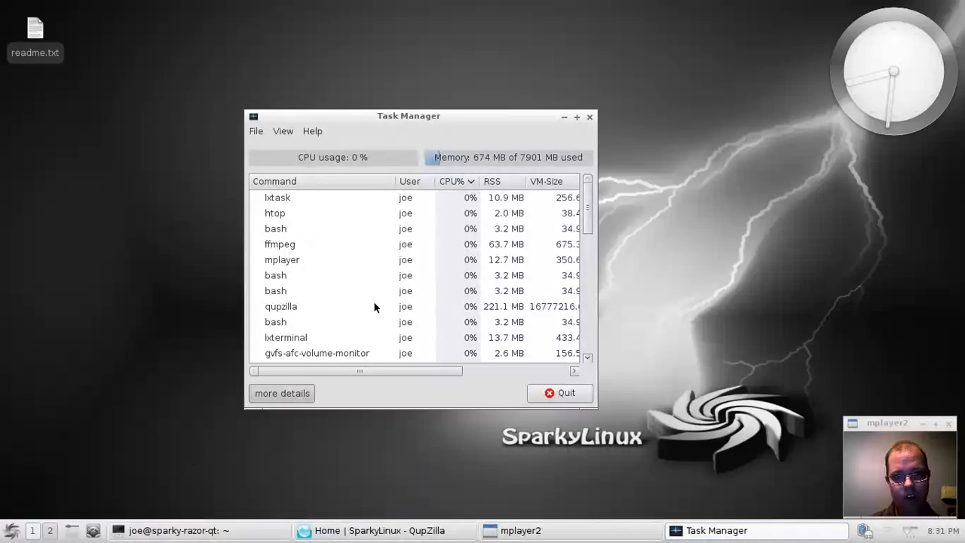
left_click(312, 131)
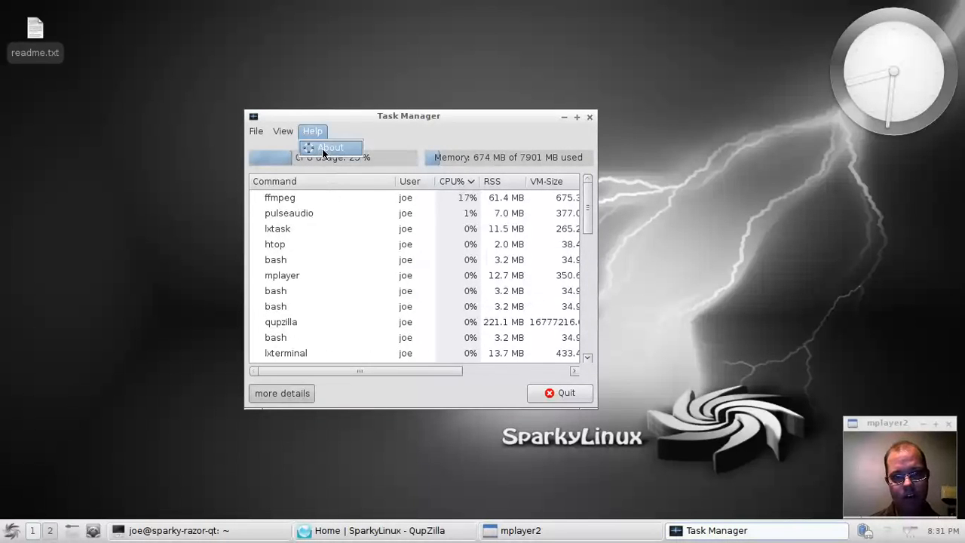
left_click(331, 146)
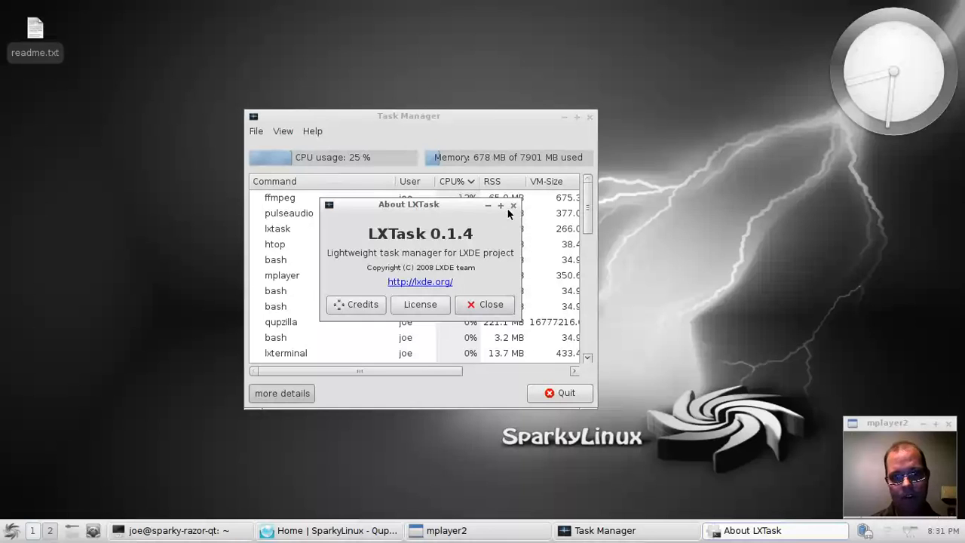
left_click(485, 304)
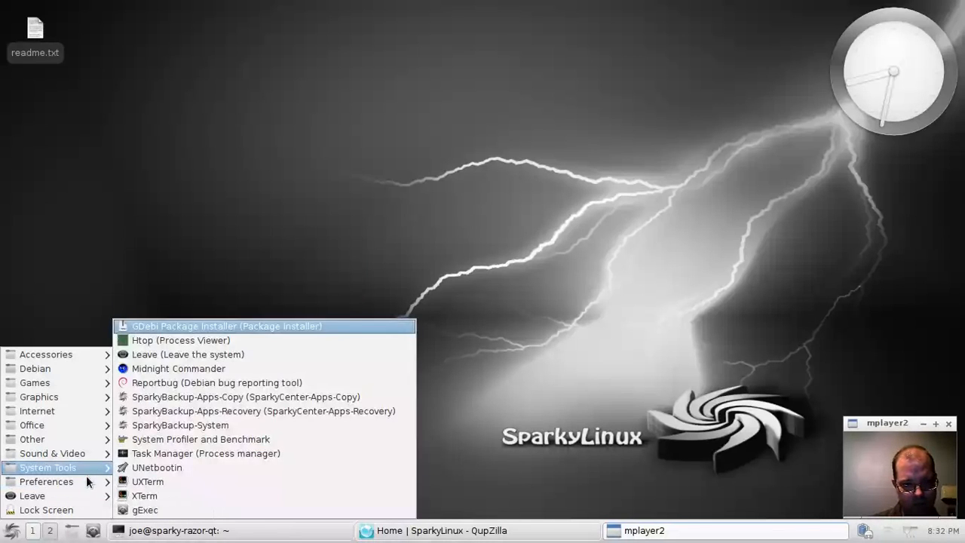
mouse_move(245, 397)
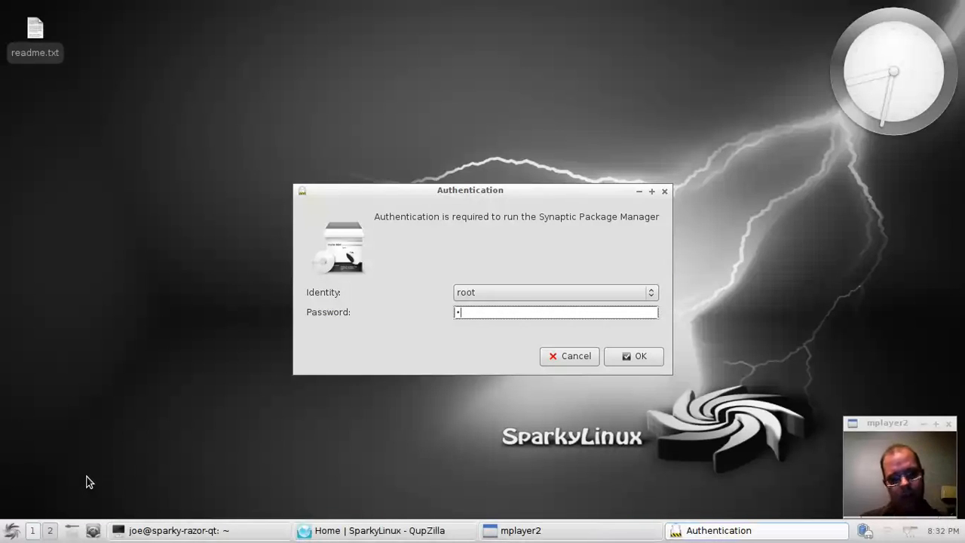
Enter the root password to start Synaptic Package Manager.
type("password")
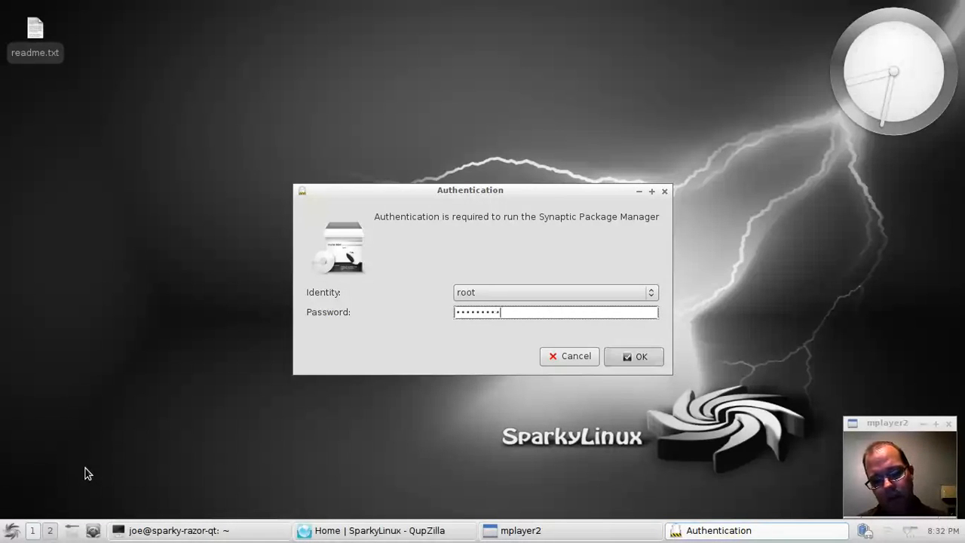
left_click(633, 355)
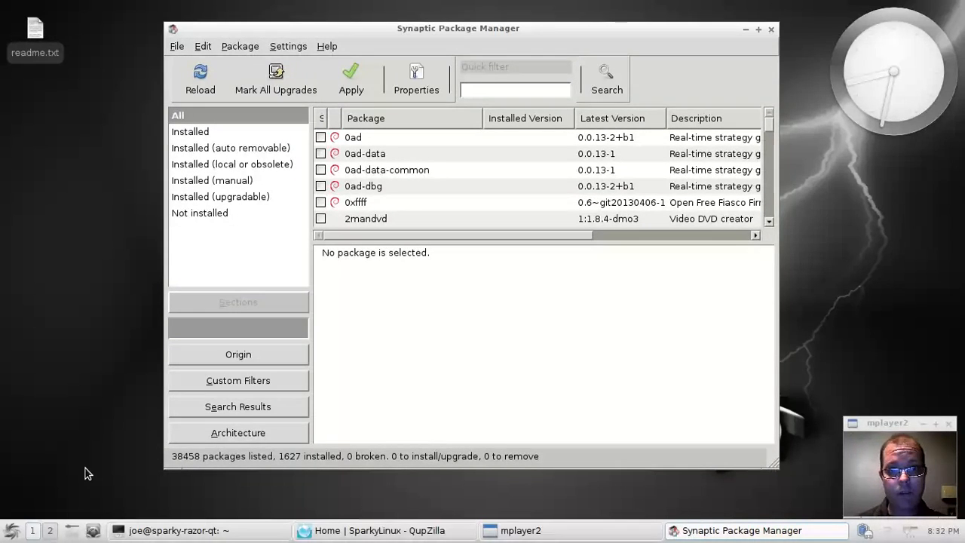
Look over Synaptic's package filter controls, then close the package manager.
left_click(515, 90)
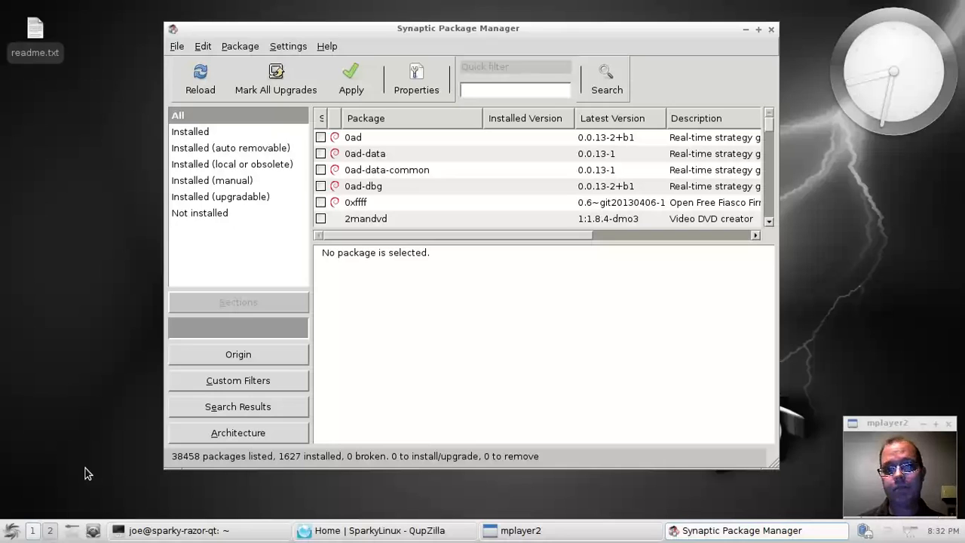
left_click(515, 91)
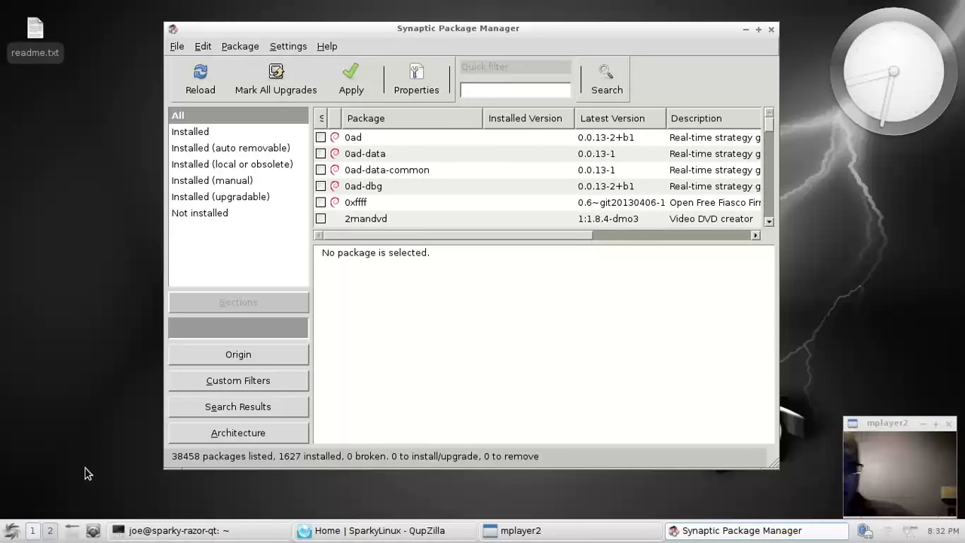
left_click(515, 89)
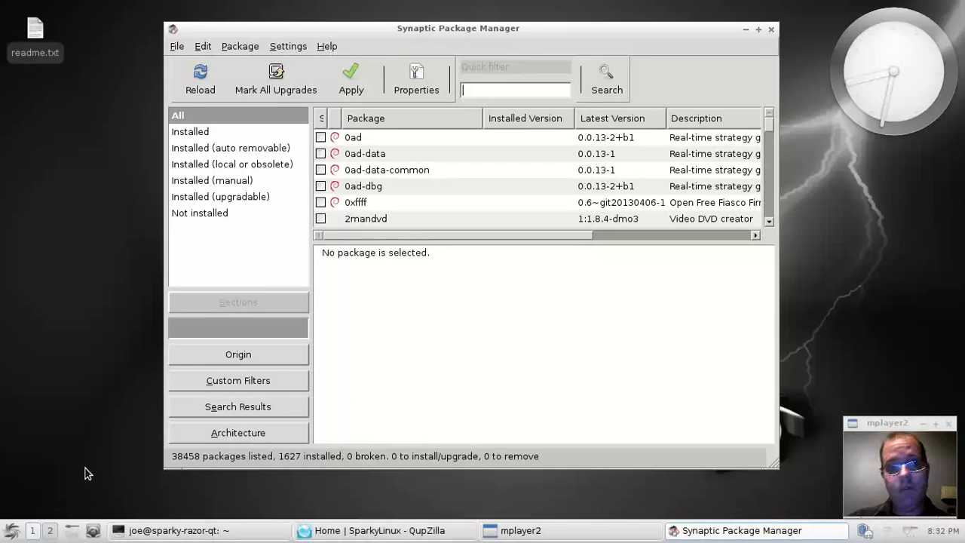
left_click(239, 327)
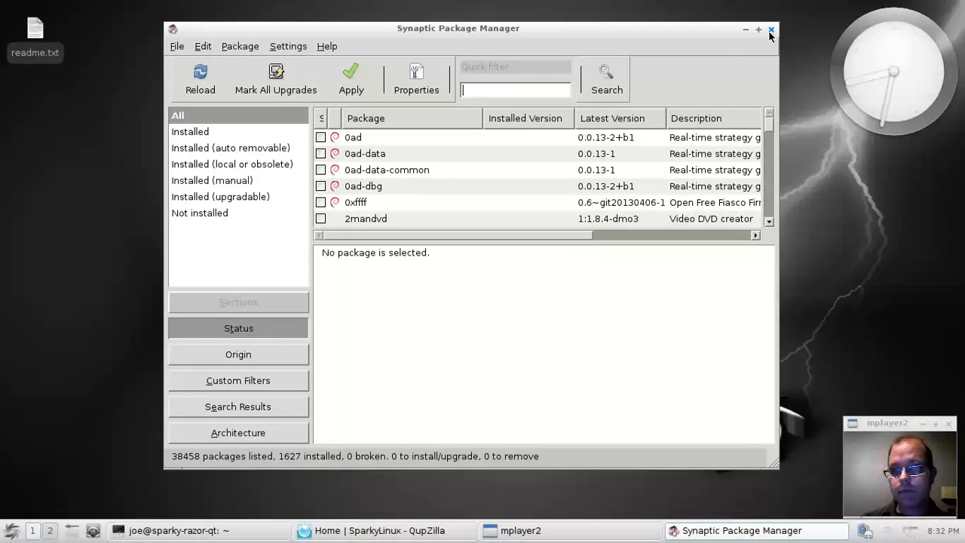
left_click(770, 30)
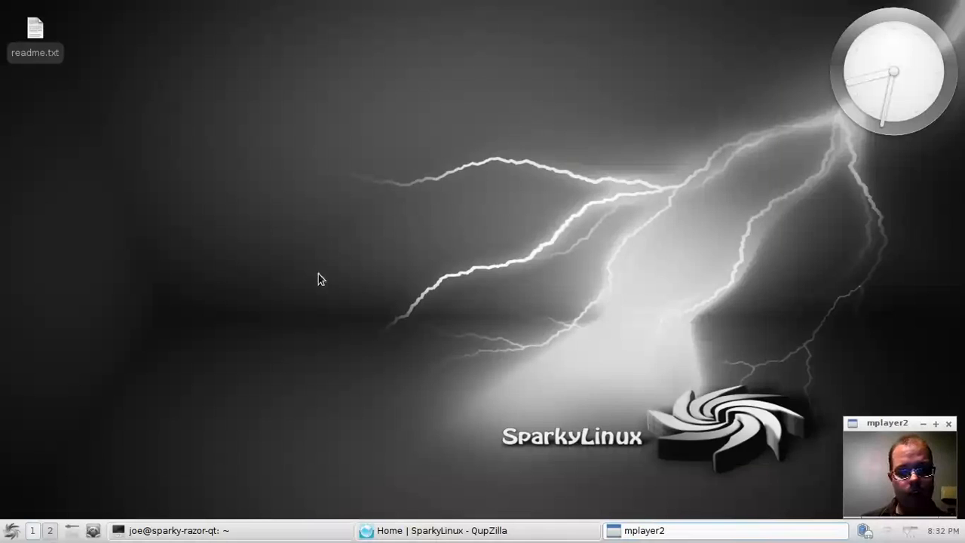
mouse_move(420, 465)
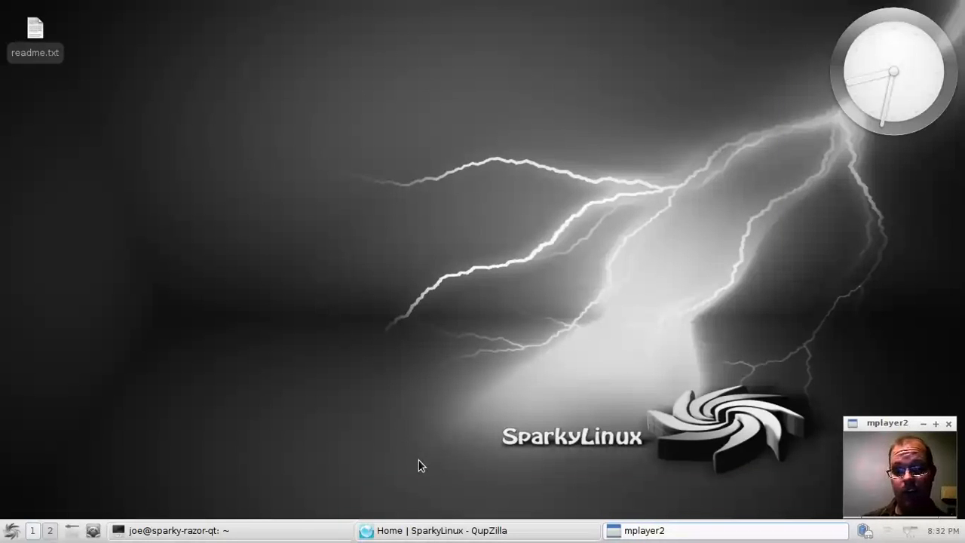
Launch GNU Image Manipulation Program from the Graphics menu.
left_click(9, 530)
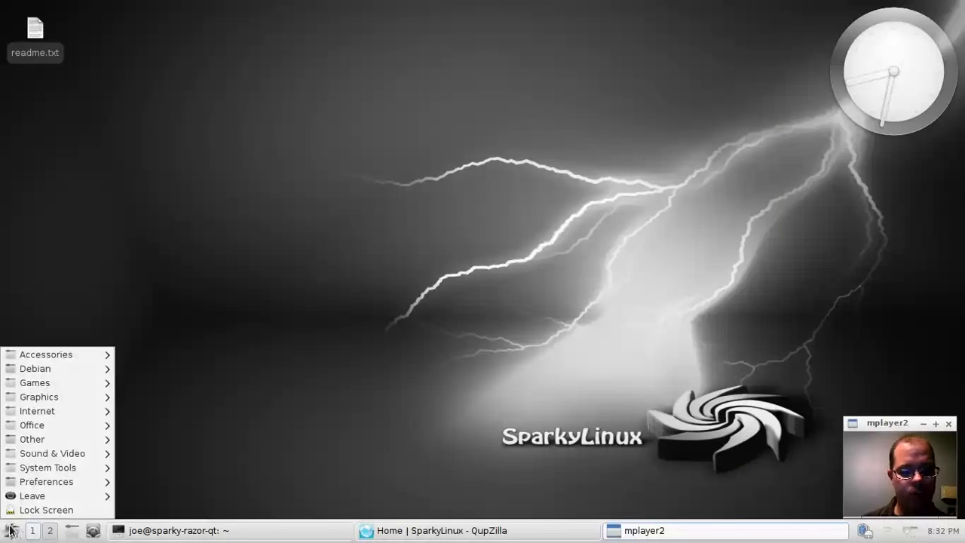
left_click(46, 353)
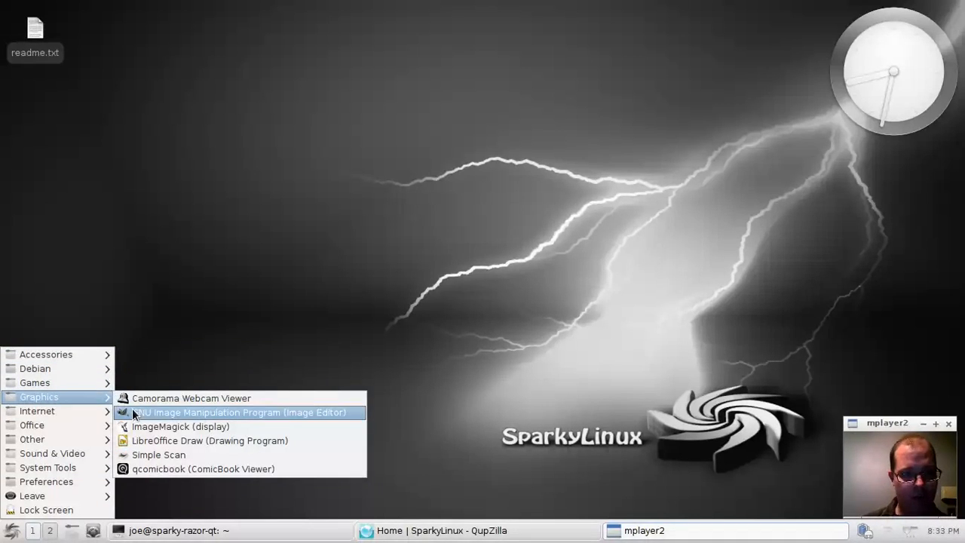
left_click(240, 411)
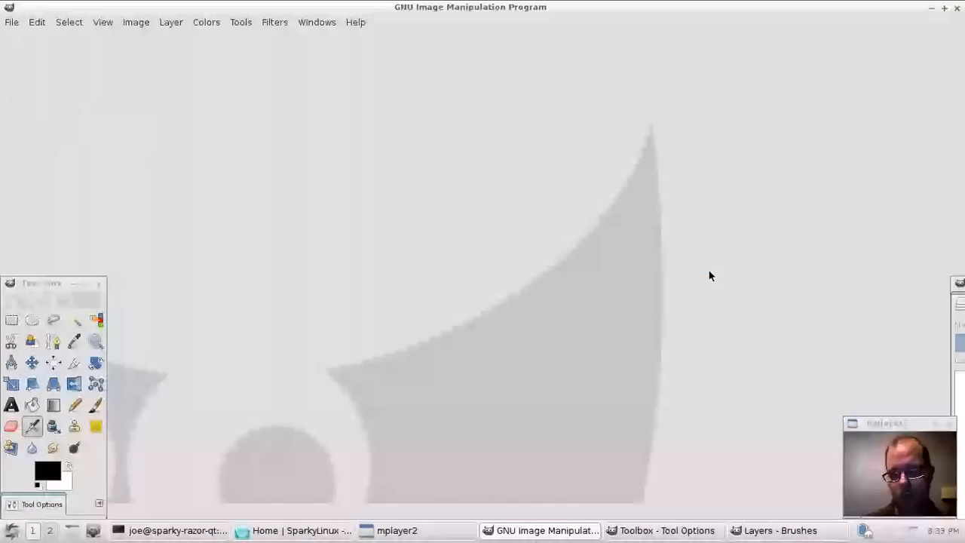
Switch GIMP to Single-Window Mode via the Windows menu, then quit GIMP.
left_click(316, 22)
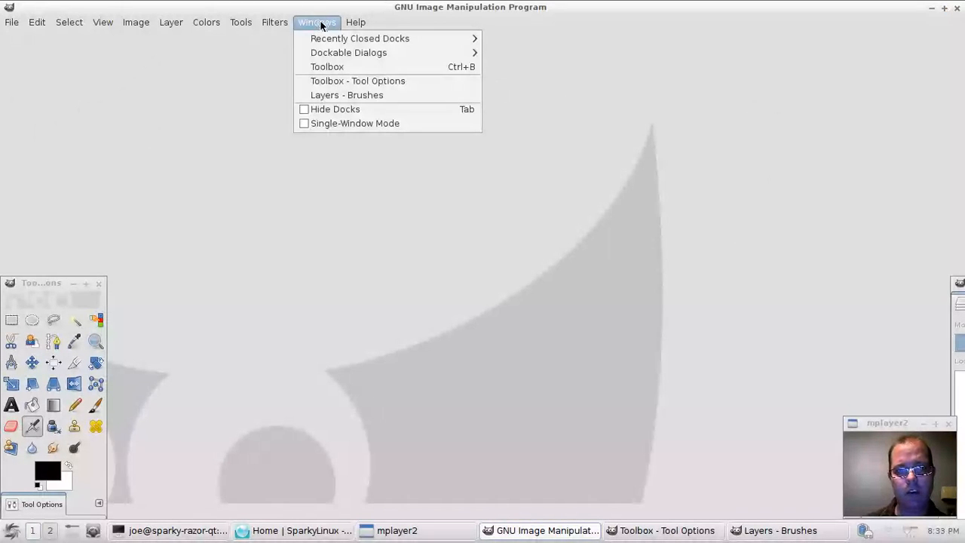
left_click(355, 123)
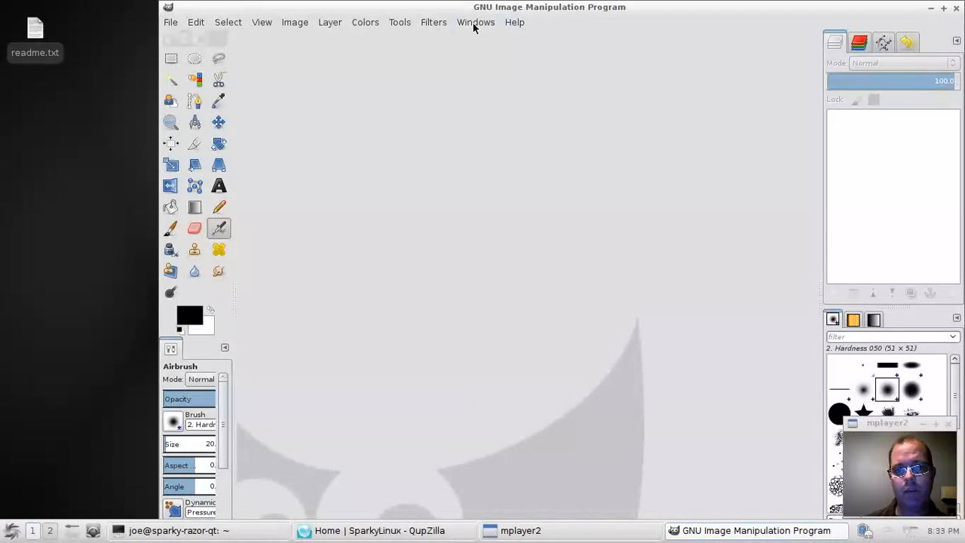
left_click(476, 22)
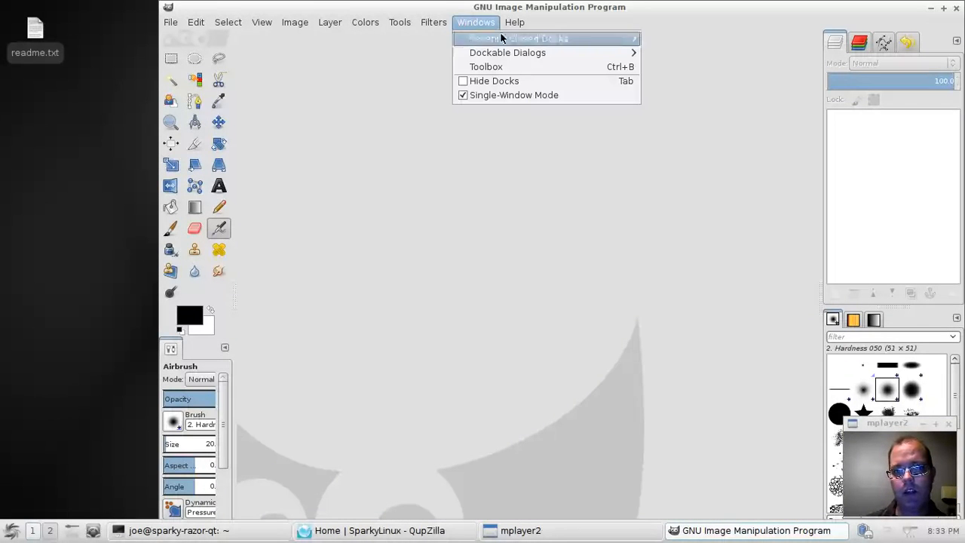
mouse_move(494, 81)
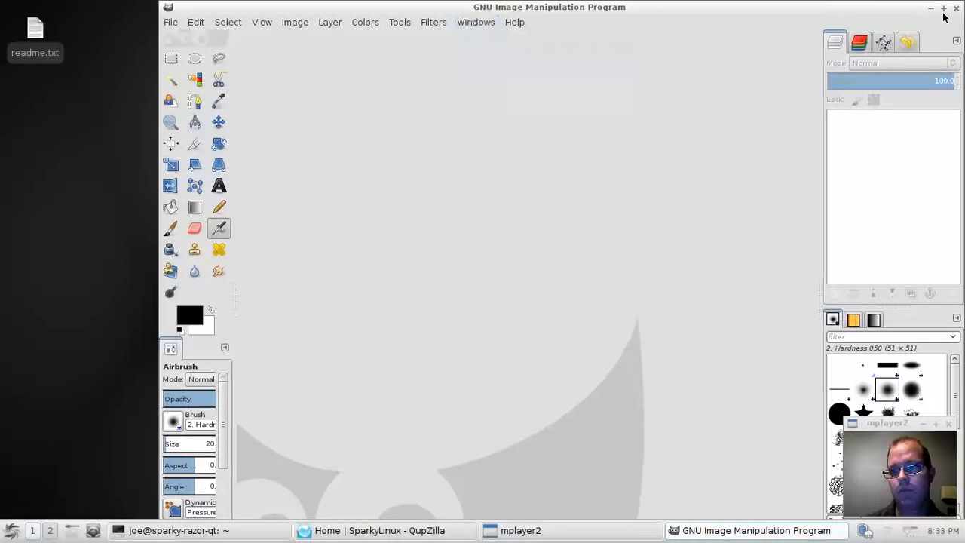
left_click(930, 9)
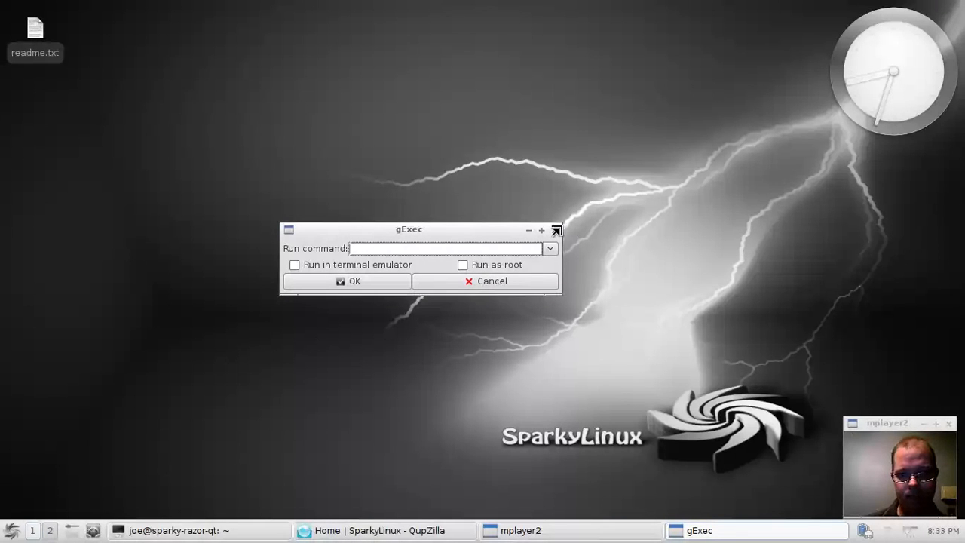
Cancel gExec, run 'vlc' from the Razor runner and accept VLC's network access policy.
left_click(486, 281)
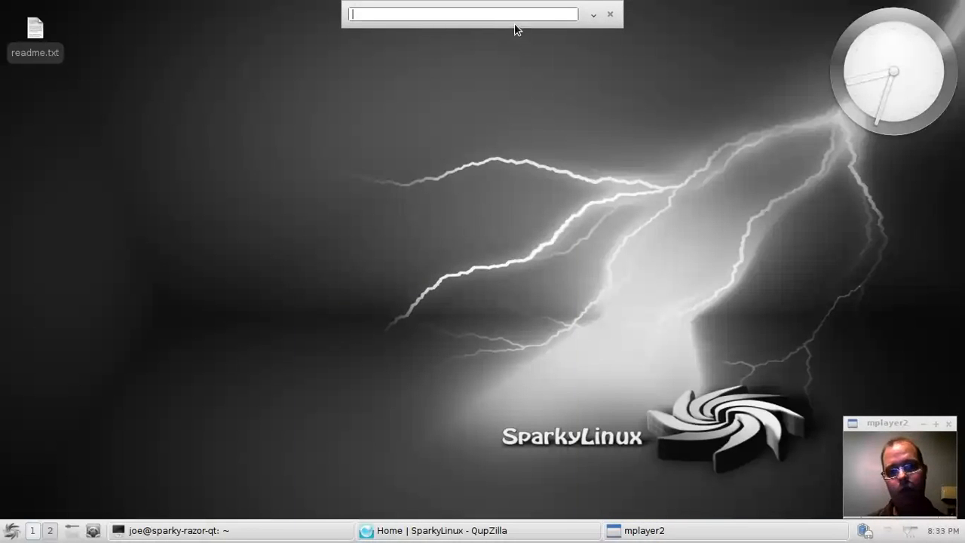
type("vlc")
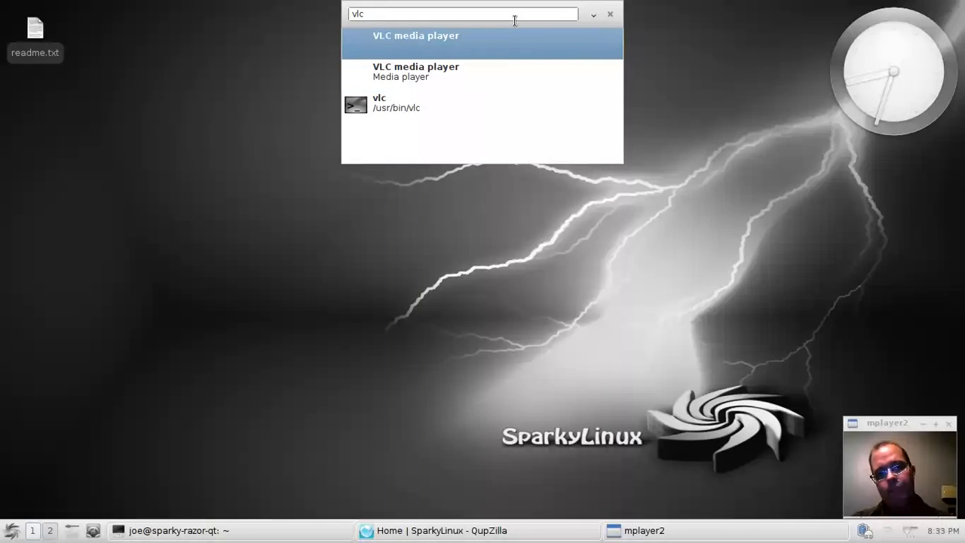
left_click(415, 36)
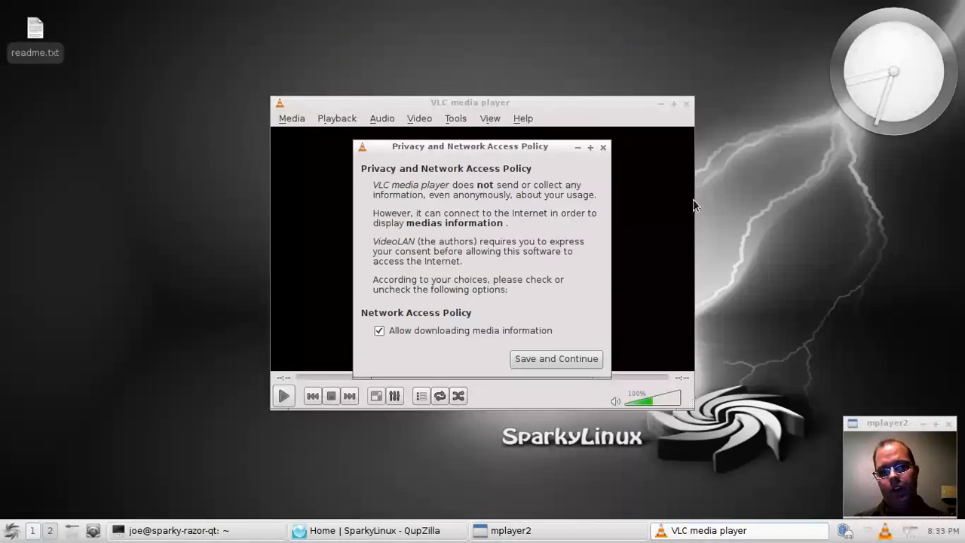
left_click(556, 358)
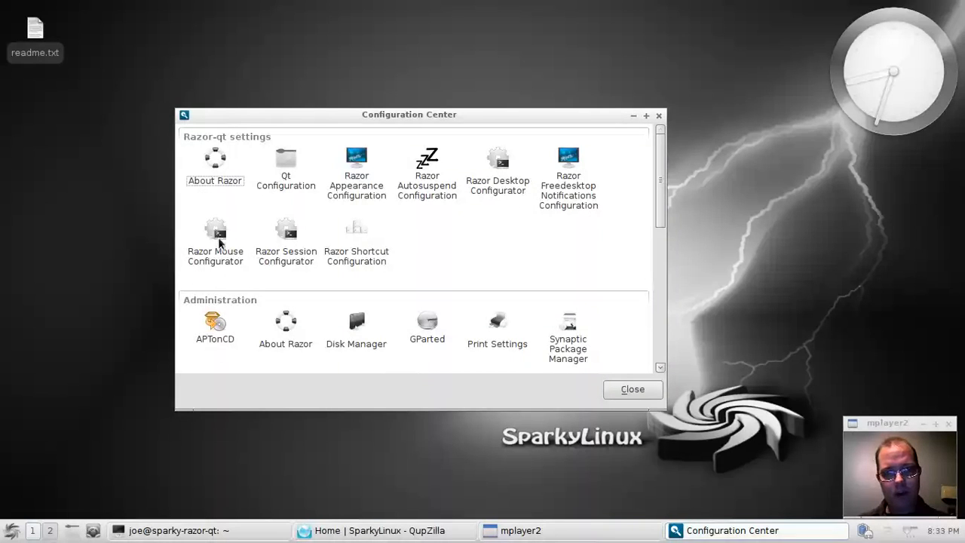
Preview the Weightless-industry widget style in Customize Look and Feel, then close without applying.
scroll("down", 3)
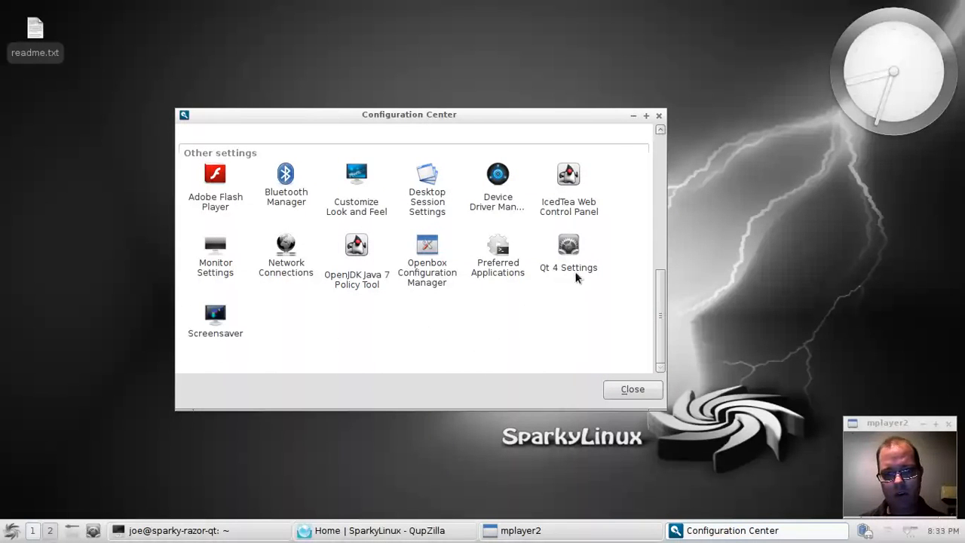
mouse_move(411, 202)
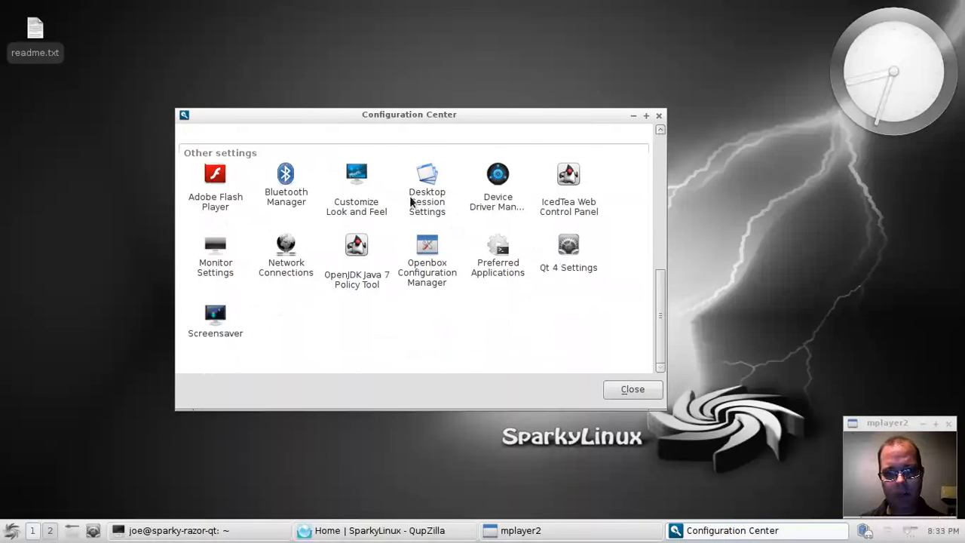
left_click(426, 186)
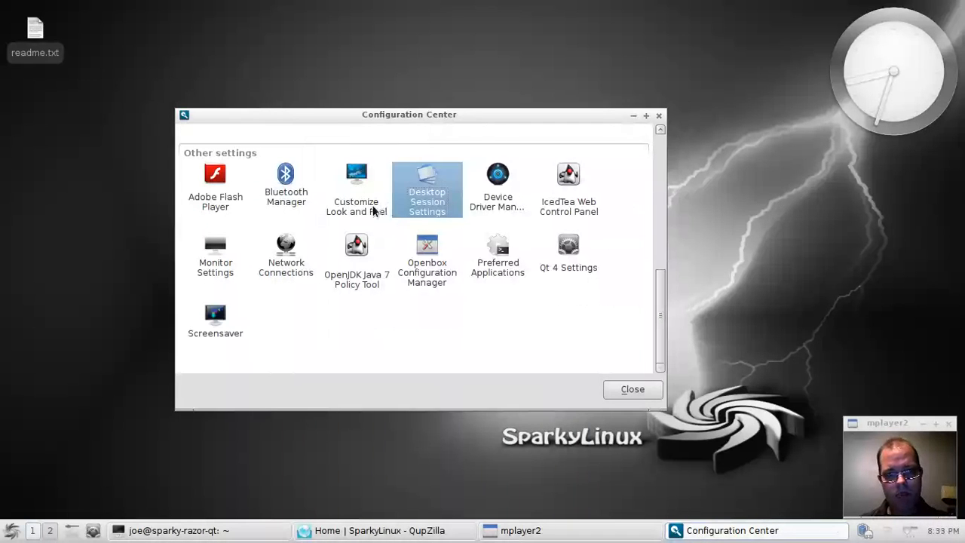
double_click(356, 185)
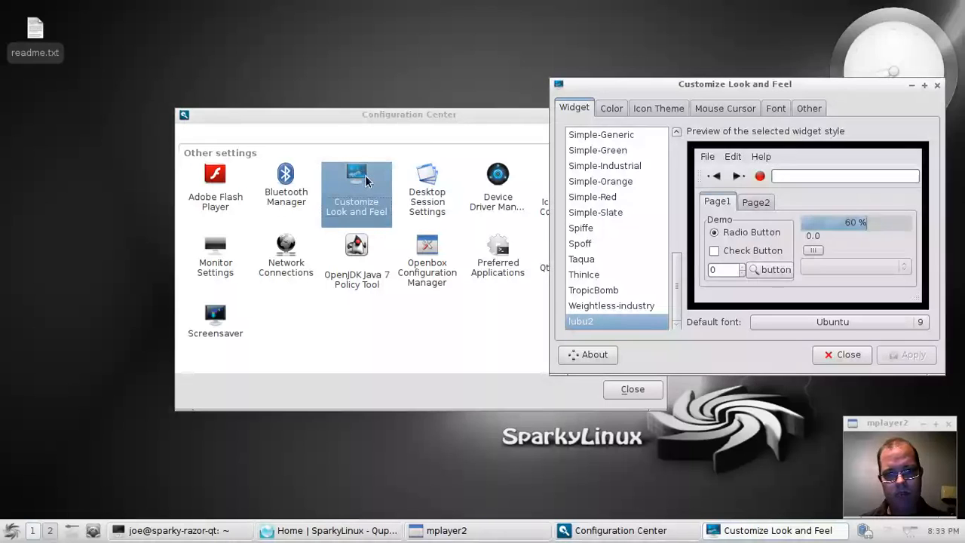
mouse_move(584, 309)
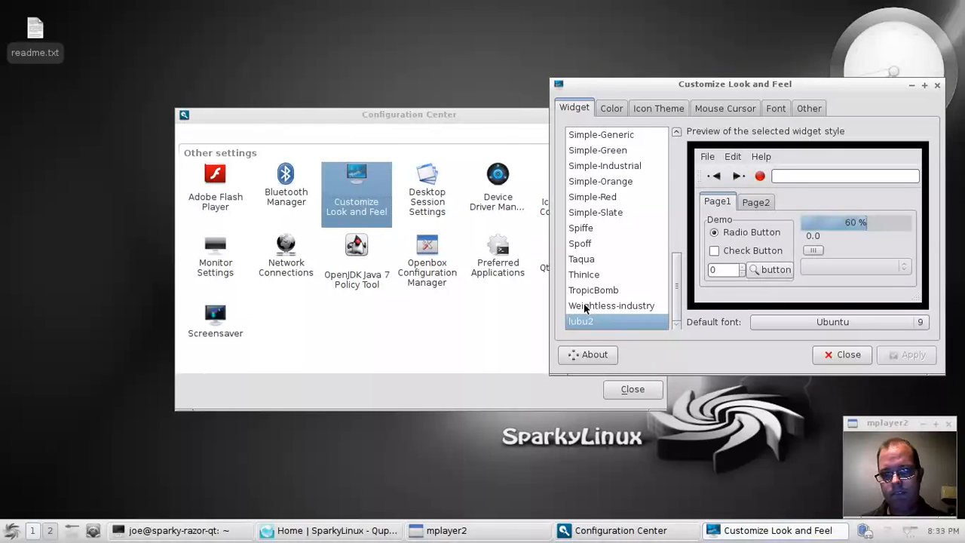
left_click(612, 305)
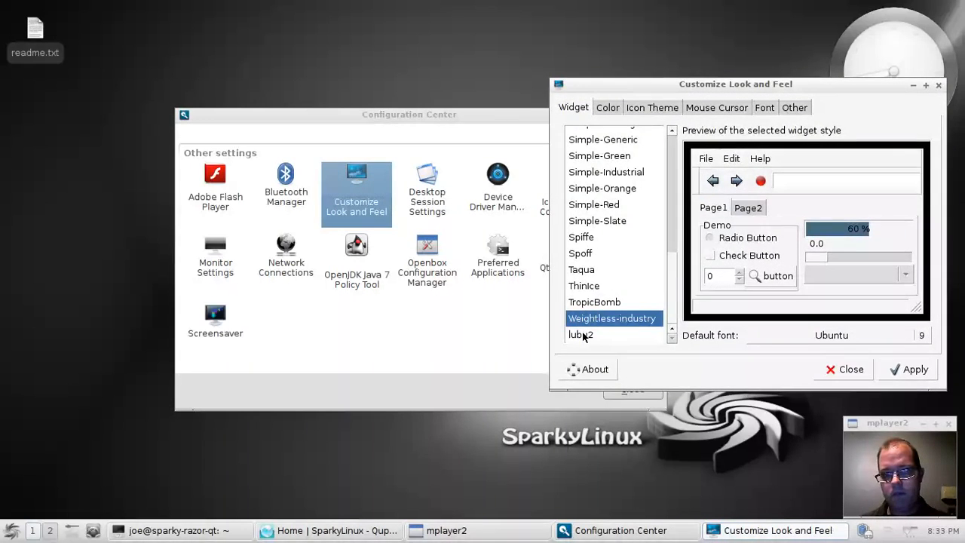
left_click(850, 368)
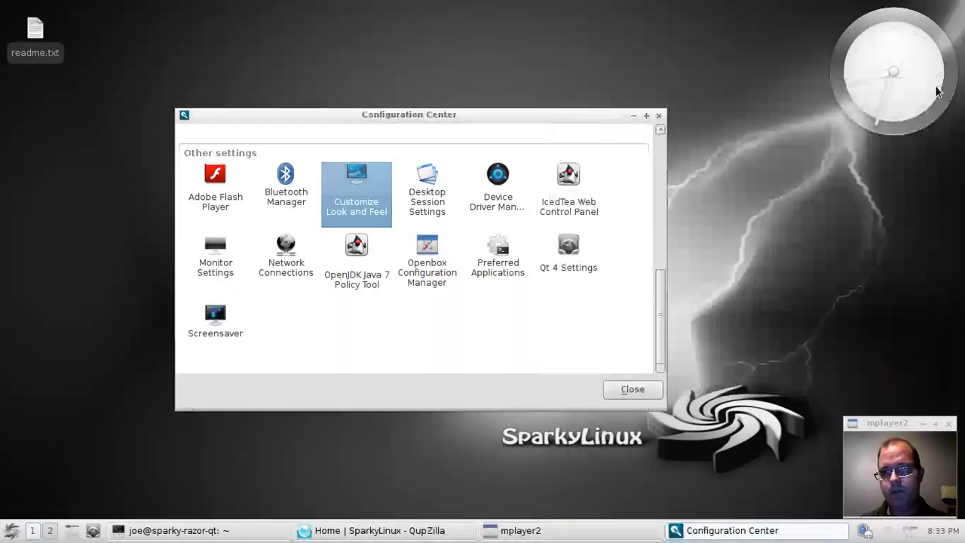
mouse_move(568, 245)
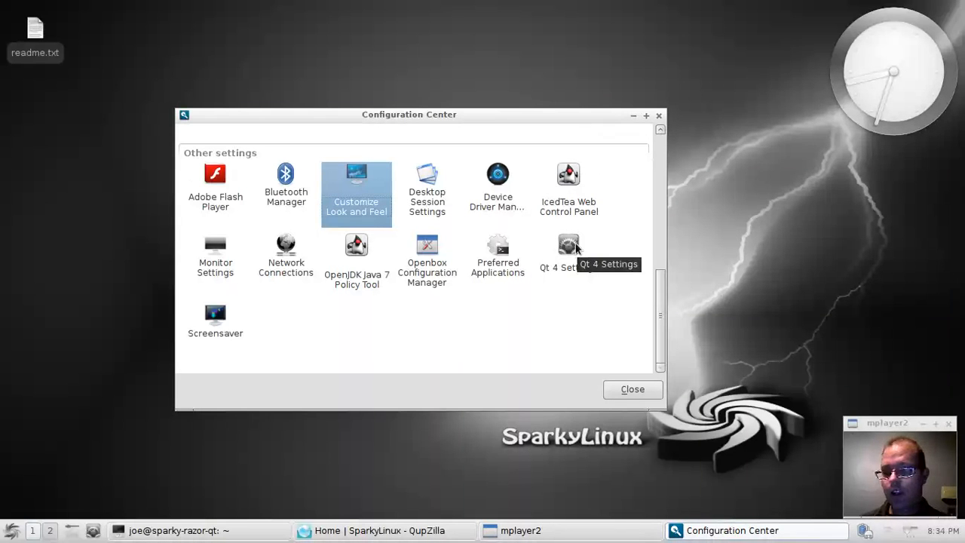
left_click(632, 389)
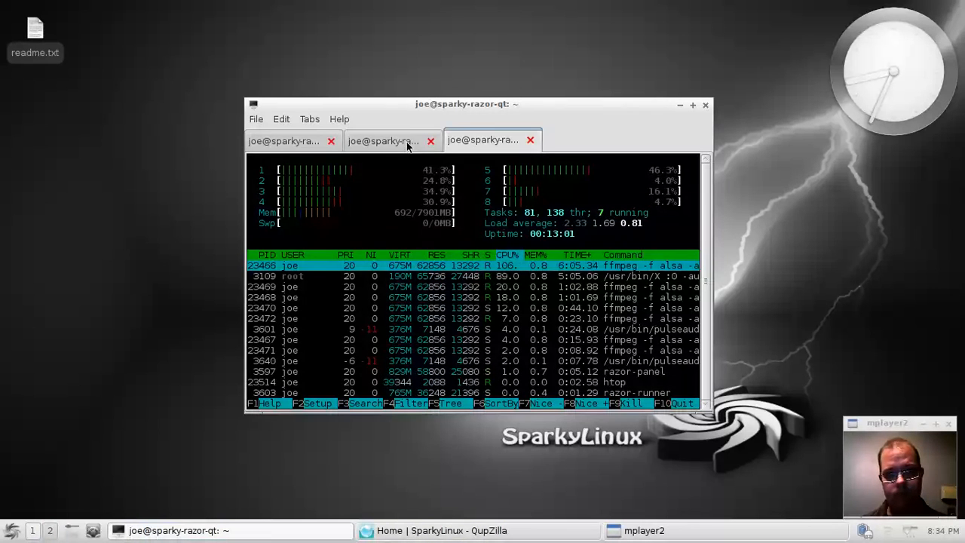
Switch to the LXTerminal tab running htop to show CPU and memory load.
left_click(283, 141)
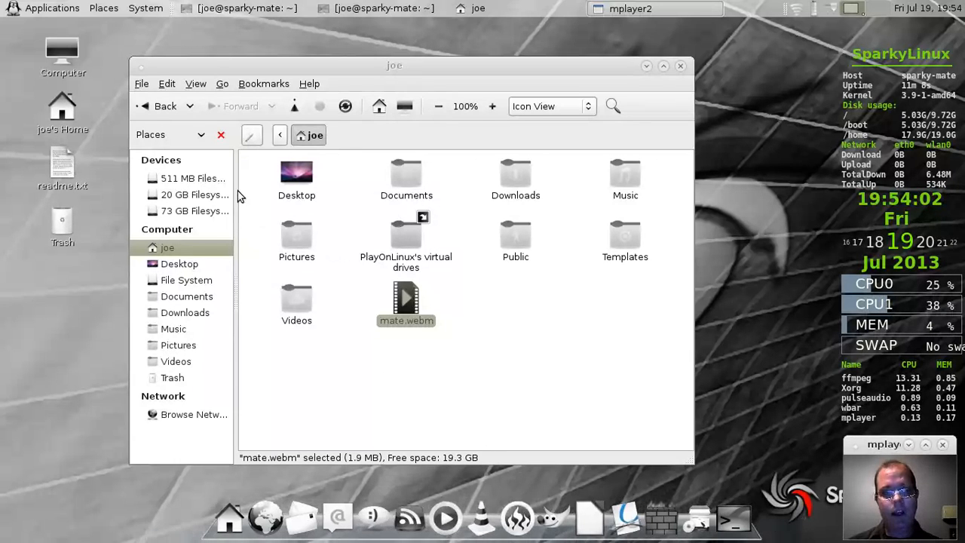
Launch the MATE Control Center from System > Administration and scroll its grouped settings.
left_click(145, 8)
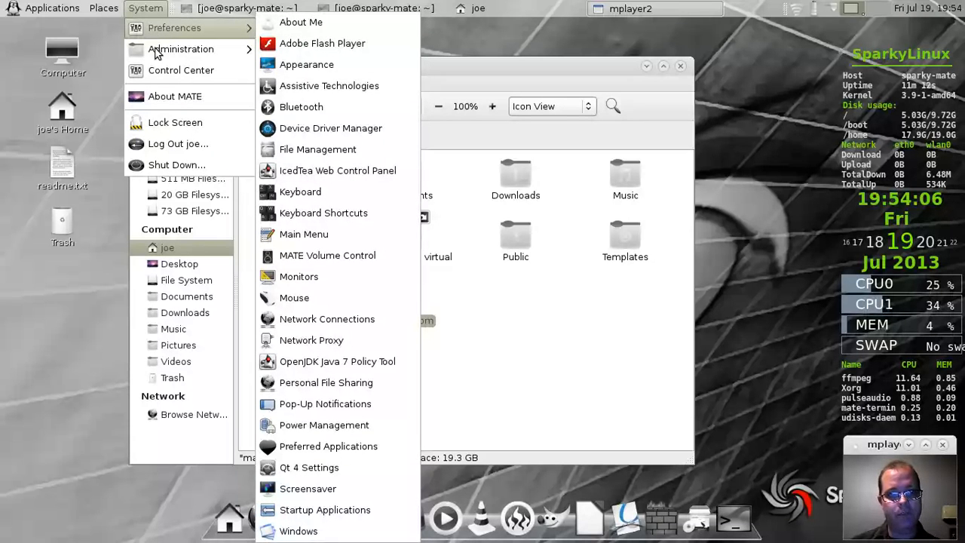
left_click(180, 48)
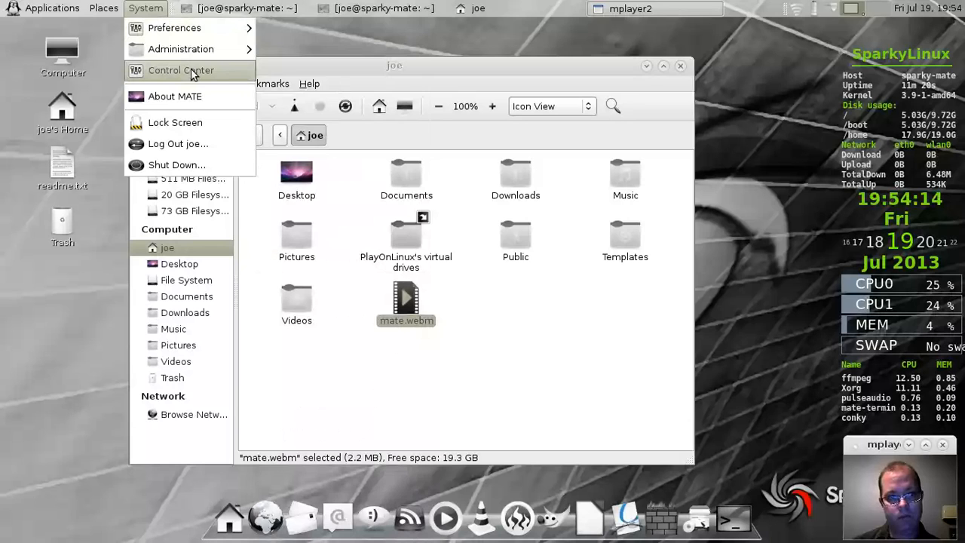
left_click(181, 70)
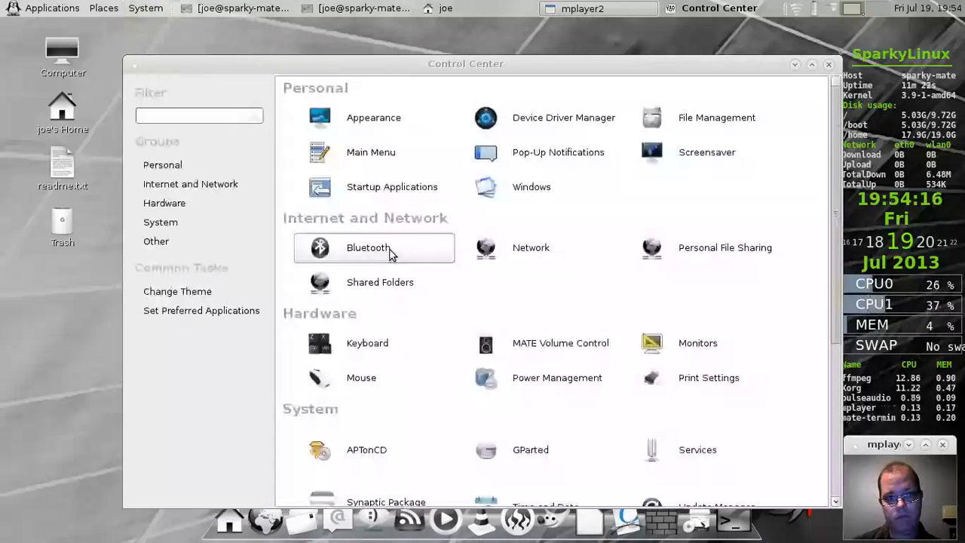
mouse_move(820, 354)
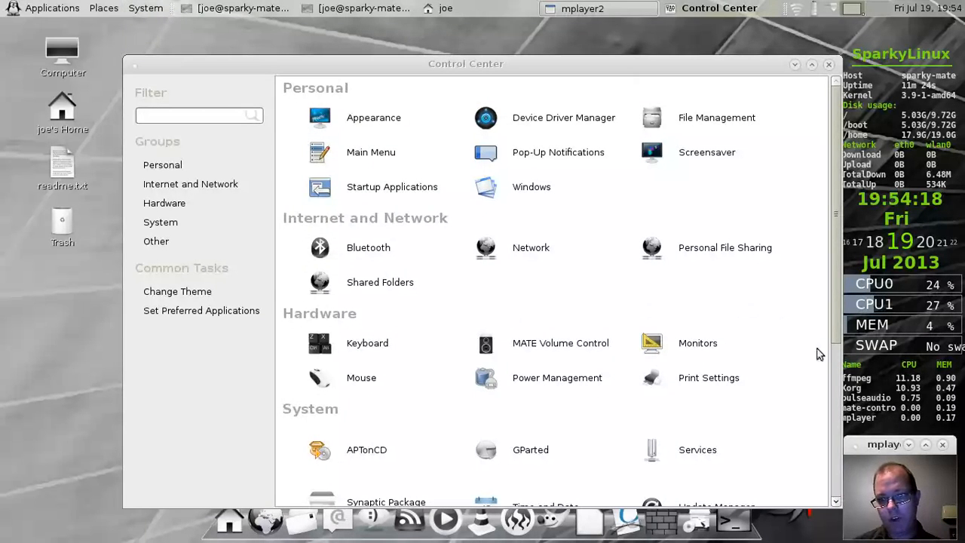
scroll("down", 3)
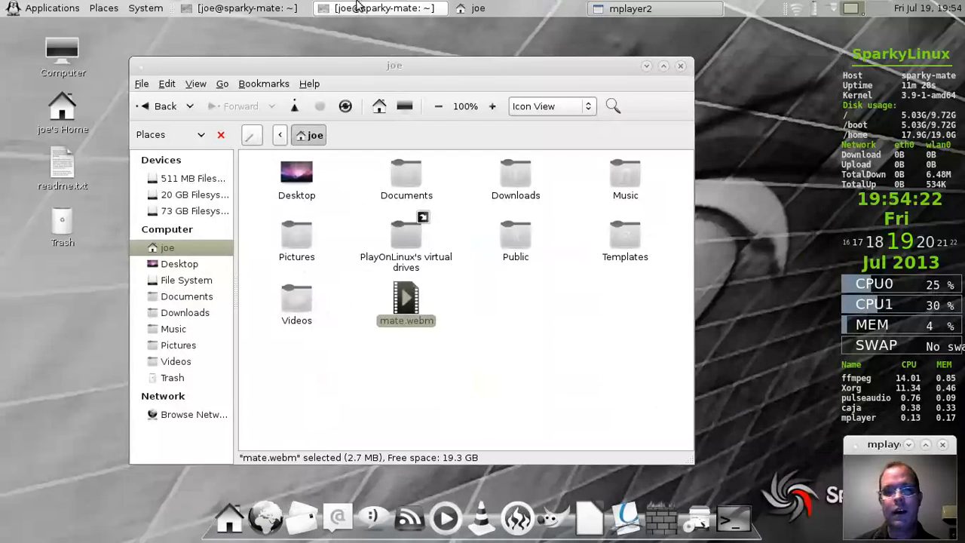
Browse the System, Places and Applications menus, then launch MATE System Monitor from System Tools.
left_click(145, 9)
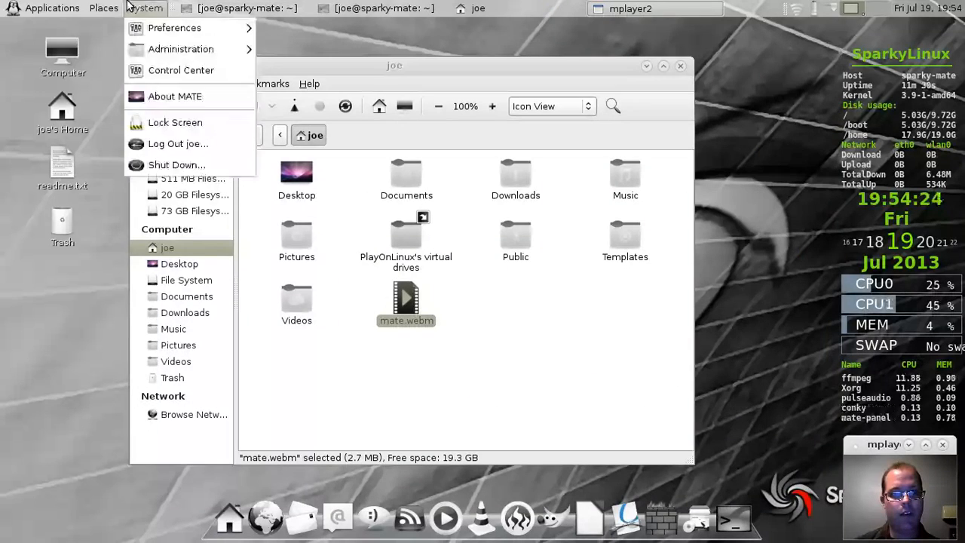
mouse_move(181, 49)
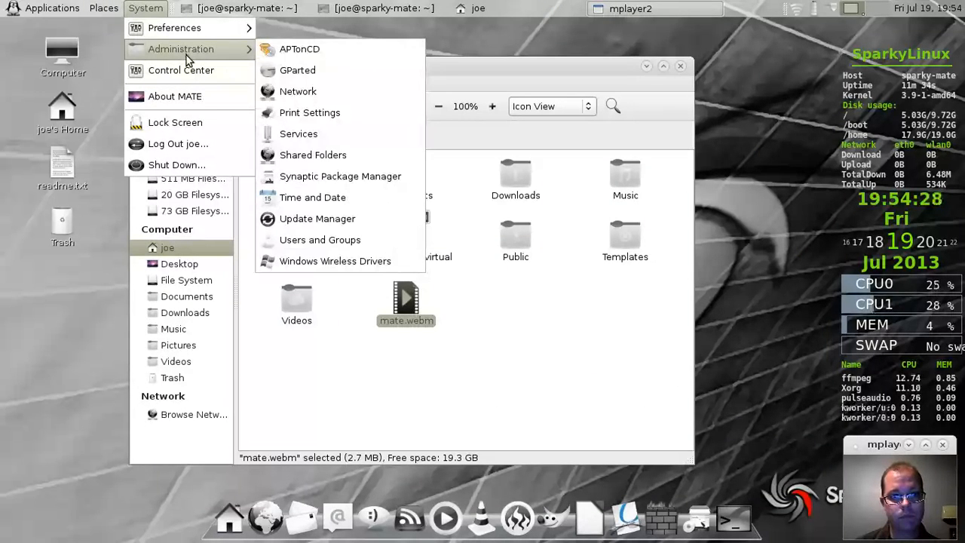
mouse_move(297, 70)
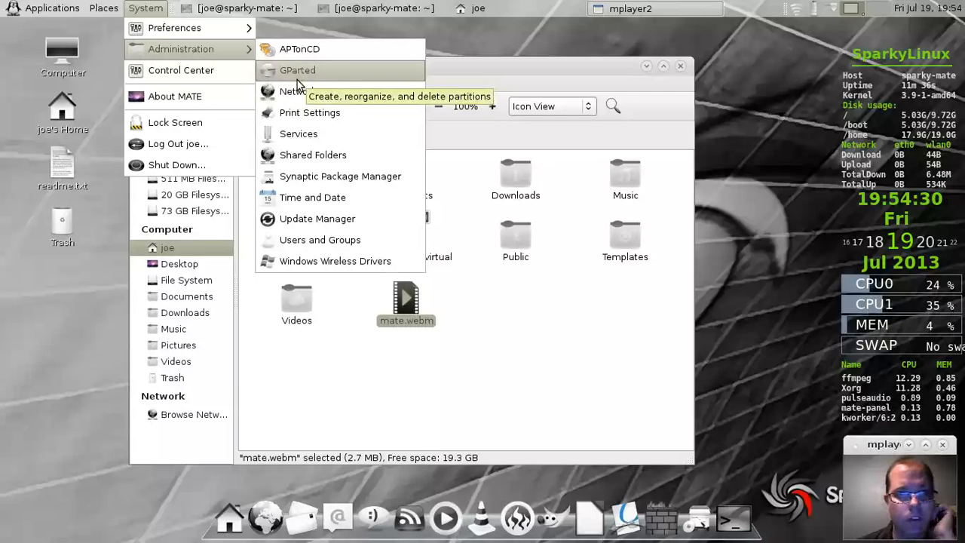
mouse_move(215, 49)
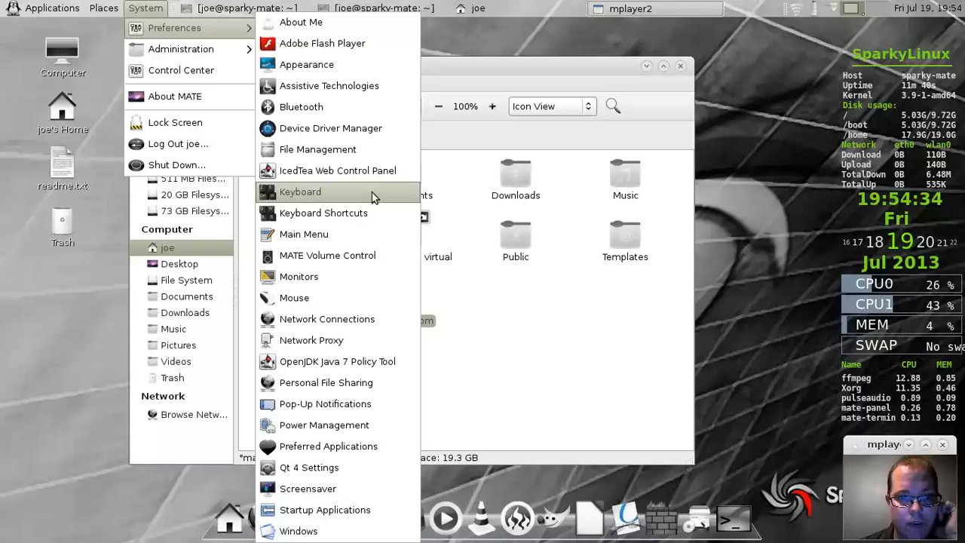
mouse_move(349, 446)
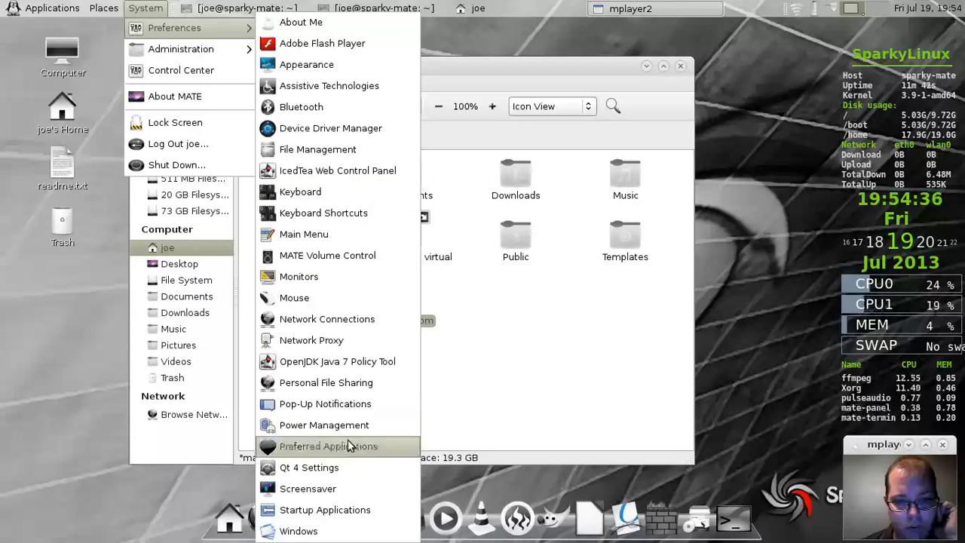
mouse_move(349, 446)
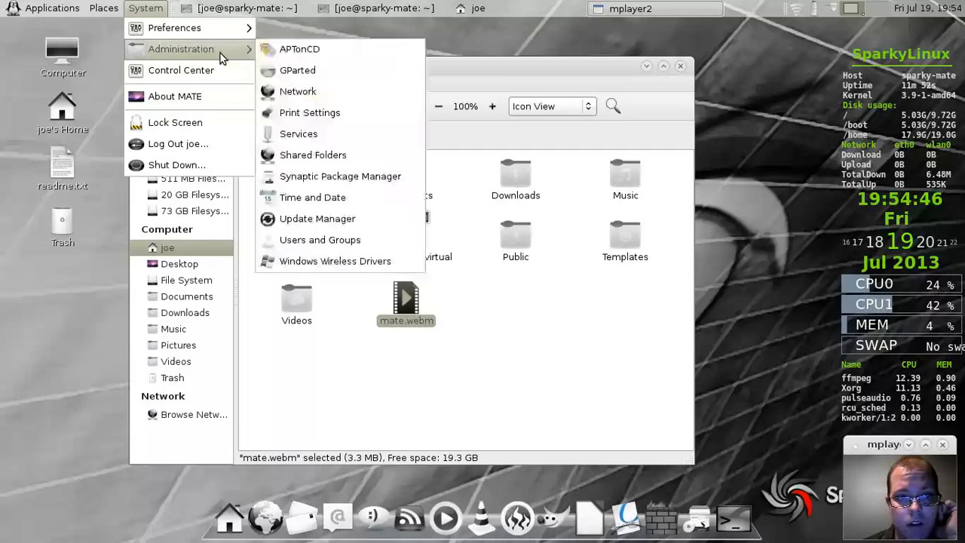
mouse_move(299, 133)
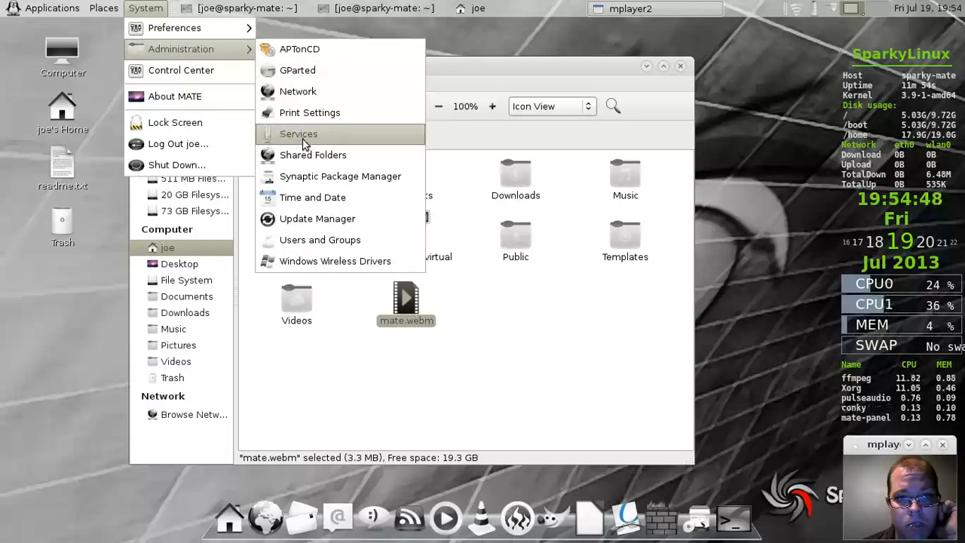
left_click(104, 8)
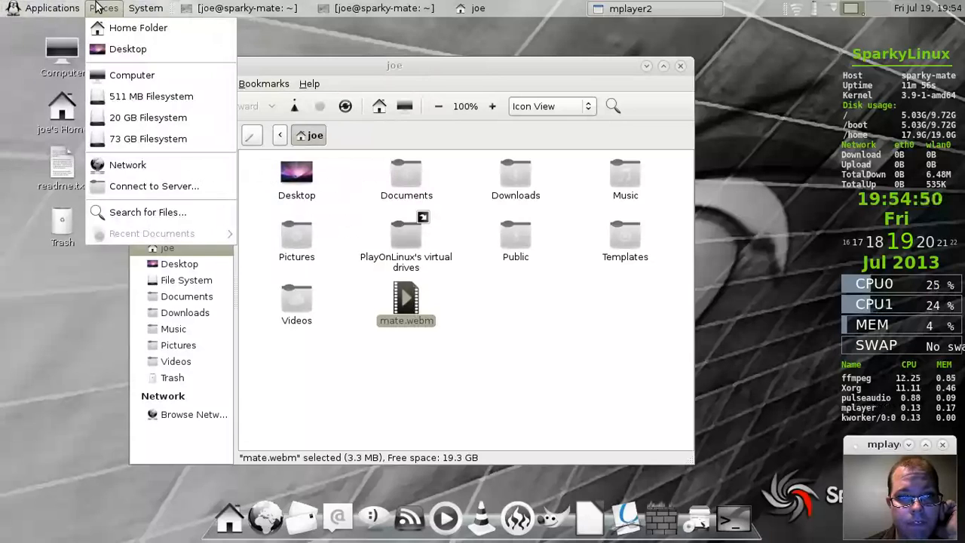
left_click(52, 7)
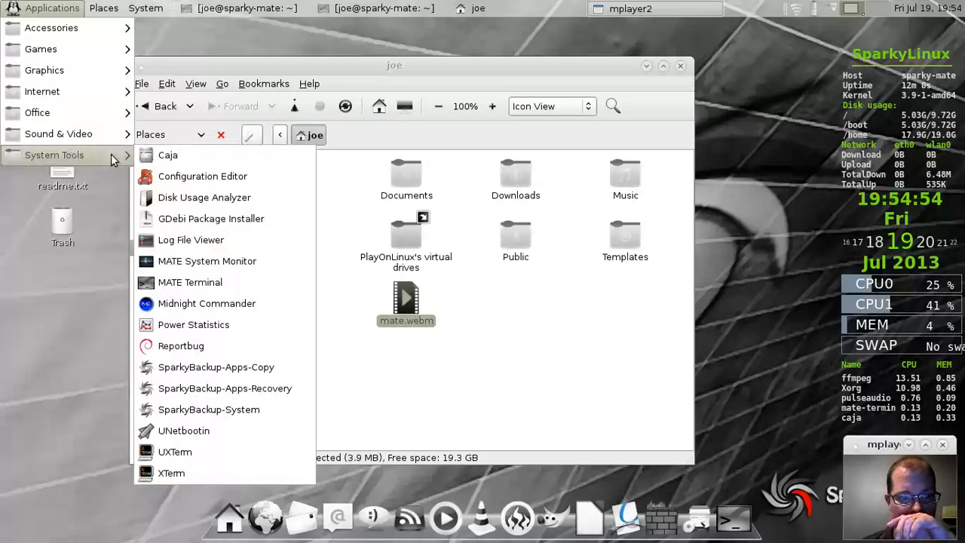
mouse_move(193, 324)
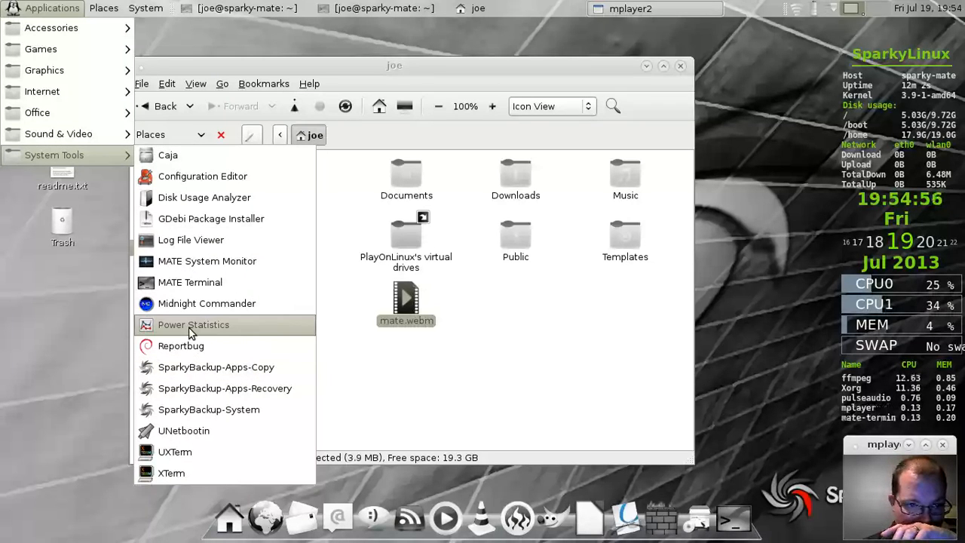
left_click(193, 324)
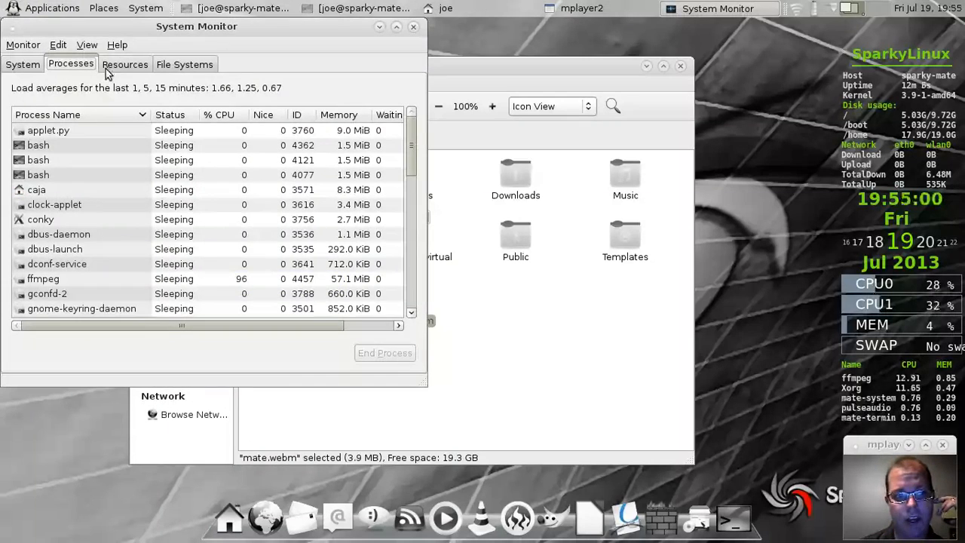
Show the System Monitor's About box with version 1.6.0 and dismiss it.
left_click(117, 44)
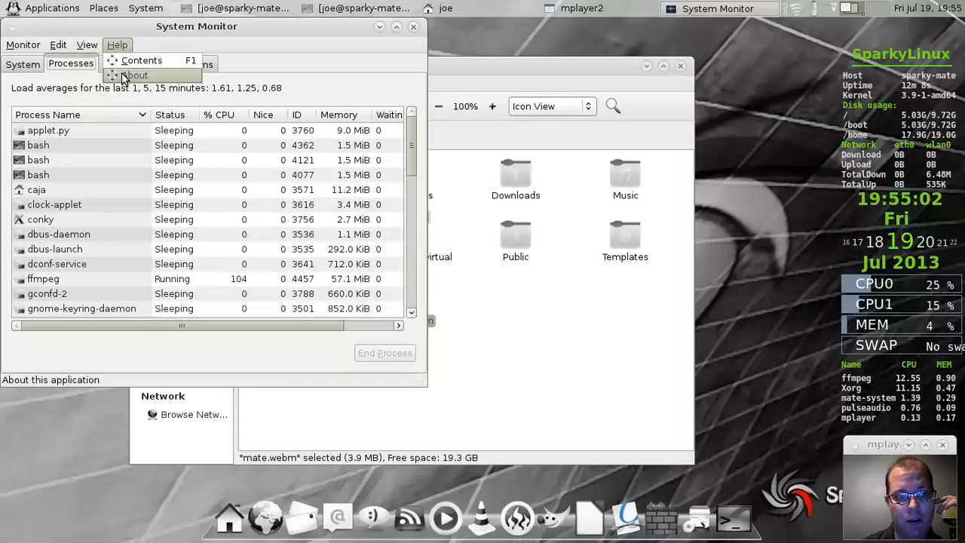
left_click(135, 75)
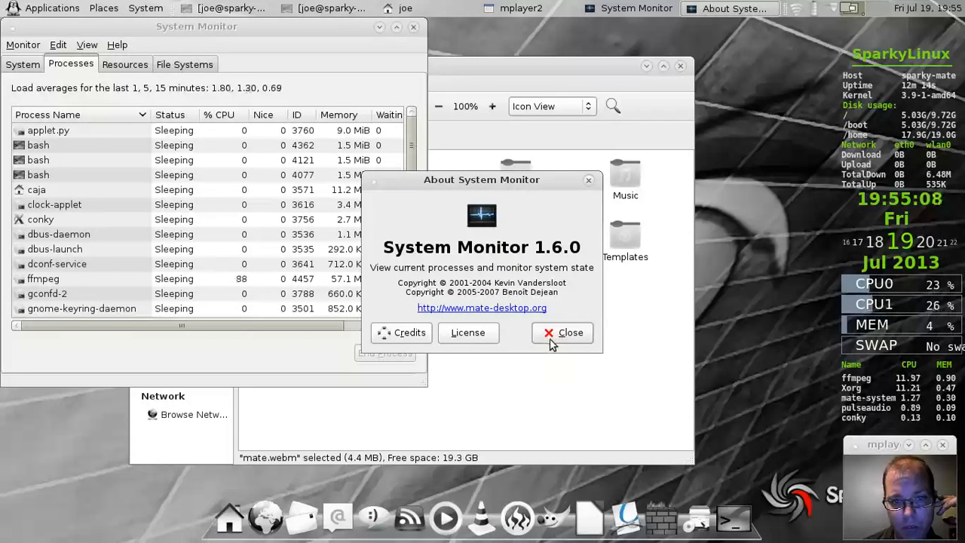
left_click(562, 332)
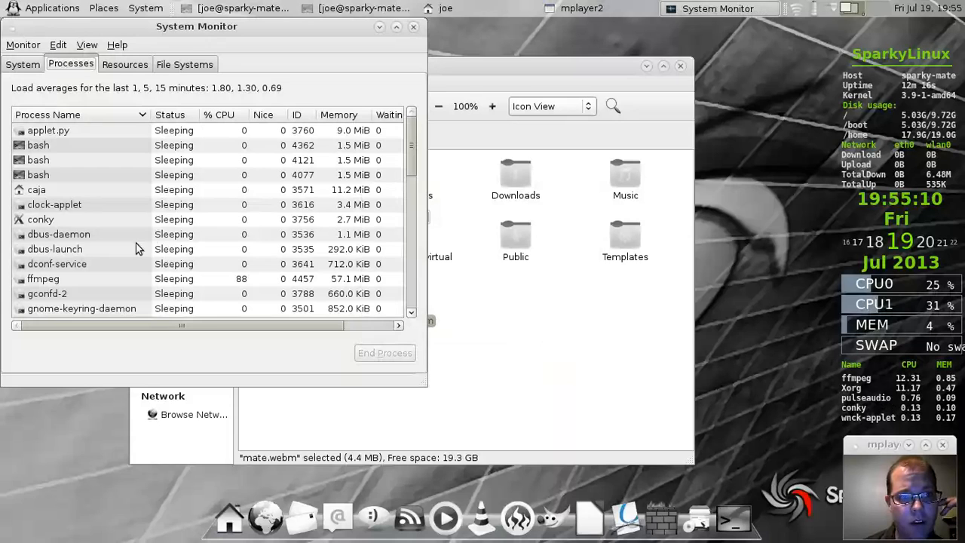
mouse_move(196, 207)
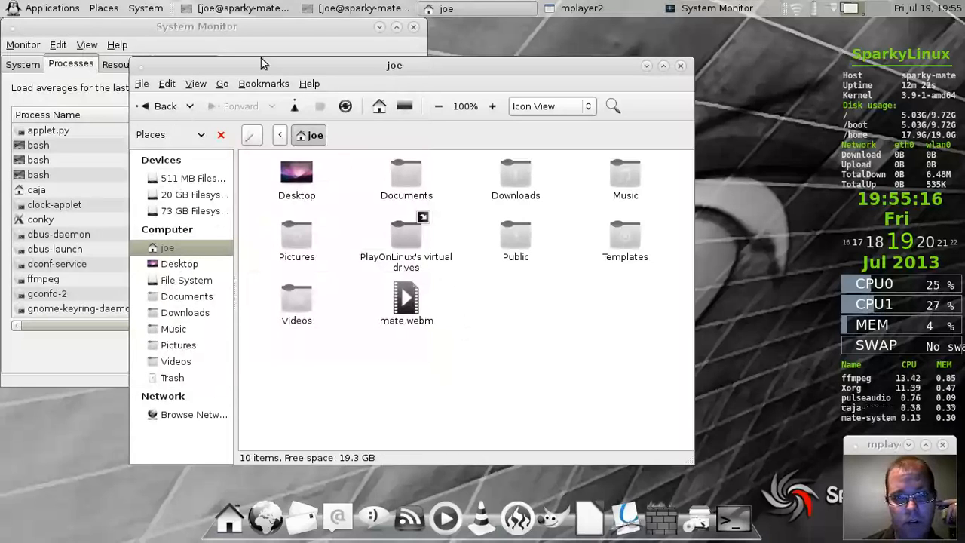
Bring the System Monitor back over the home folder to view its graphs, then close it.
left_click(309, 83)
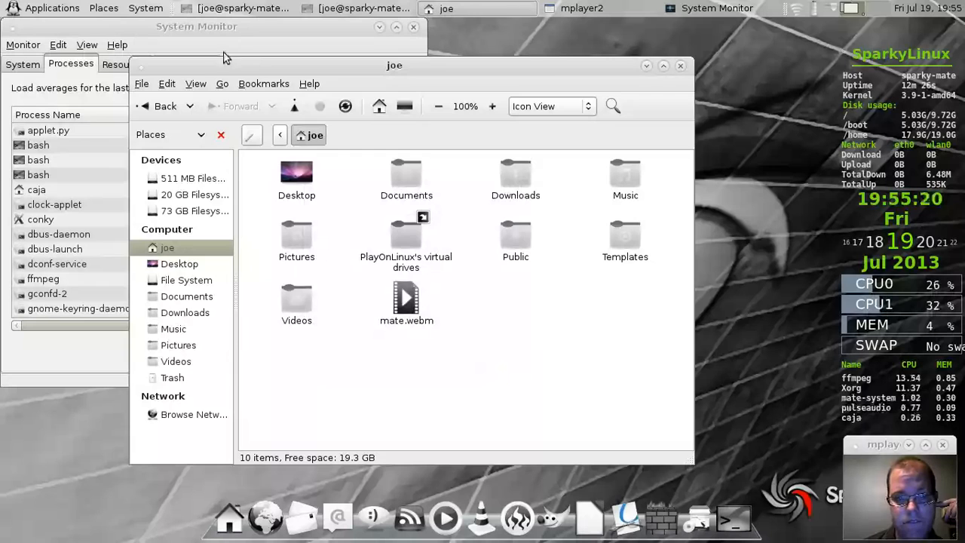
left_click(124, 63)
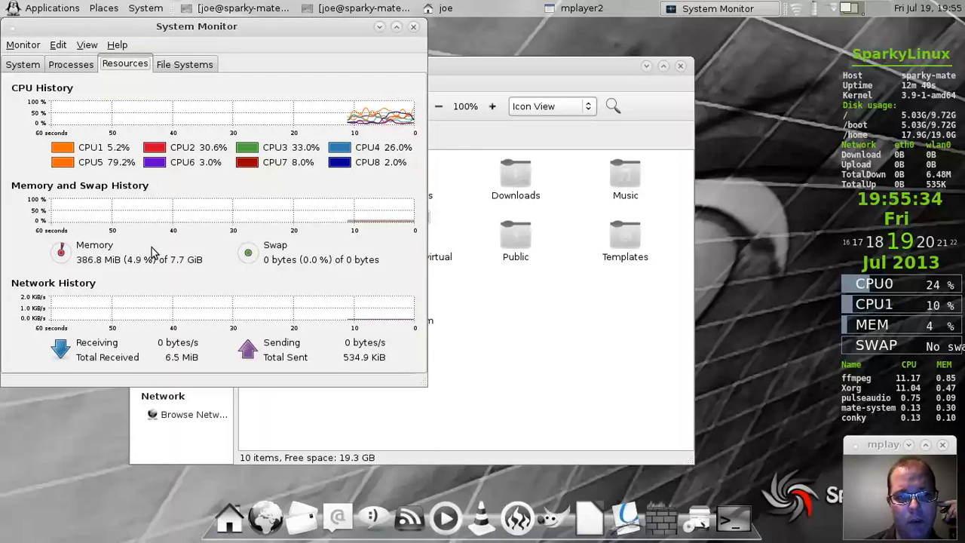
mouse_move(482, 258)
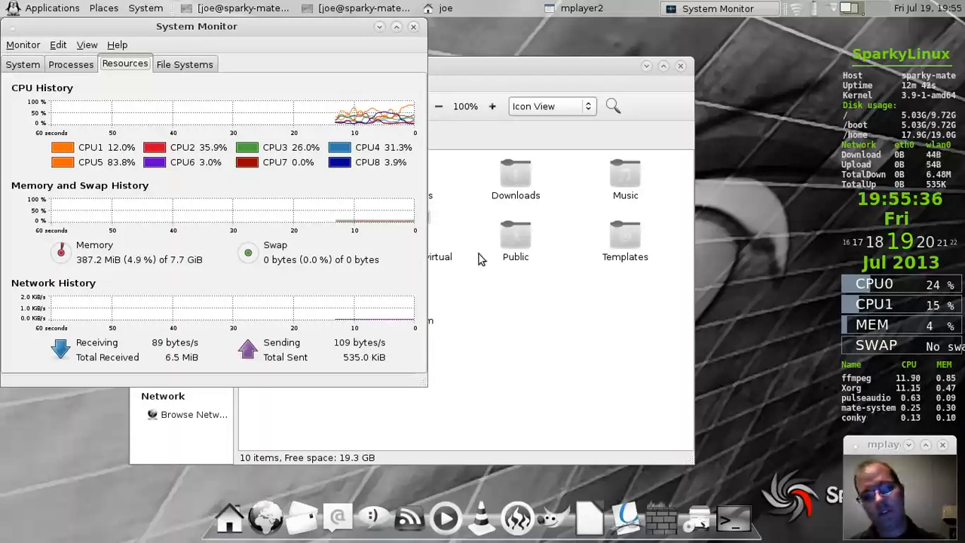
left_click(241, 9)
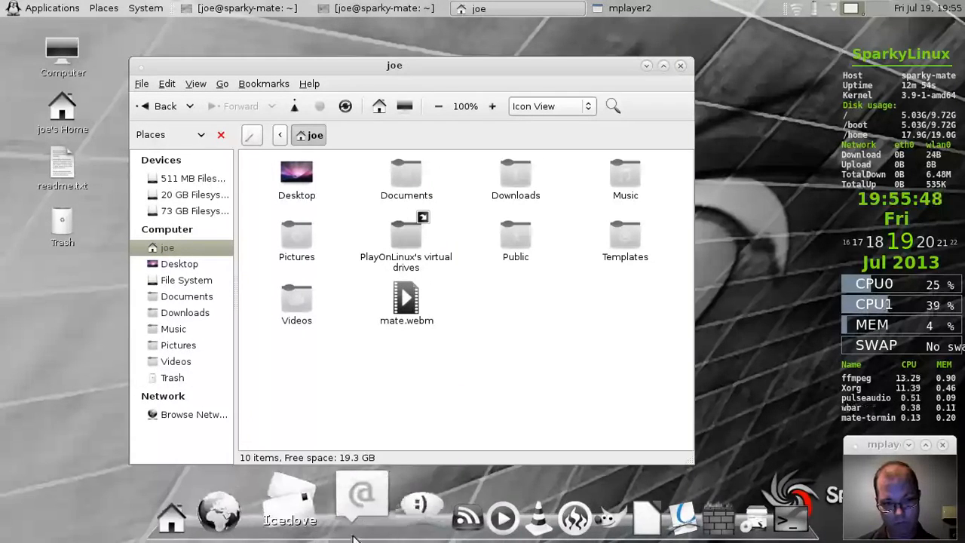
Launch MATE Calculator from Applications > Accessories.
left_click(52, 9)
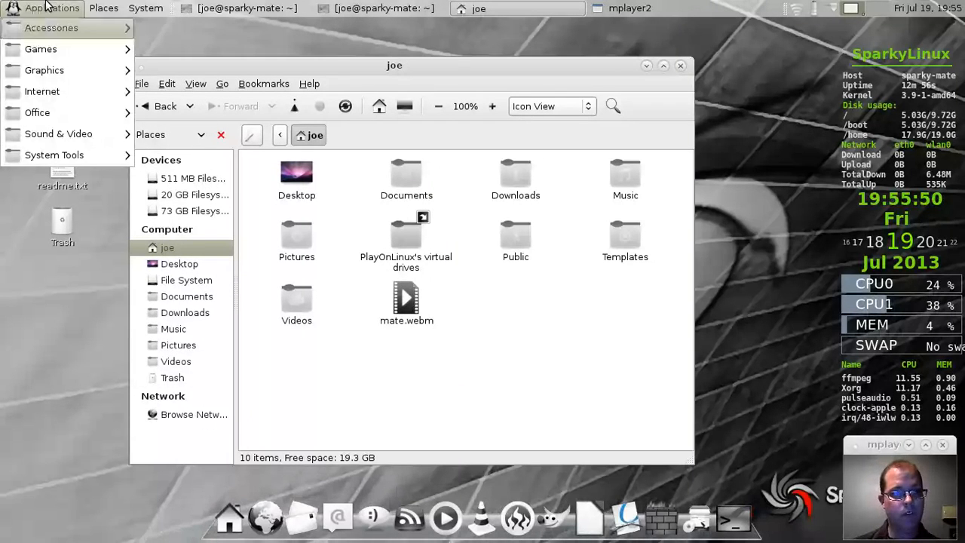
left_click(51, 28)
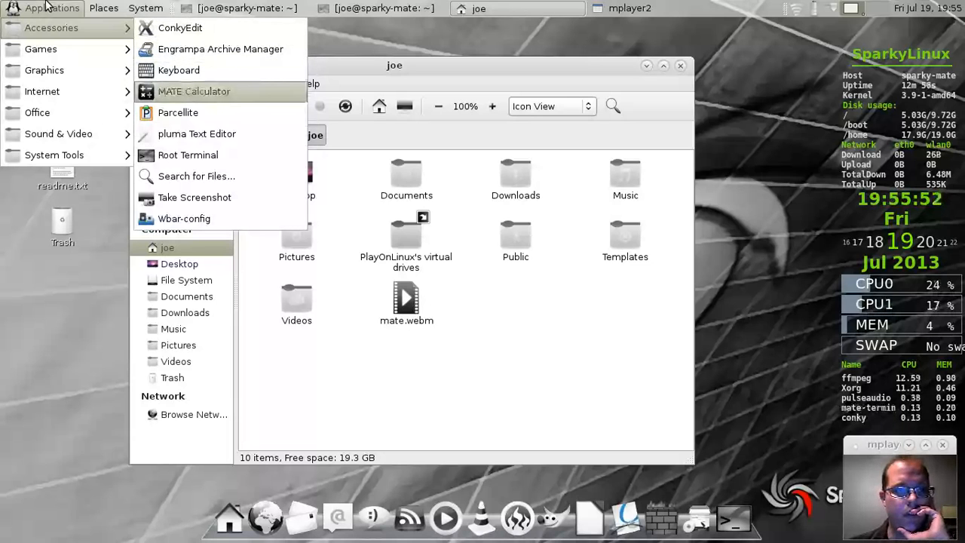
left_click(194, 90)
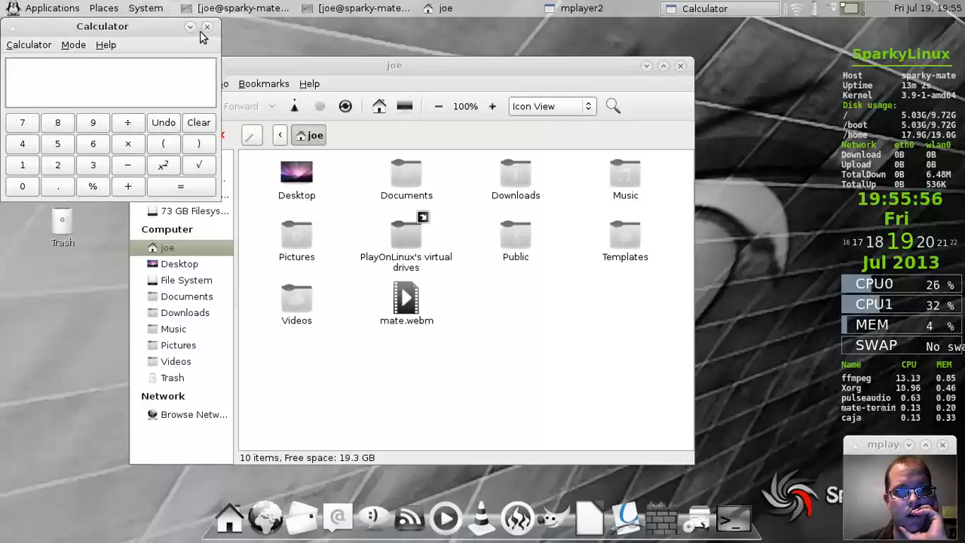
mouse_move(208, 28)
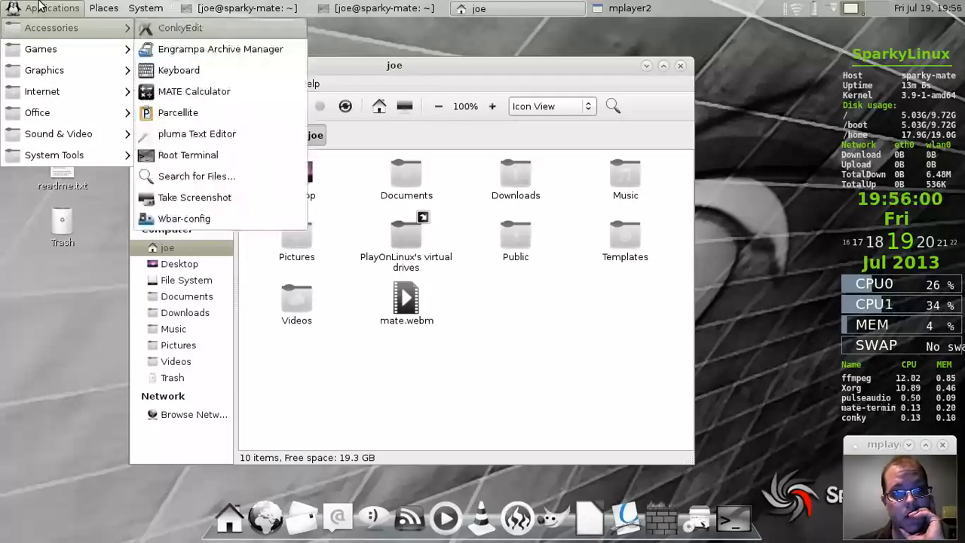
mouse_move(178, 112)
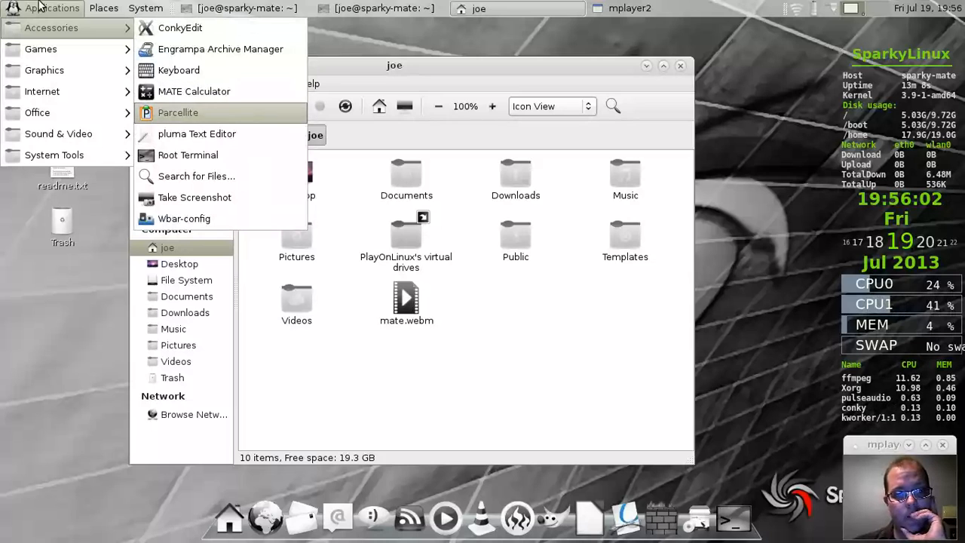
mouse_move(188, 155)
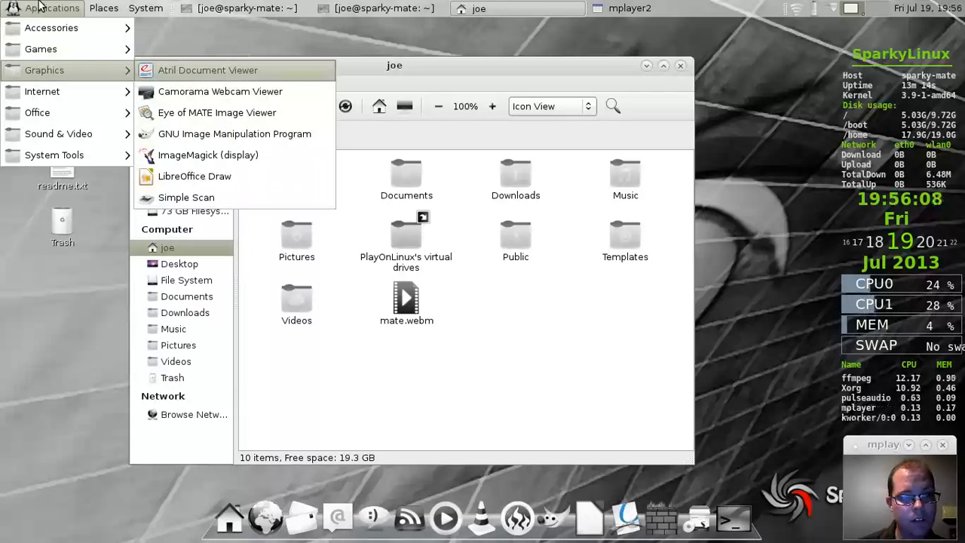
mouse_move(217, 112)
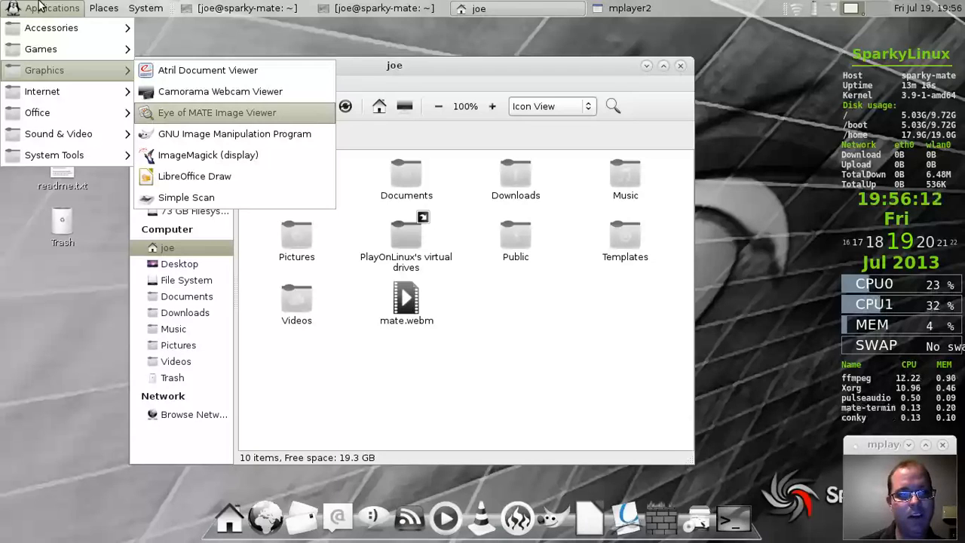
mouse_move(195, 175)
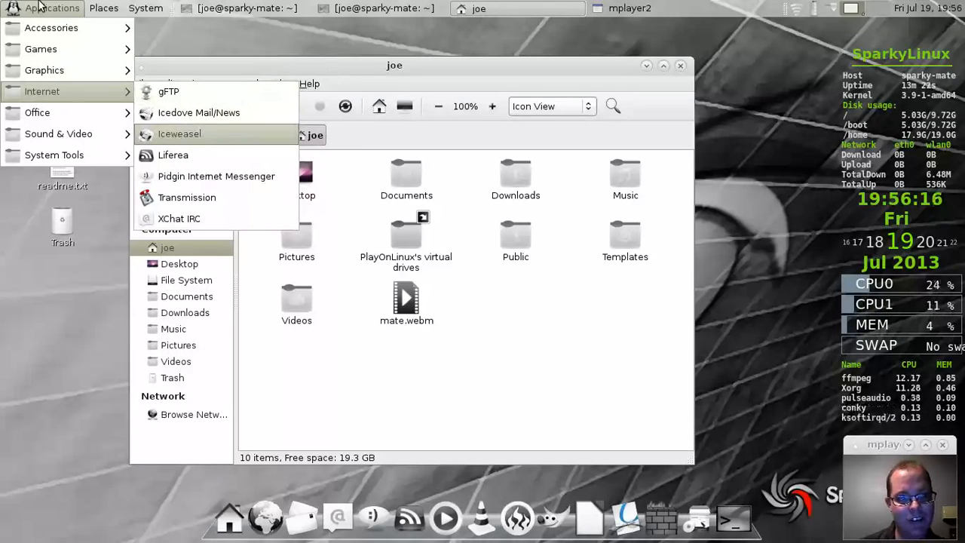
mouse_move(173, 154)
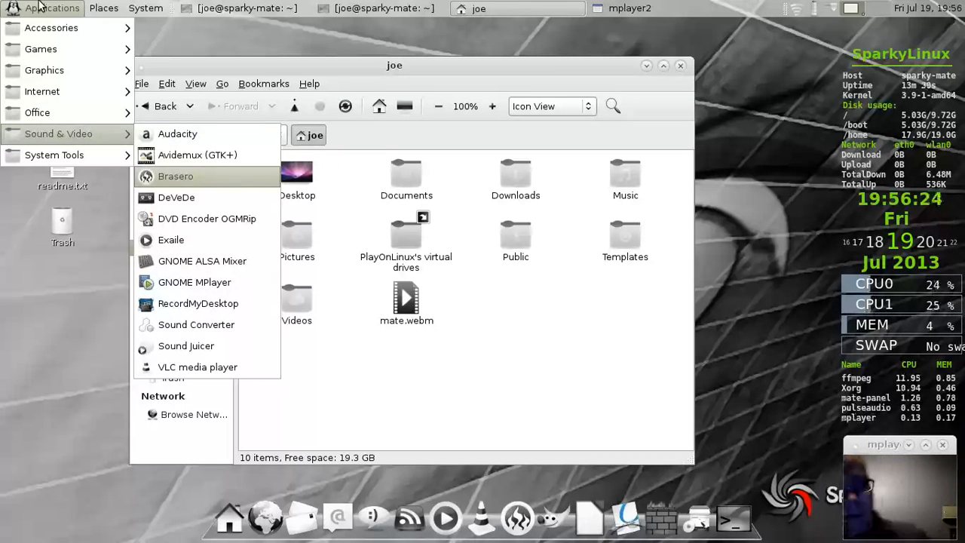
mouse_move(176, 197)
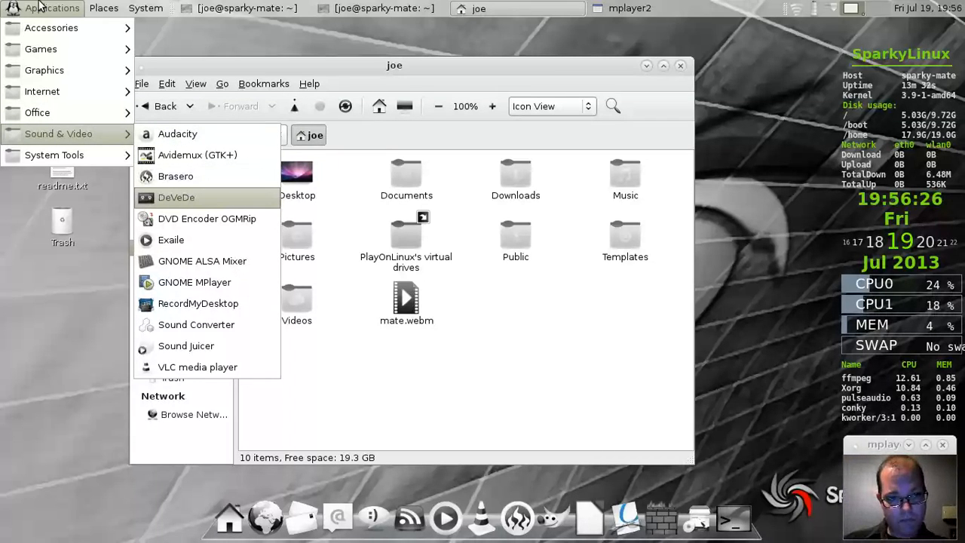
mouse_move(194, 282)
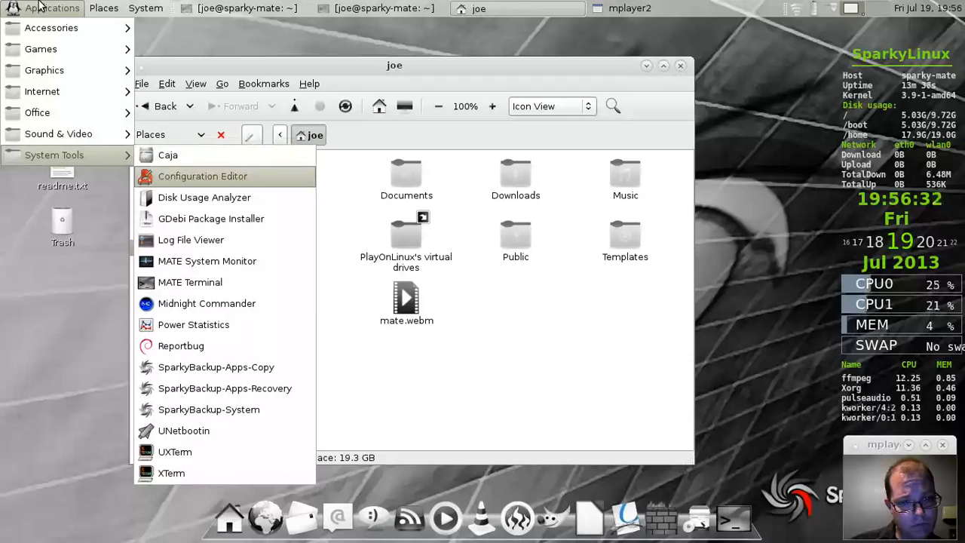
mouse_move(204, 196)
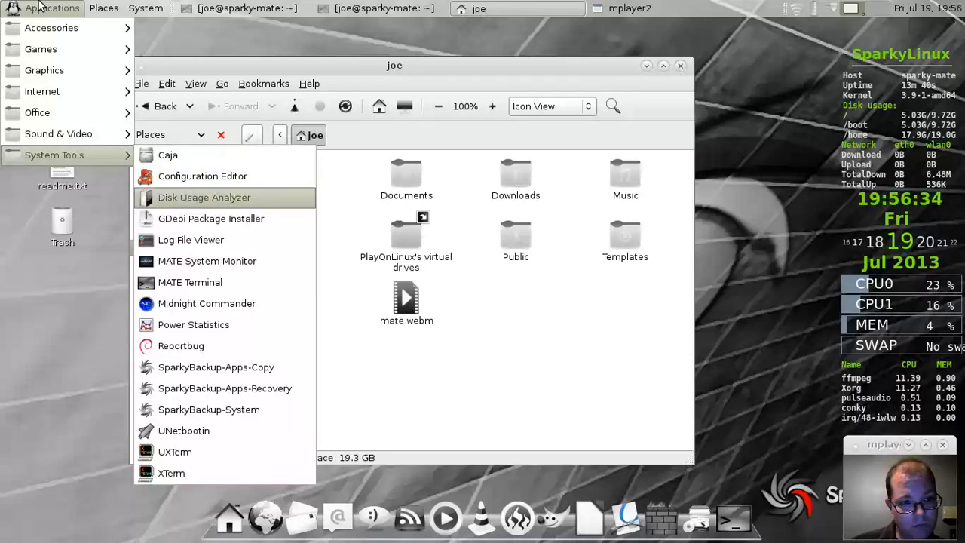
mouse_move(190, 281)
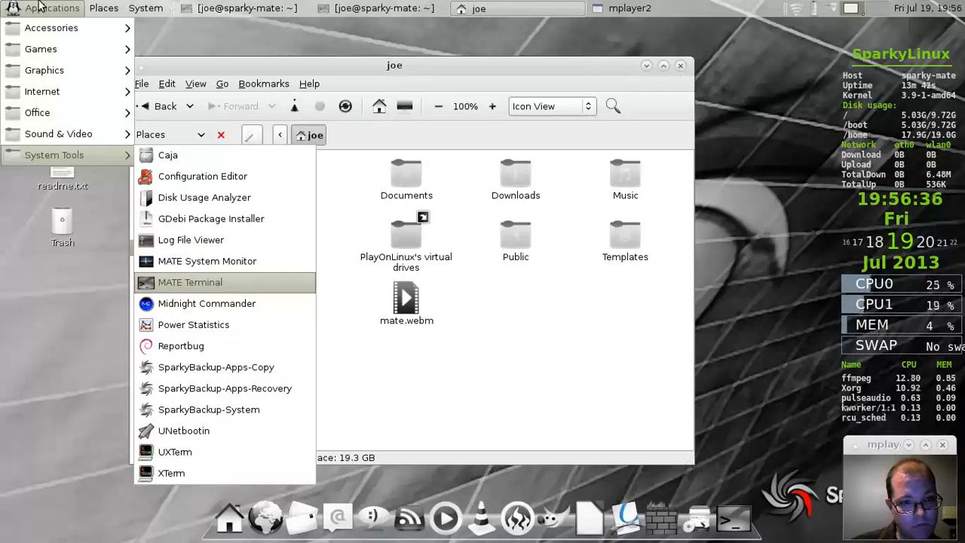
Close the Caja 'joe' home folder window, leaving the bare desktop.
left_click(190, 282)
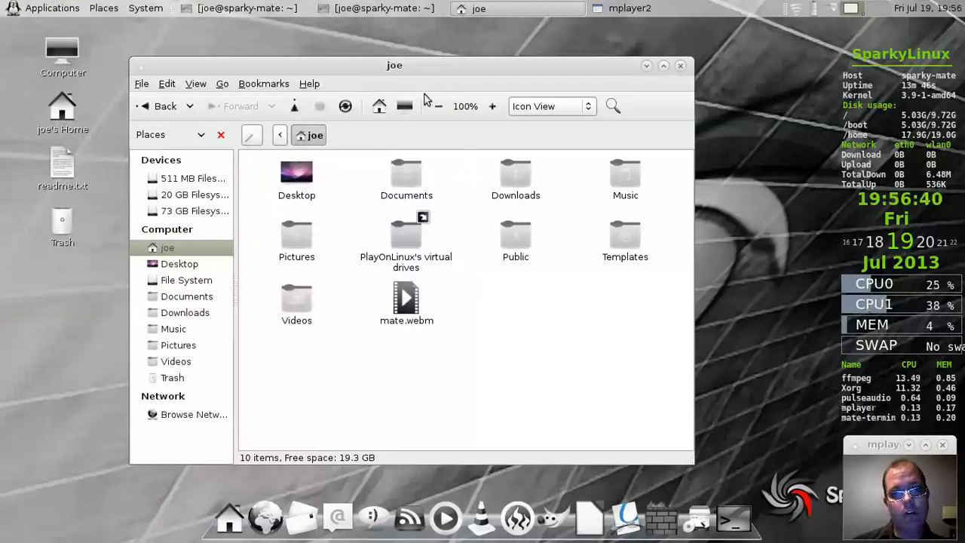
mouse_move(558, 246)
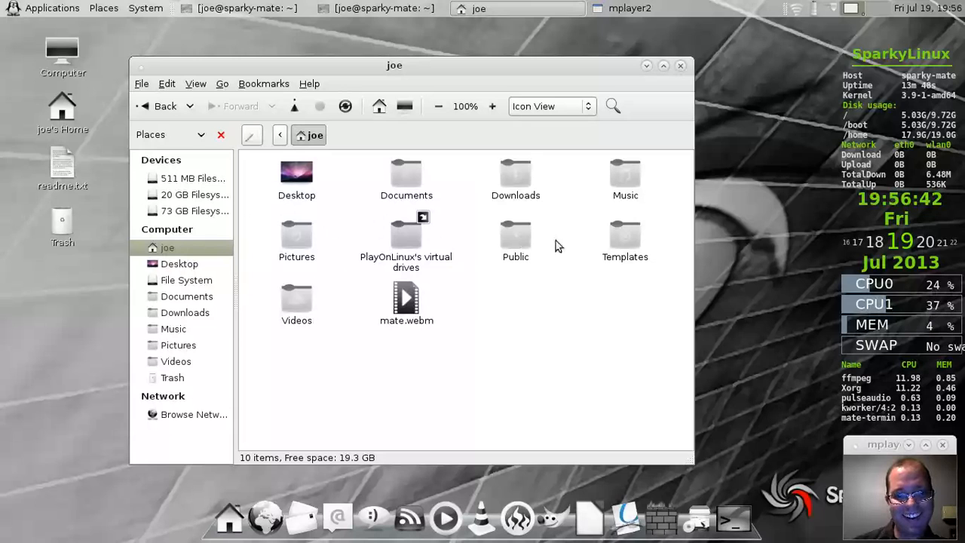
mouse_move(688, 37)
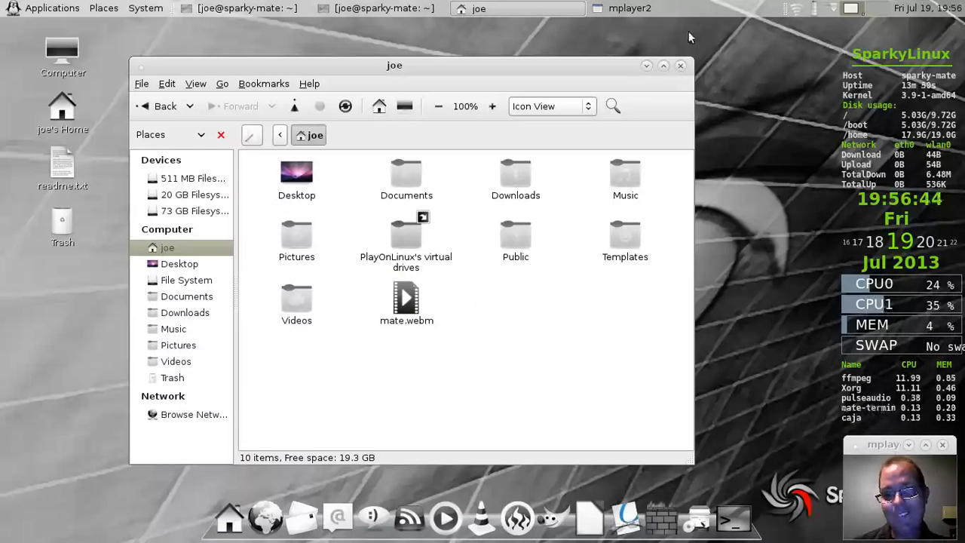
left_click(680, 66)
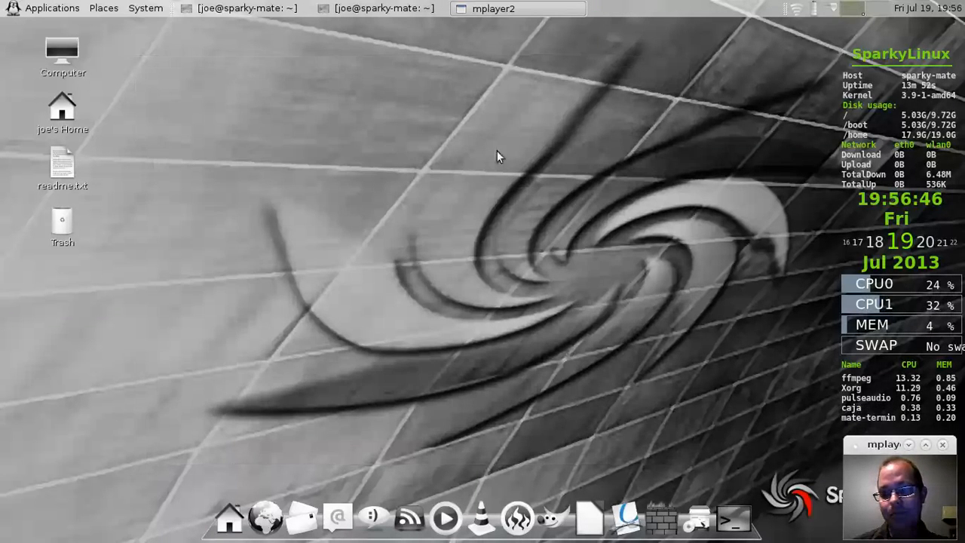
mouse_move(488, 158)
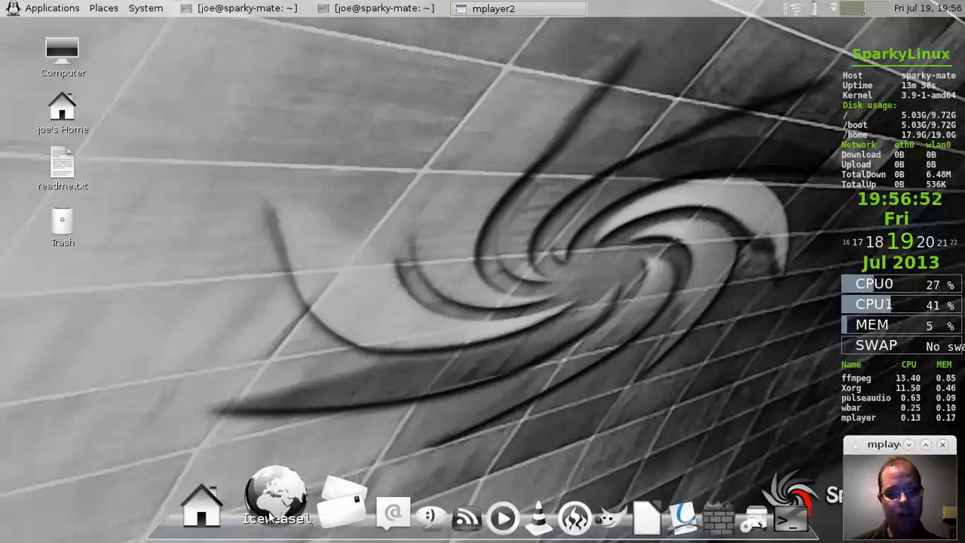
Launch Iceweasel, browse to sparkylinux.org via 'sparky', and go to its Download page.
left_click(276, 498)
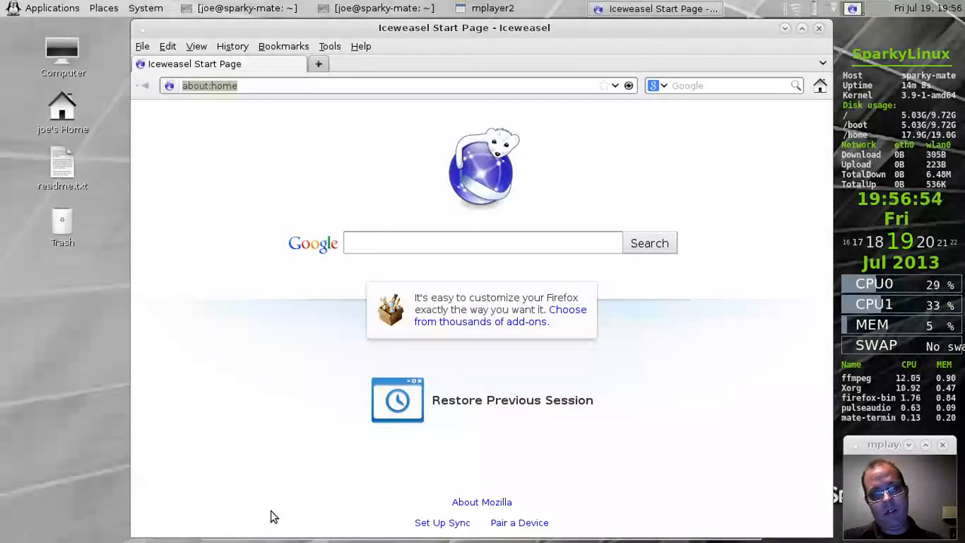
type("sparky")
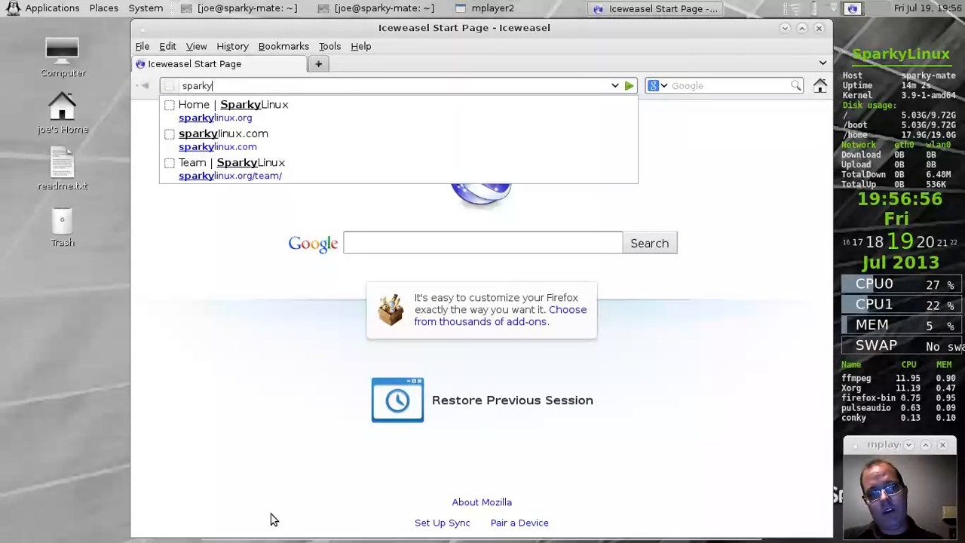
left_click(234, 111)
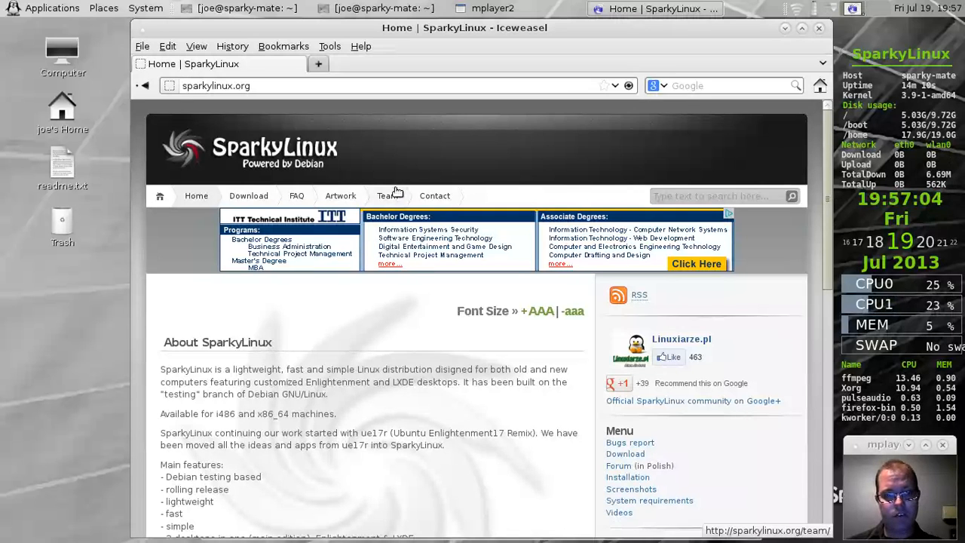
left_click(248, 196)
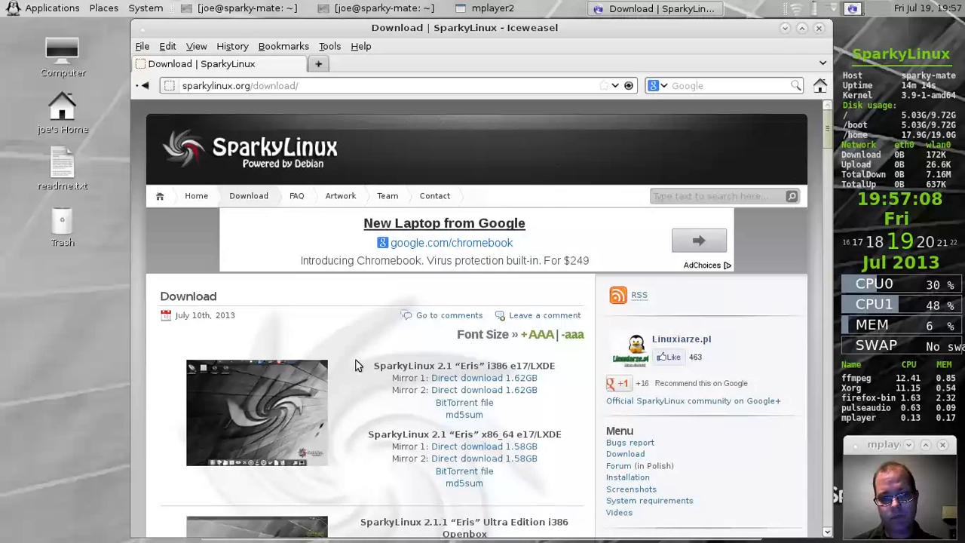
Scroll the Download page through the SparkyLinux 3.0 RC images down to 3.0 Core and back up.
scroll("down", 3)
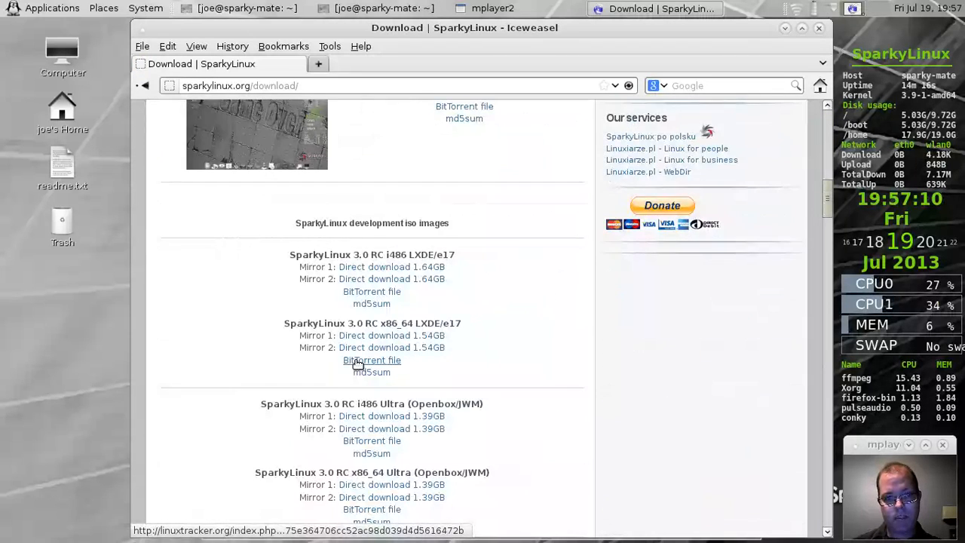
scroll("down", 3)
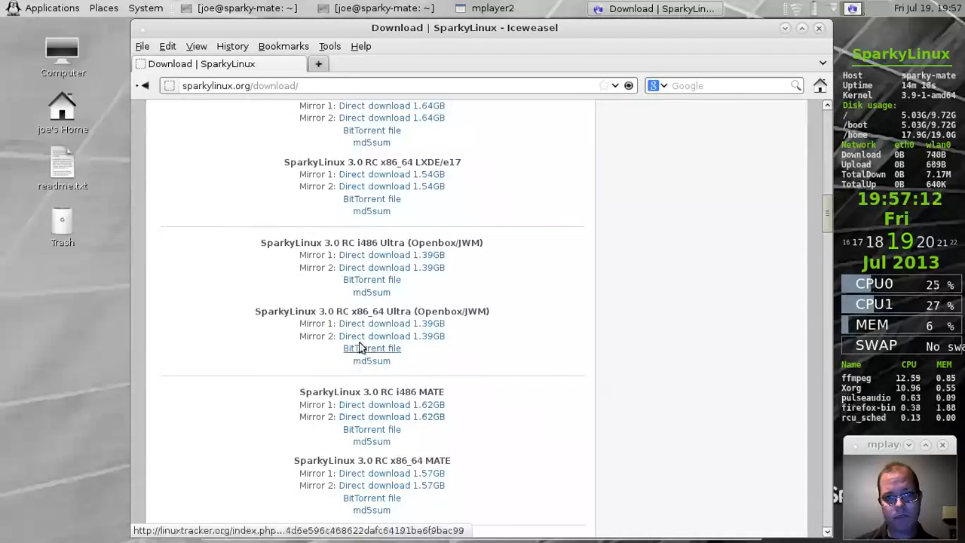
scroll("up", 3)
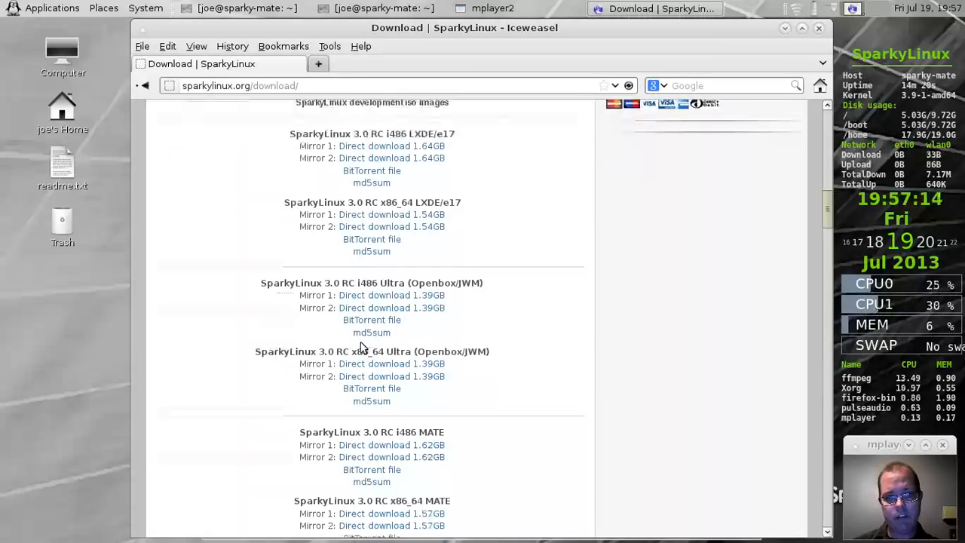
scroll("down", 3)
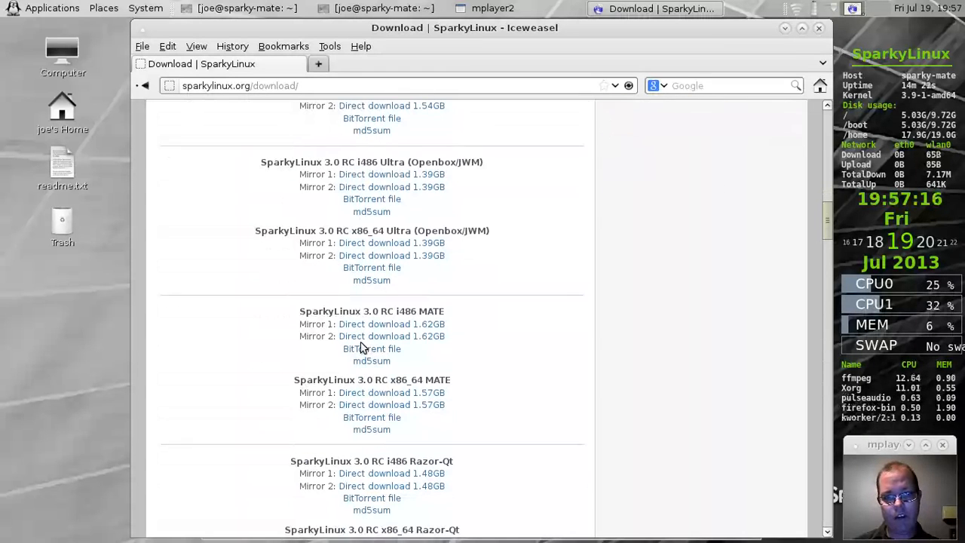
scroll("down", 3)
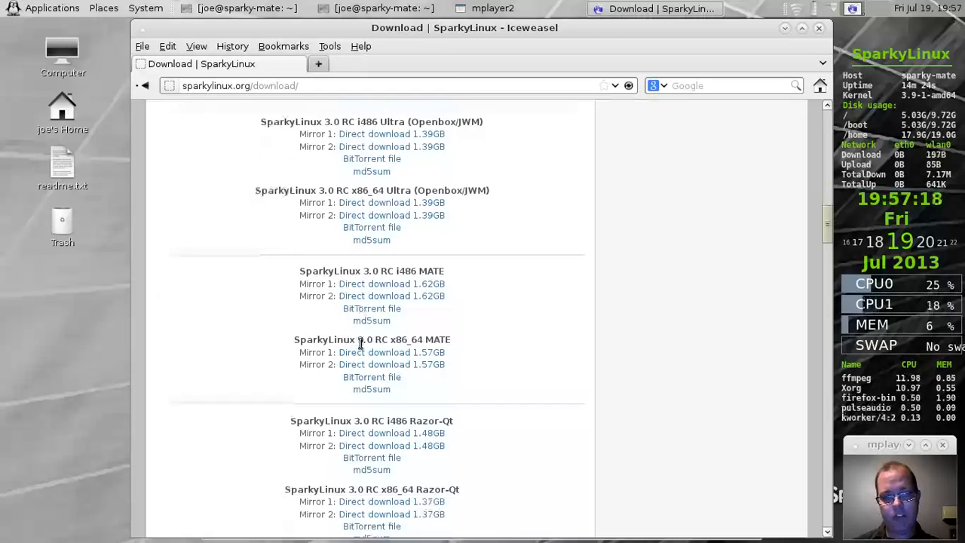
scroll("down", 3)
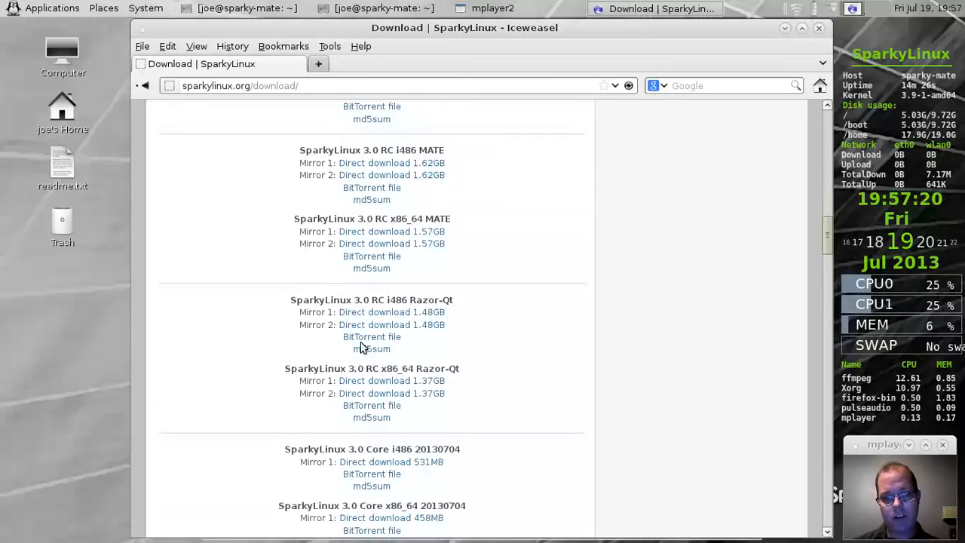
scroll("down", 3)
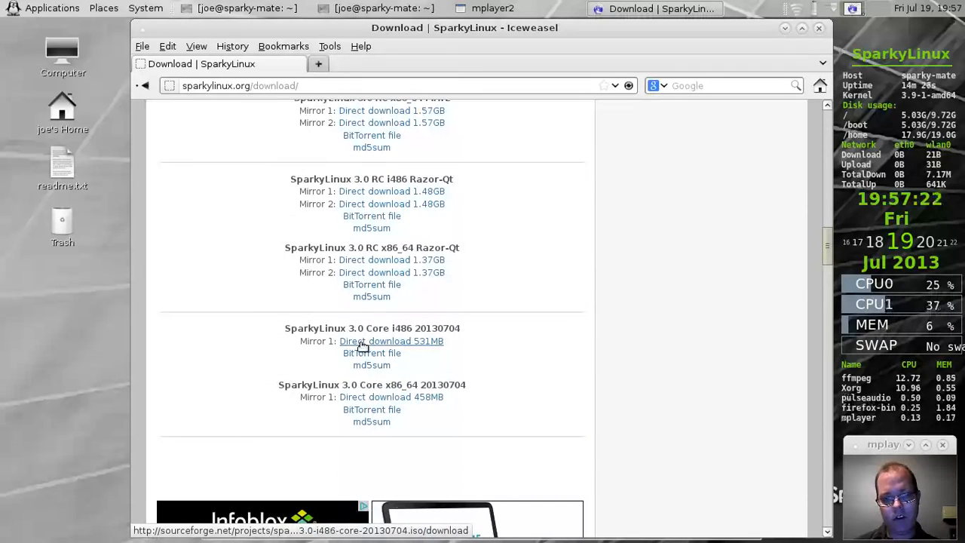
scroll("up", 3)
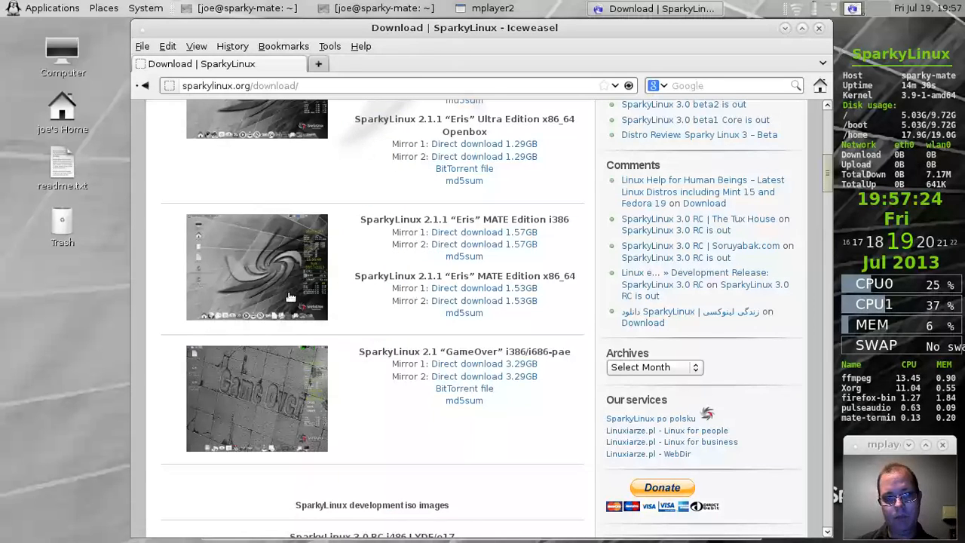
mouse_move(554, 190)
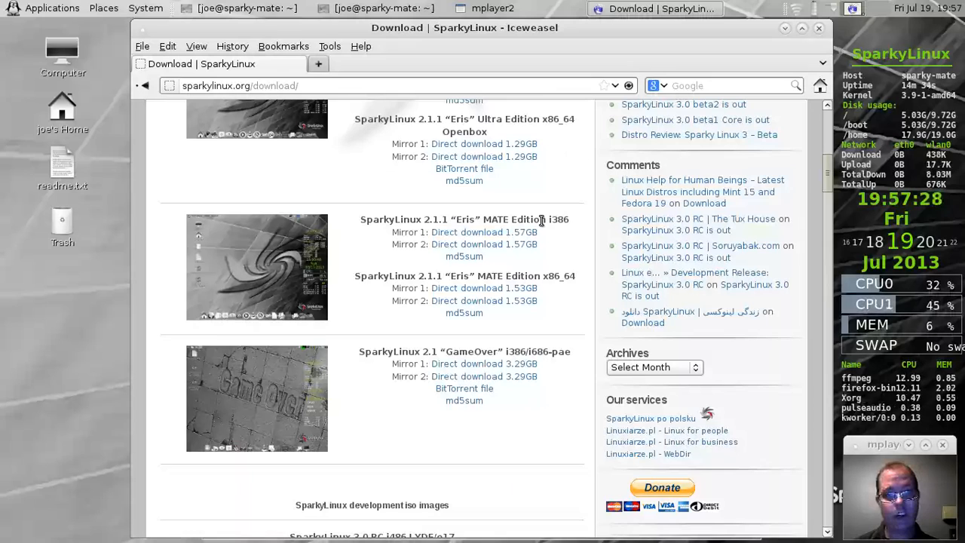
mouse_move(328, 47)
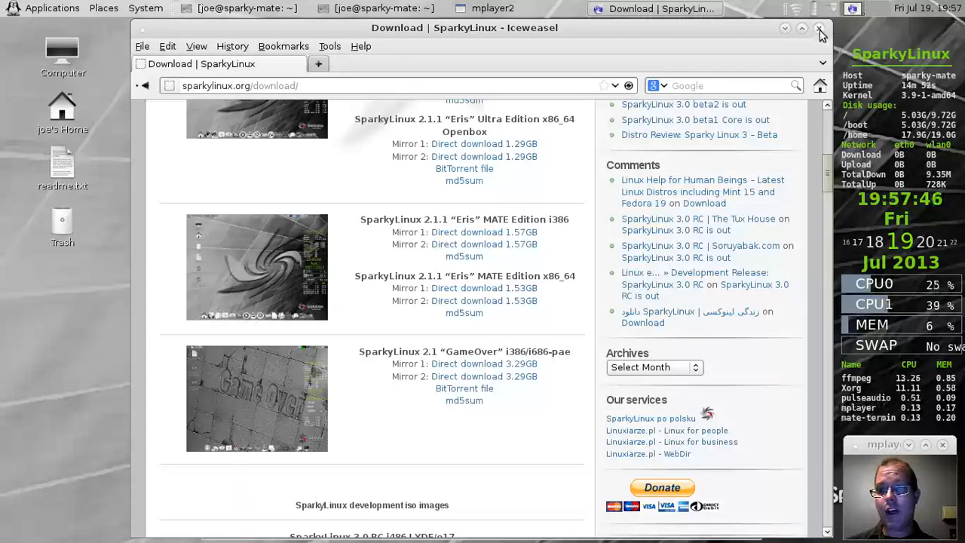
mouse_move(821, 34)
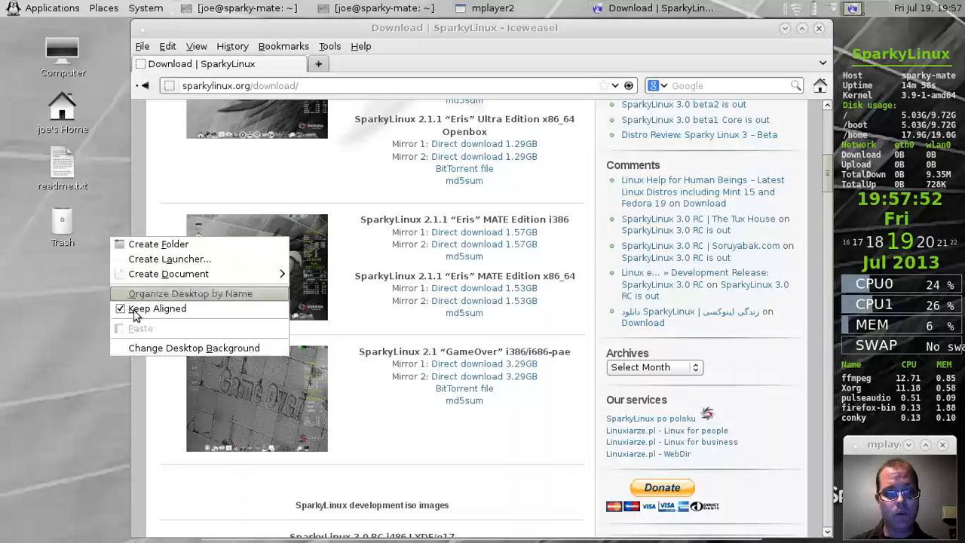
Choose Change Desktop Background from the desktop menu to reach Appearance Preferences.
left_click(194, 347)
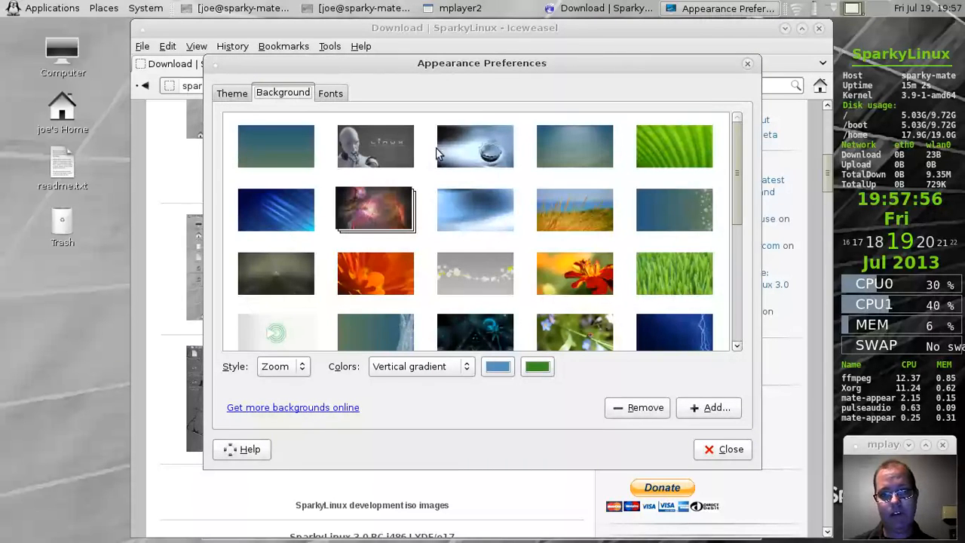
mouse_move(673, 210)
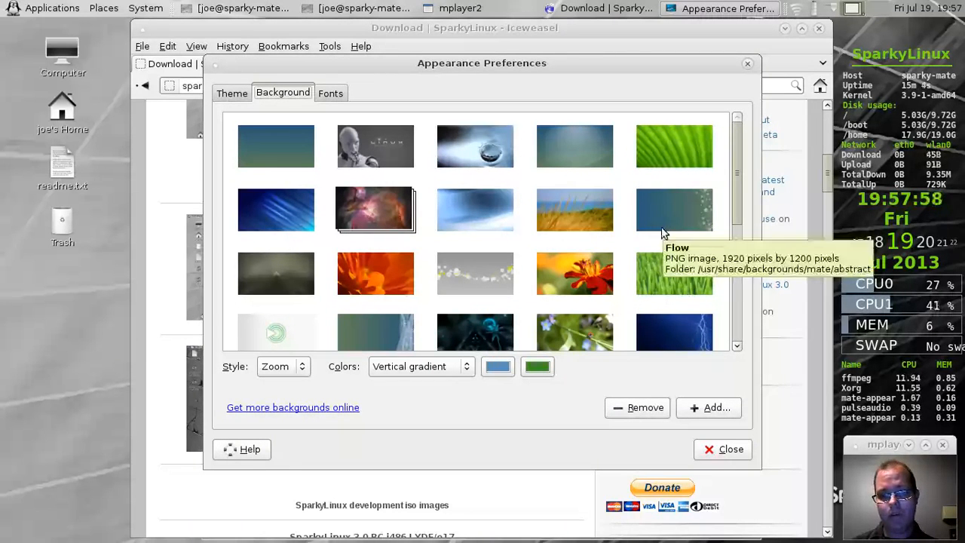
mouse_move(468, 329)
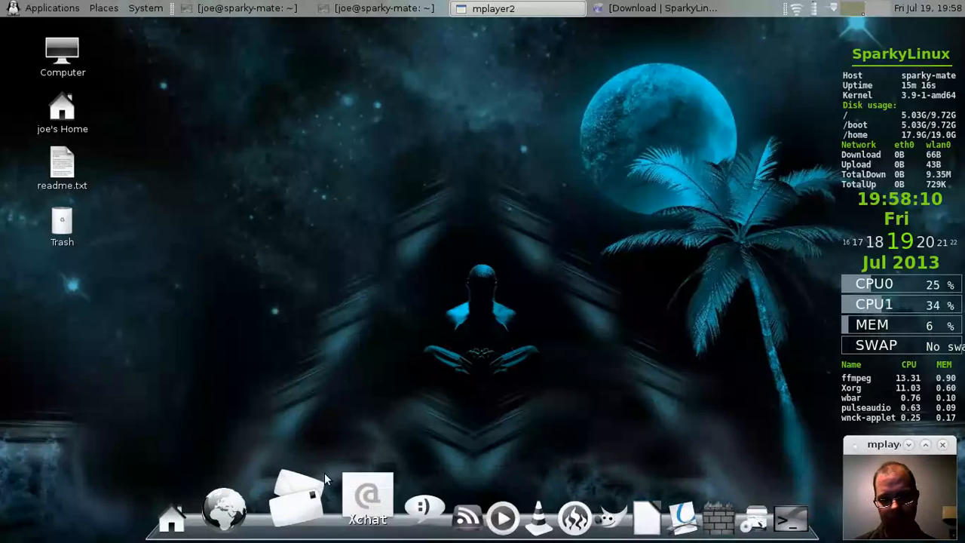
mouse_move(731, 502)
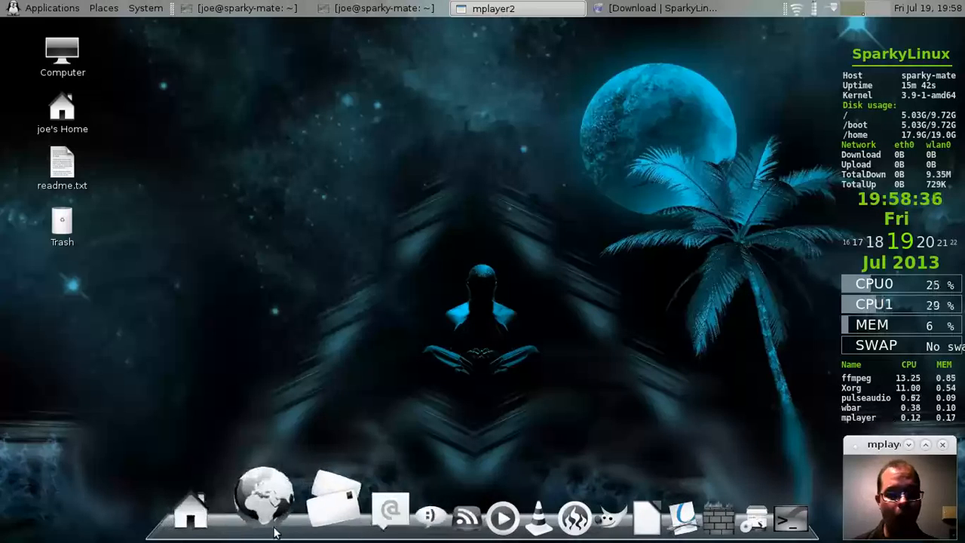
Bring the joe@sparky-mate terminal with the ffmpeg capture output to the front.
left_click(241, 8)
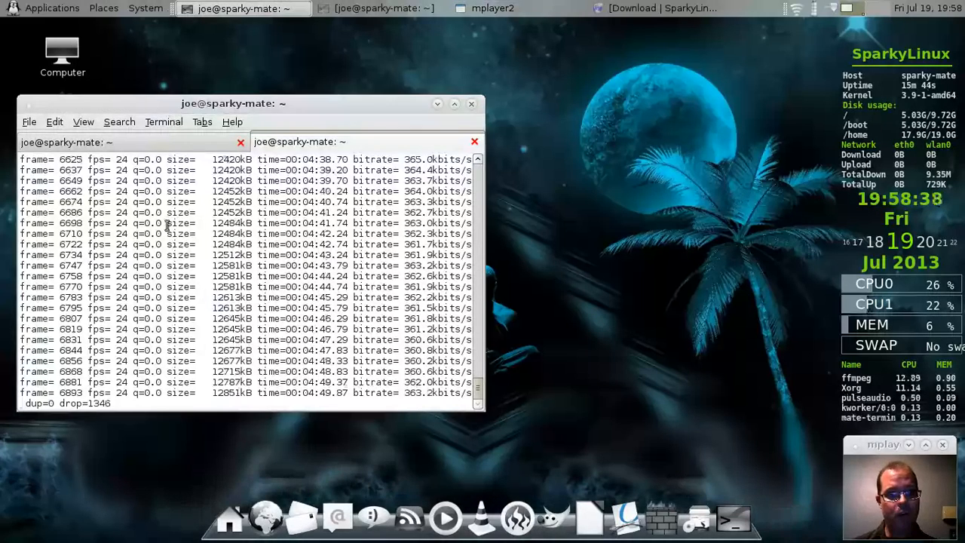